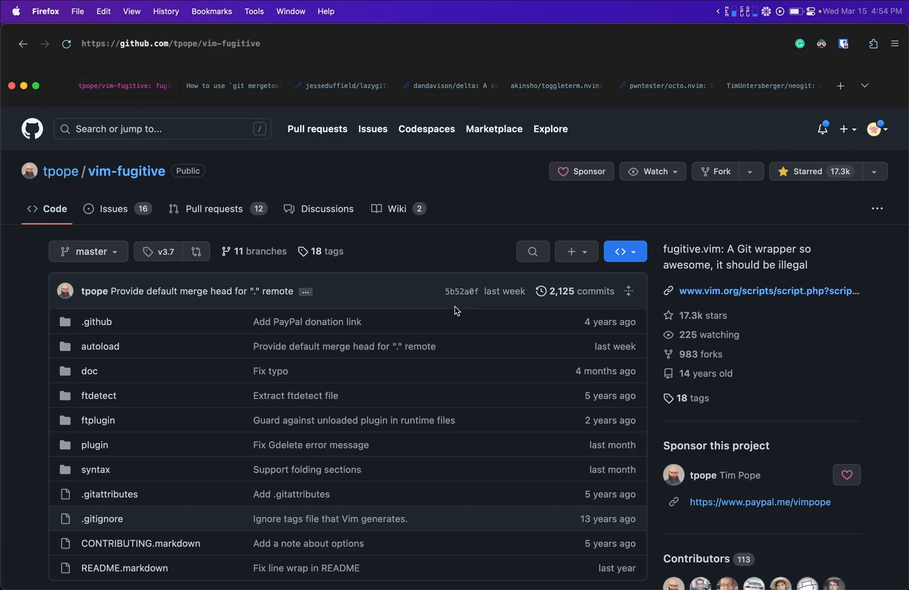
- Scroll the tpope/vim-fugitive GitHub page down to its README
{"action": "scroll", "scroll_direction": "down", "scroll_amount": 3}
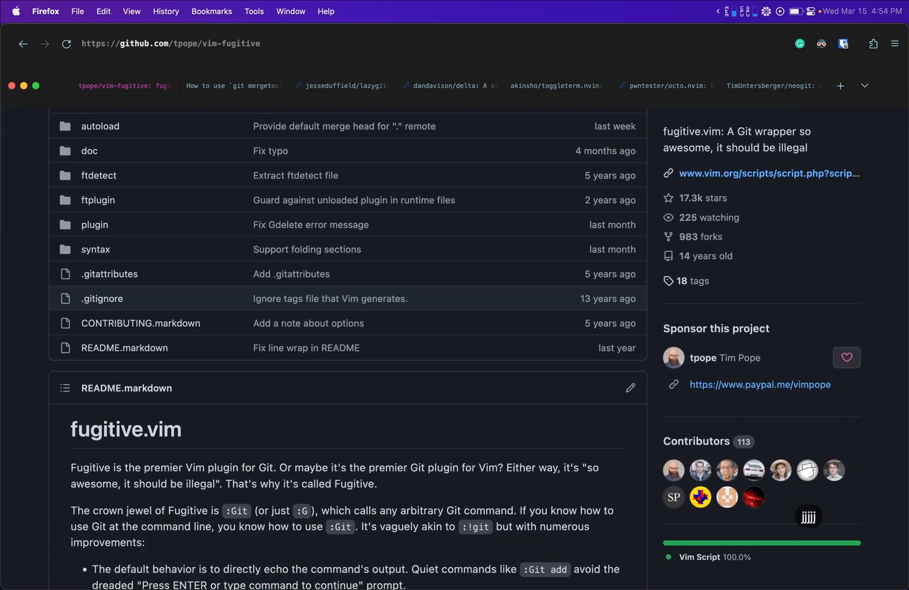
{"action": "scroll", "scroll_direction": "down", "scroll_amount": 3}
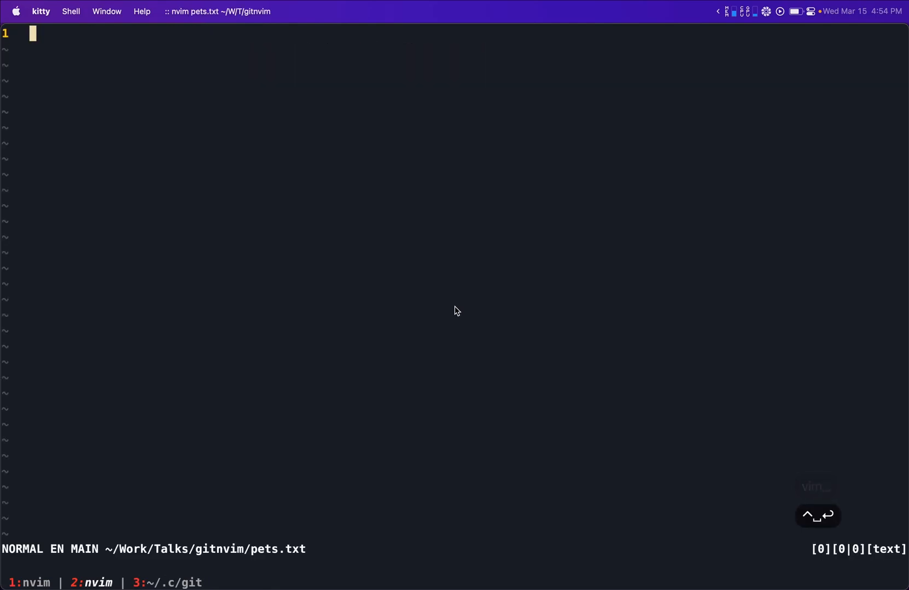
- Type dogs, dragons, fish and birds on separate lines in pets.txt
{"action": "key", "text": "i"}
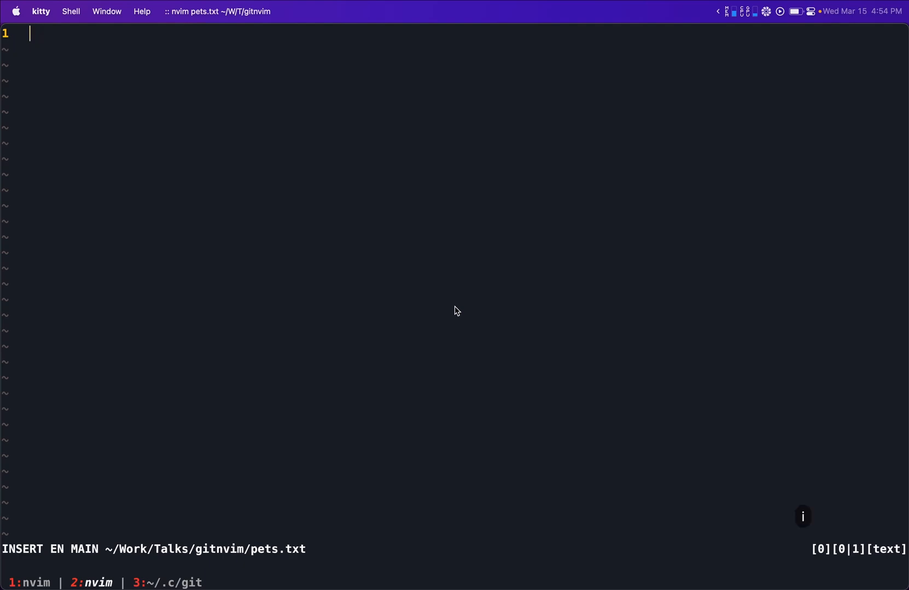
{"action": "type", "text": "d"}
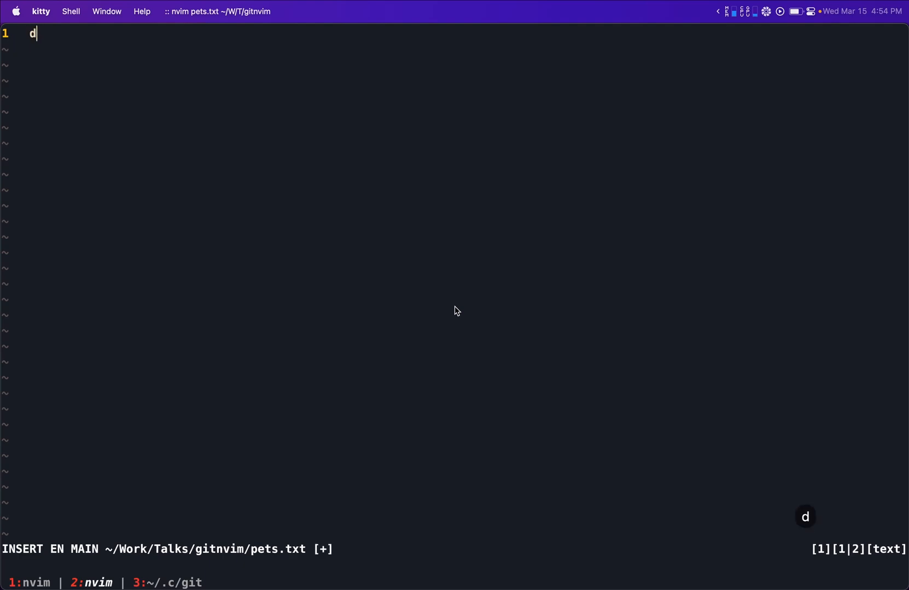
{"action": "type", "text": "ogs"}
{"action": "type", "text": "dragons"}
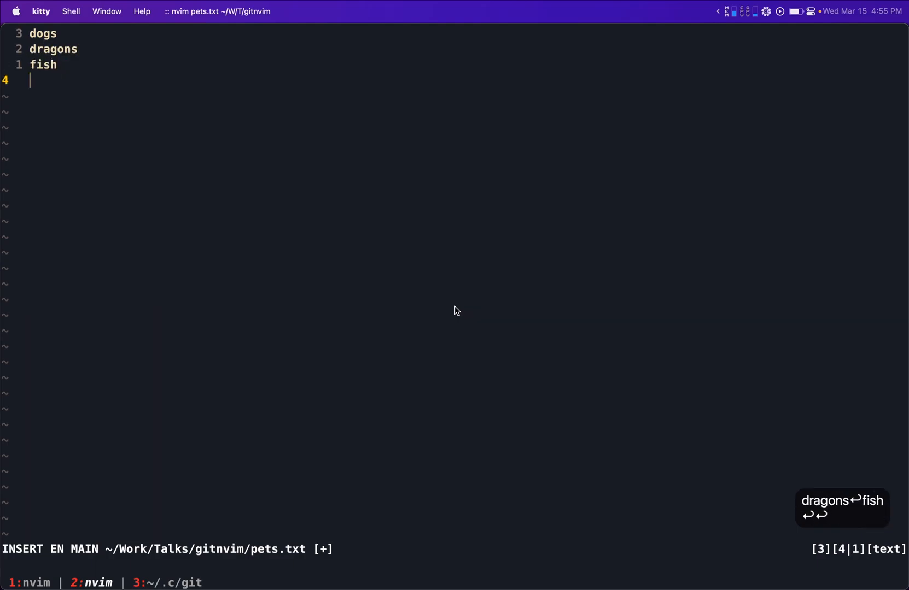
{"action": "type", "text": "birds"}
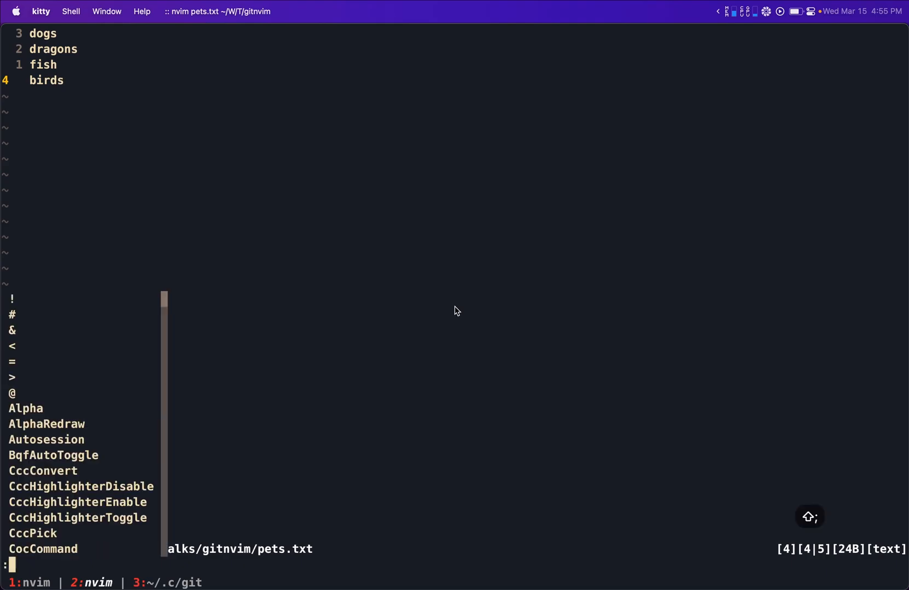
- Stage pets.txt with :Gwrite, then start its commit from the Fugitive status entry
{"action": "type", "text": "Gw"}
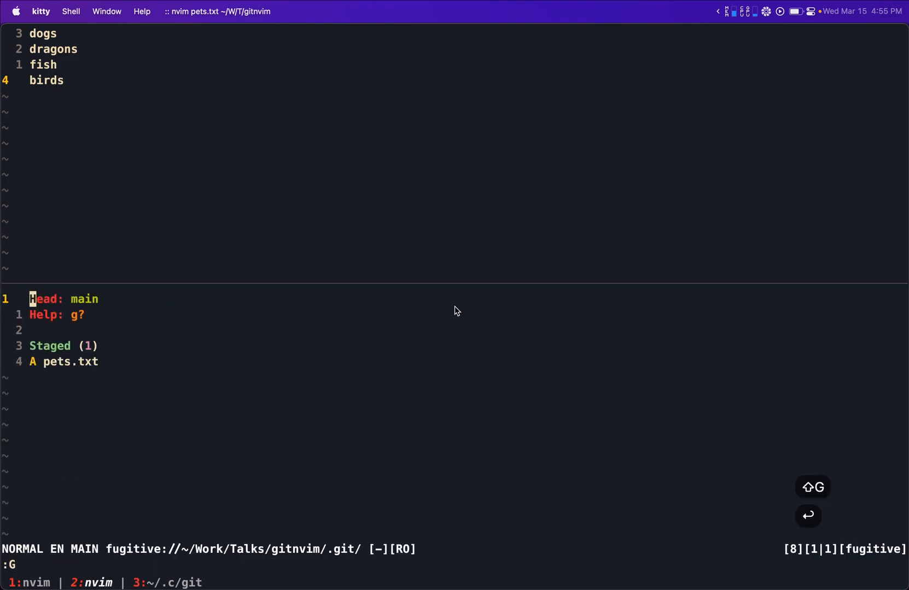
{"action": "mouse_move", "coordinate": [120, 294]}
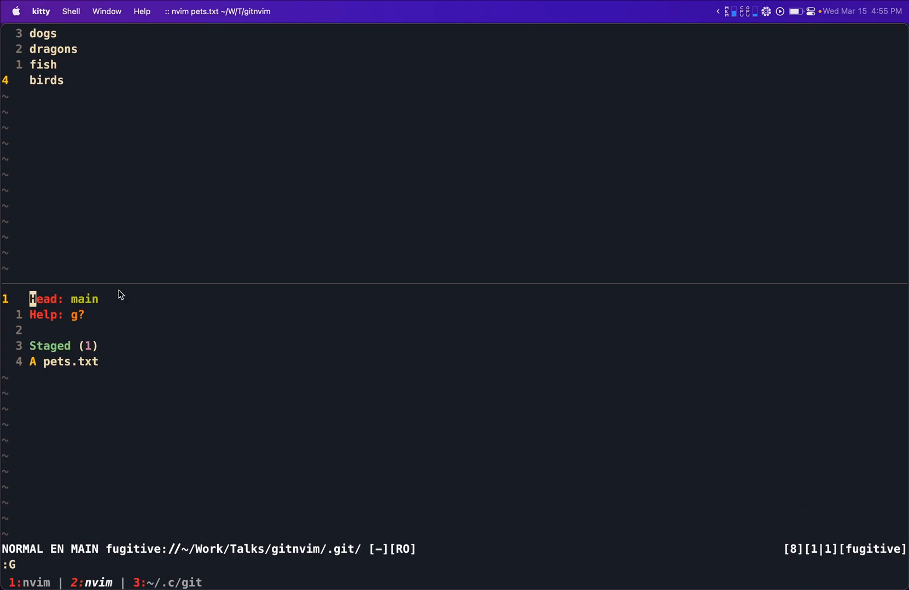
{"action": "key", "text": "j"}
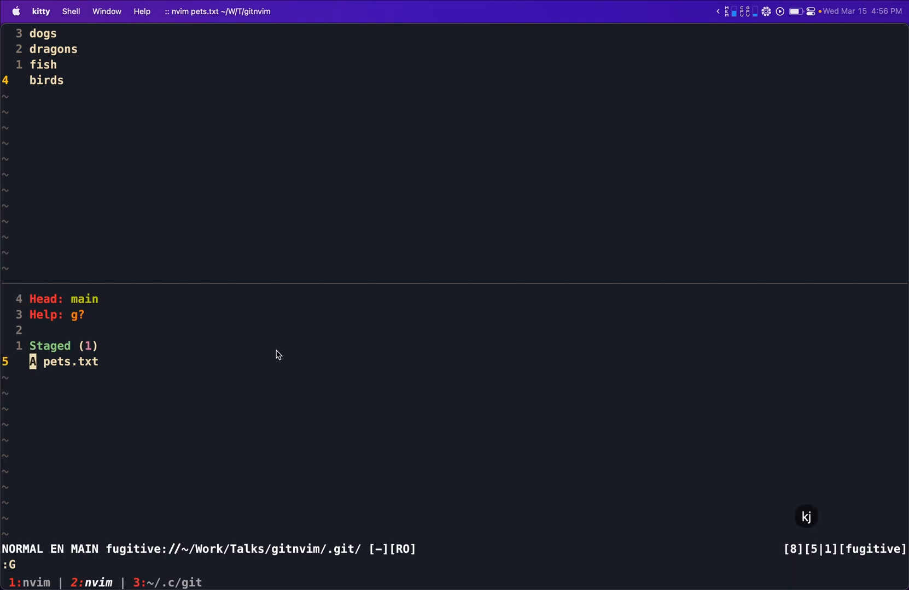
{"action": "key", "text": "u"}
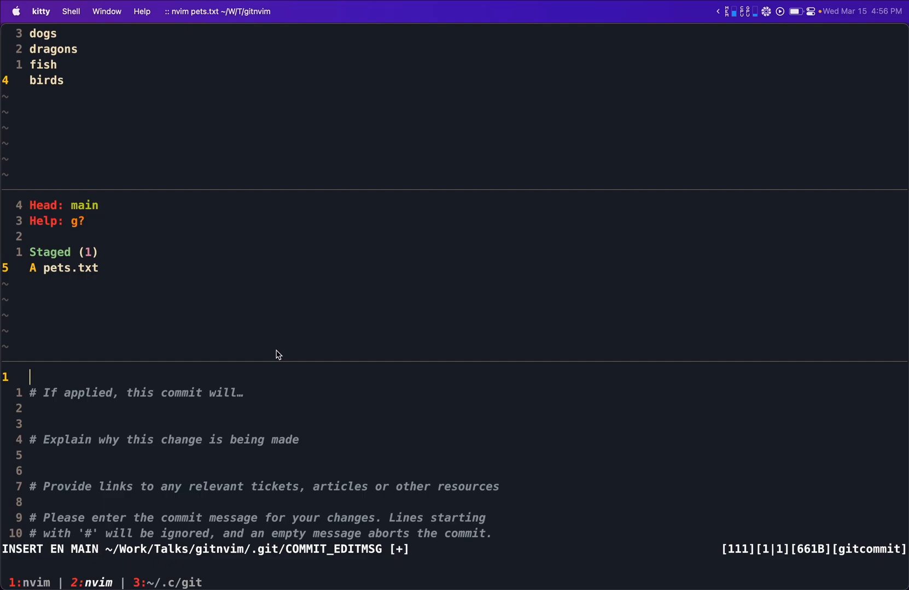
- Commit pets.txt with the message 'Added pets.' and exit Neovim
{"action": "type", "text": "Added pets."}
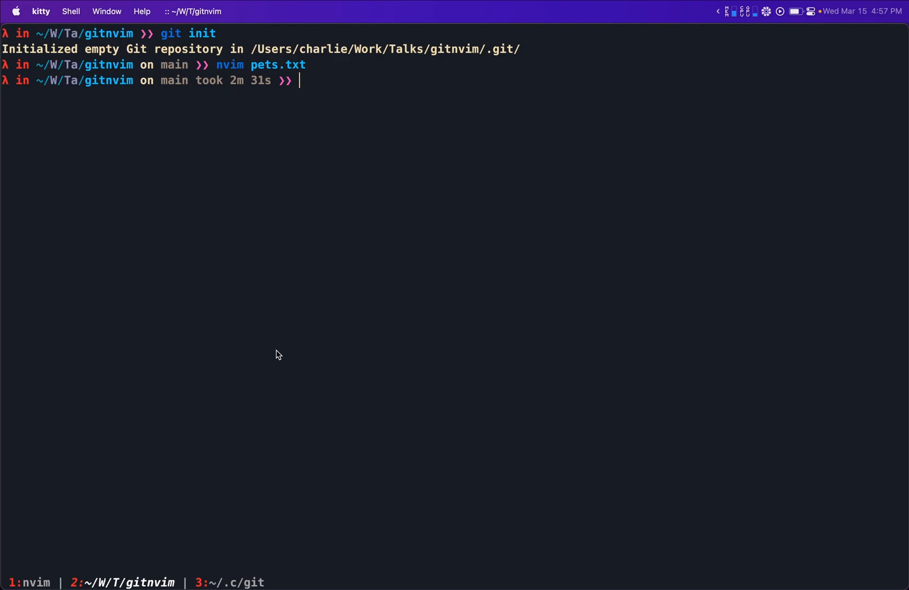
- Clear the screen, create the cats branch and switch to it
{"action": "key", "text": "ctrl+l"}
{"action": "type", "text": "git branch"}
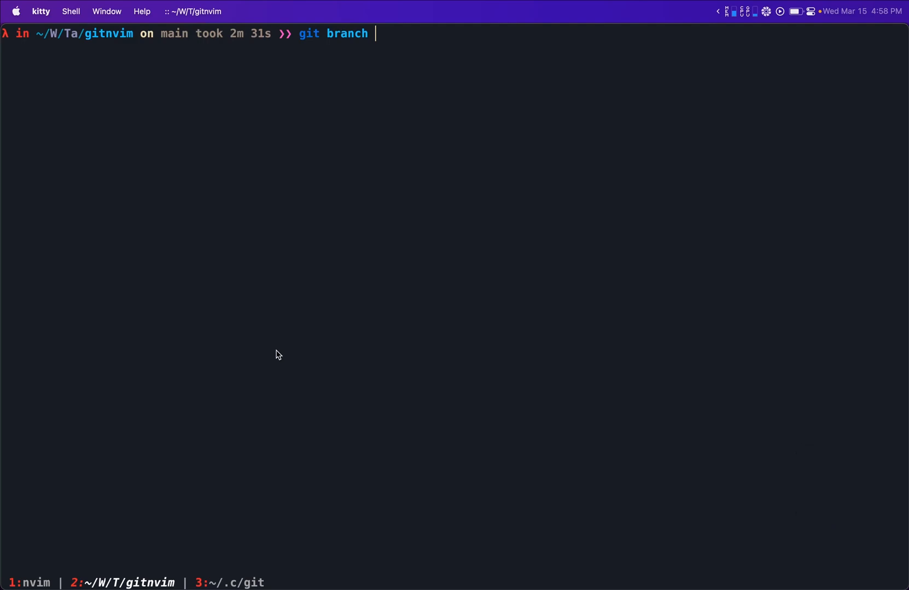
{"action": "type", "text": "cats"}
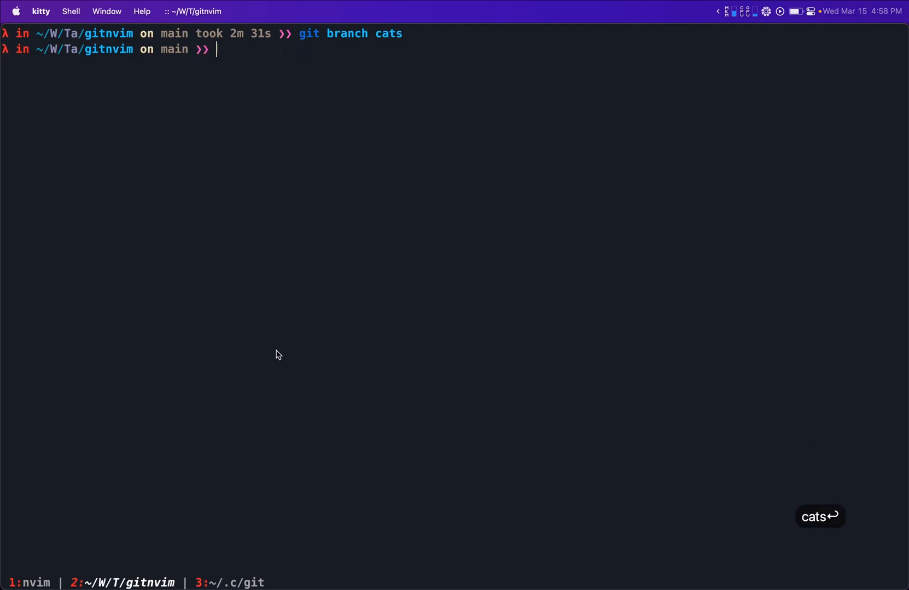
{"action": "type", "text": "git switch ca"}
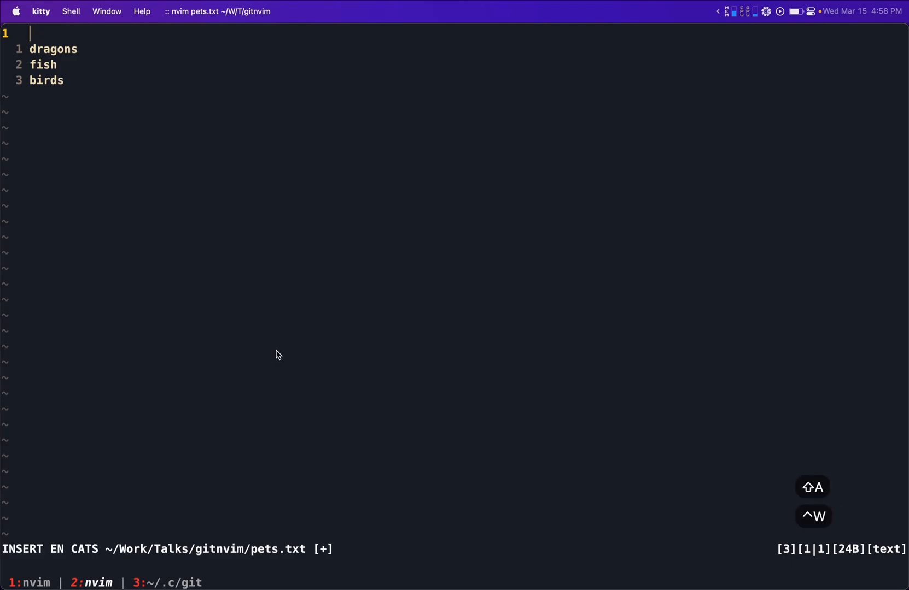
- Replace dogs with cats in pets.txt, stage it and commit as 'Changed dogs to cats'
{"action": "type", "text": "C"}
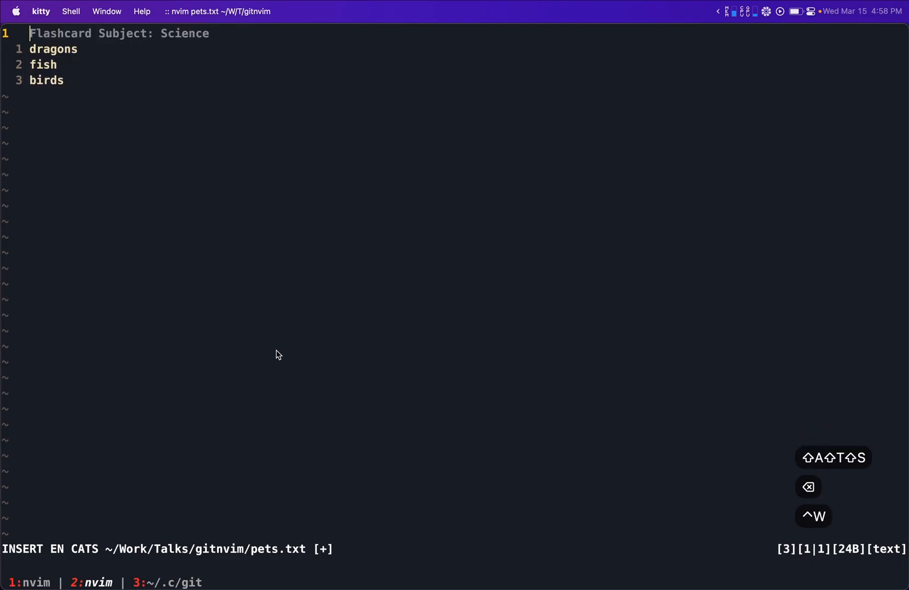
{"action": "type", "text": "cats"}
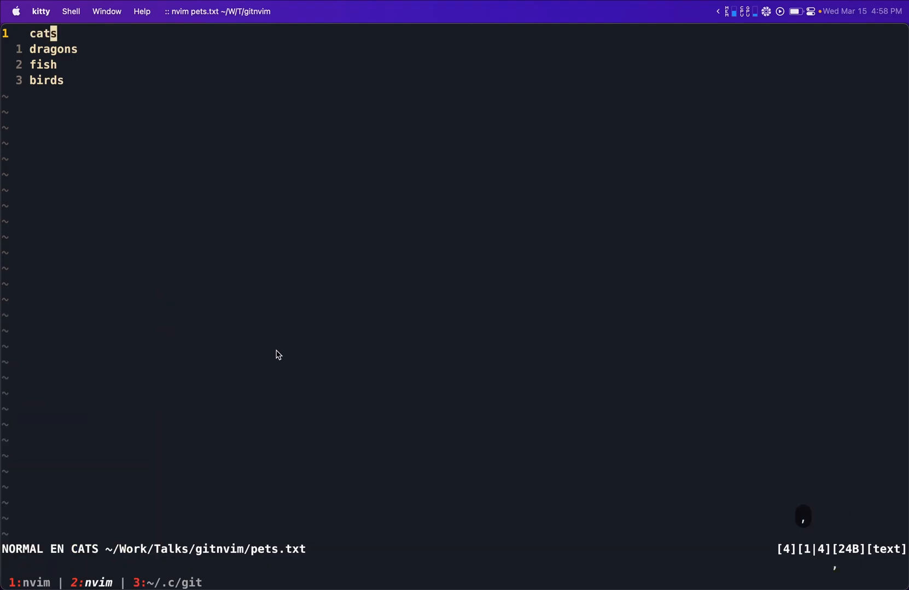
{"action": "type", "text": "Gwrite"}
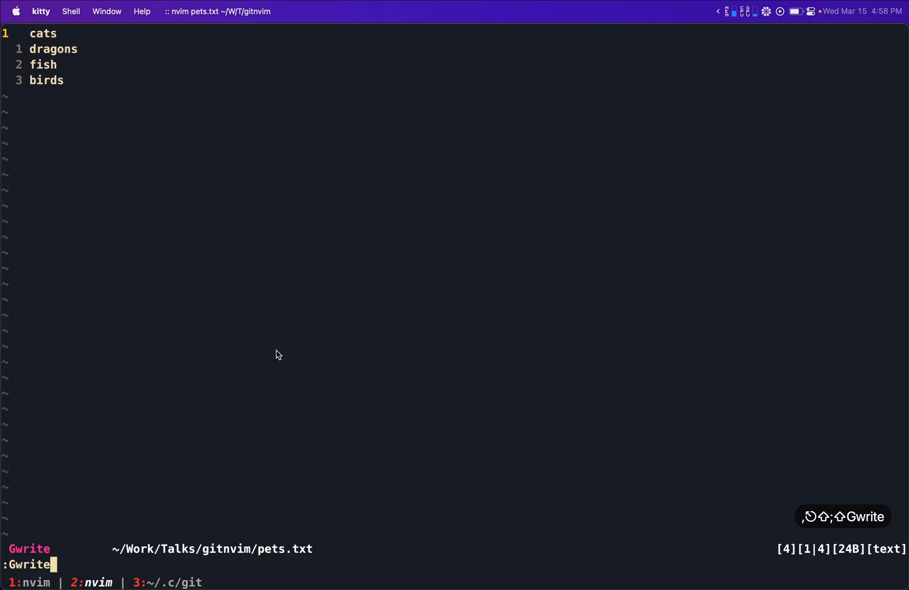
{"action": "key", "text": "Return"}
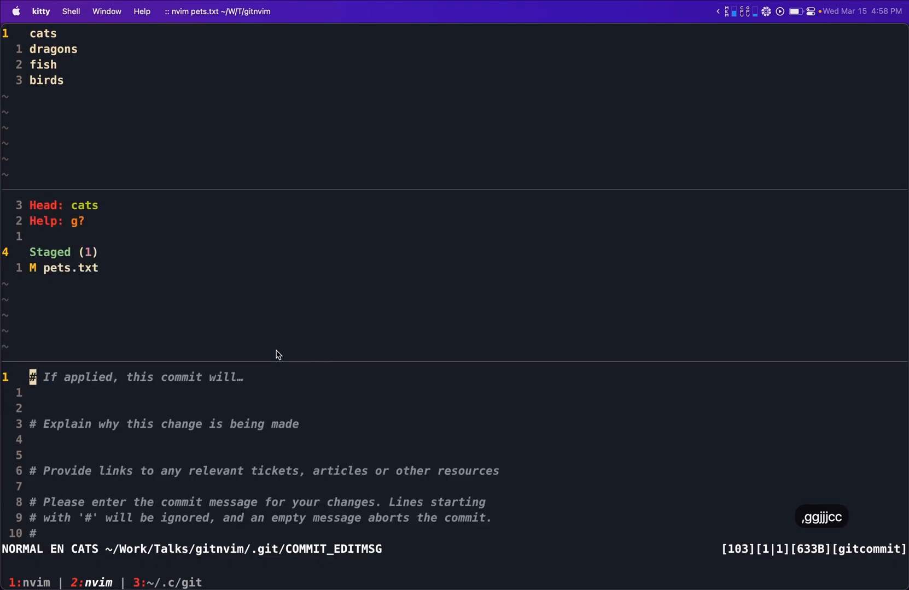
{"action": "type", "text": "Ad"}
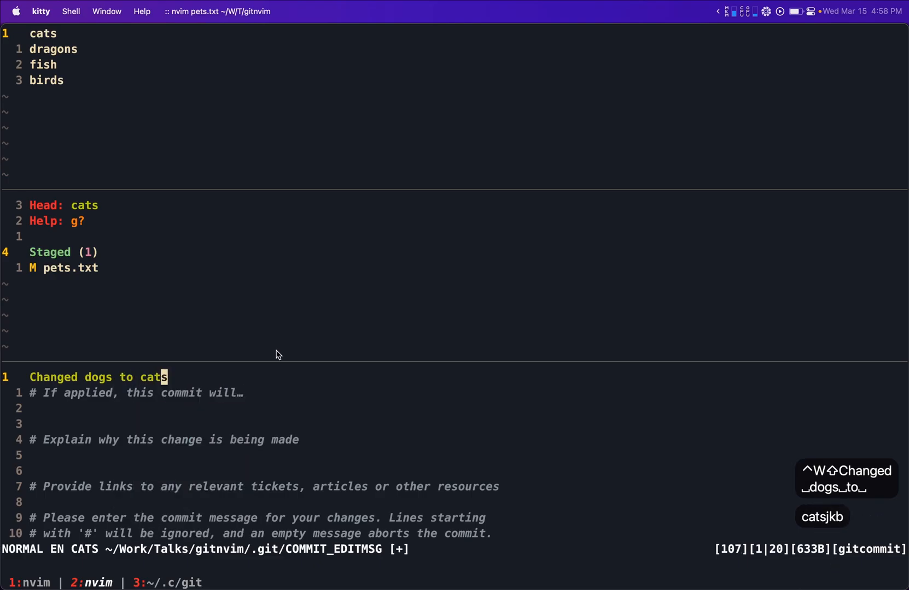
{"action": "key", "text": "b"}
{"action": "type", "text": "vim"}
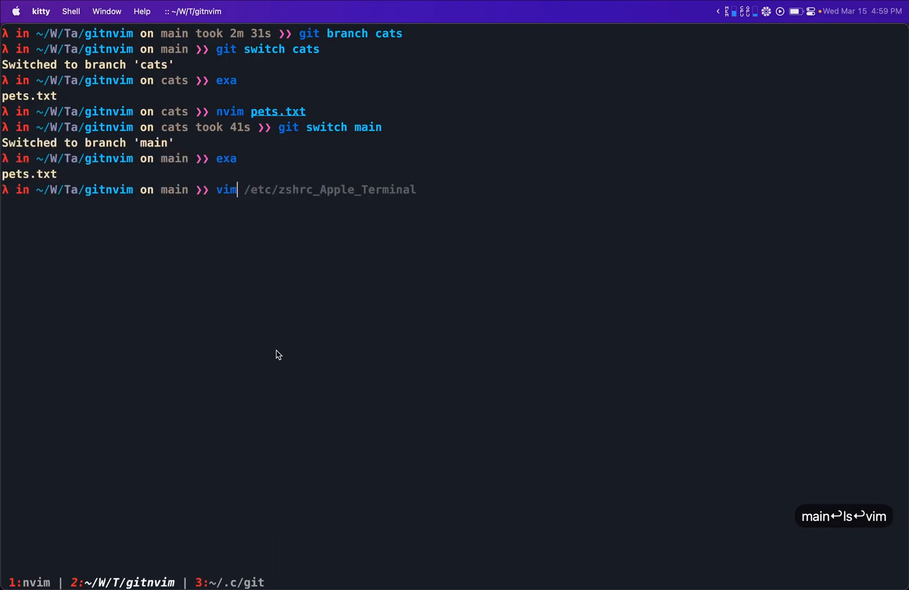
- Edit pets.txt on main, stage it and commit it as 'second commit'
{"action": "key", "text": "Return"}
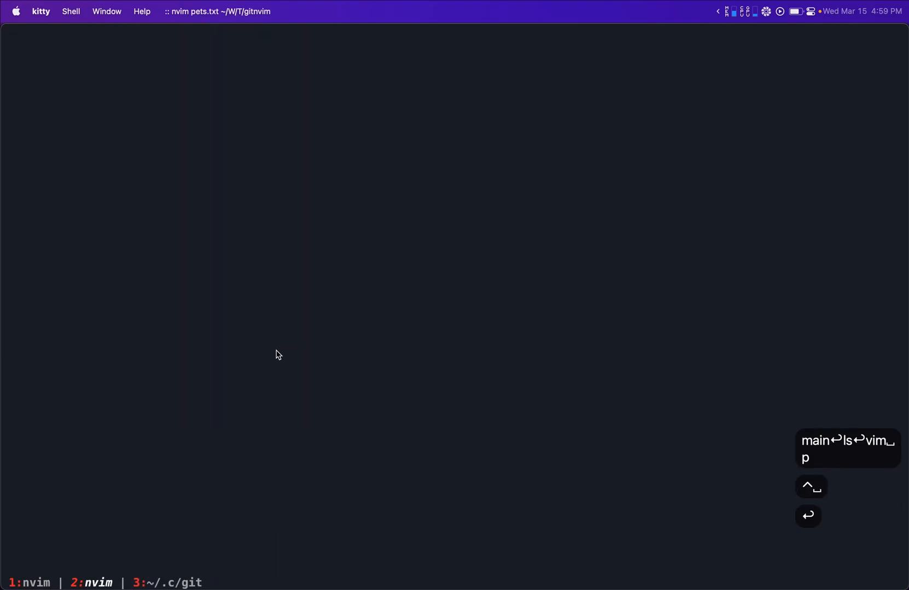
{"action": "type", "text": "g"}
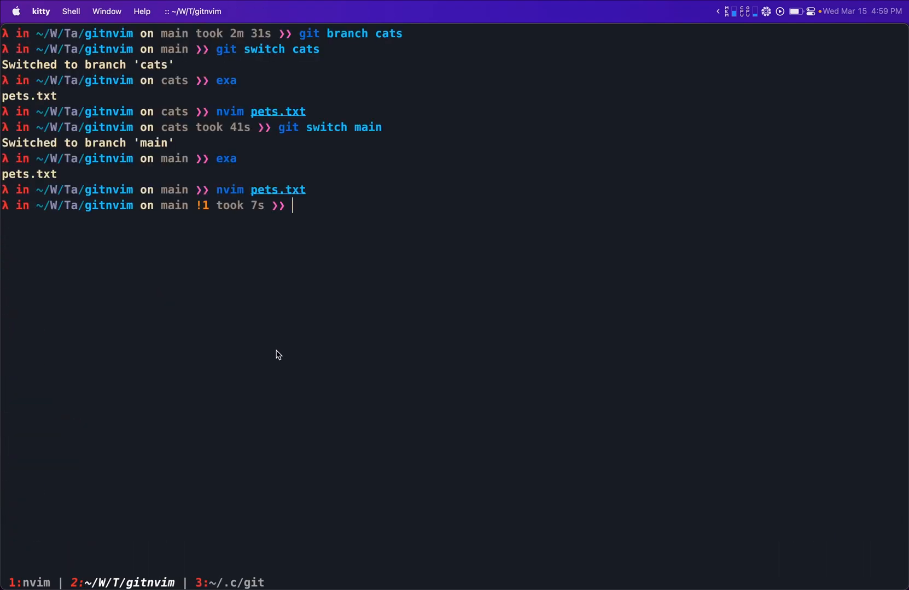
{"action": "type", "text": "git"}
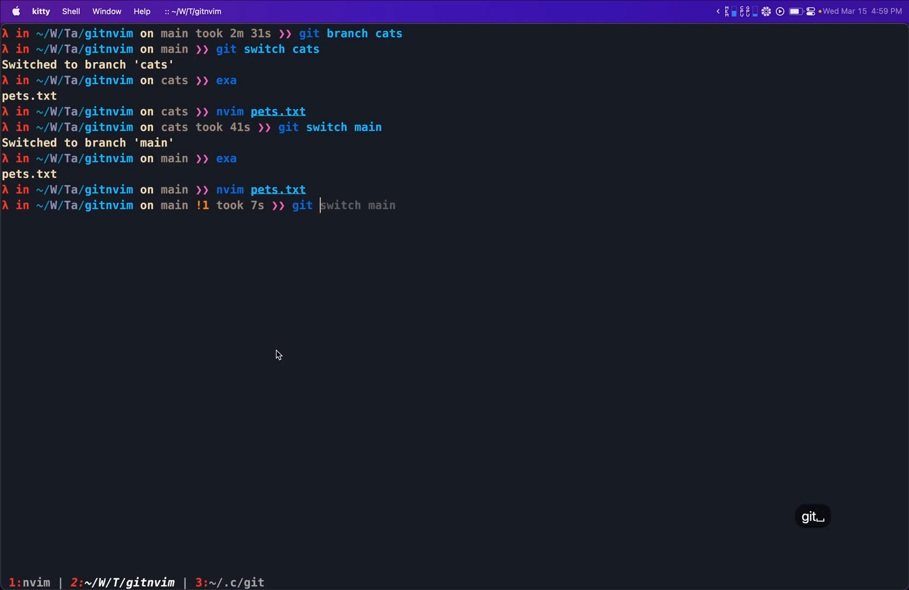
{"action": "type", "text": "add ps"}
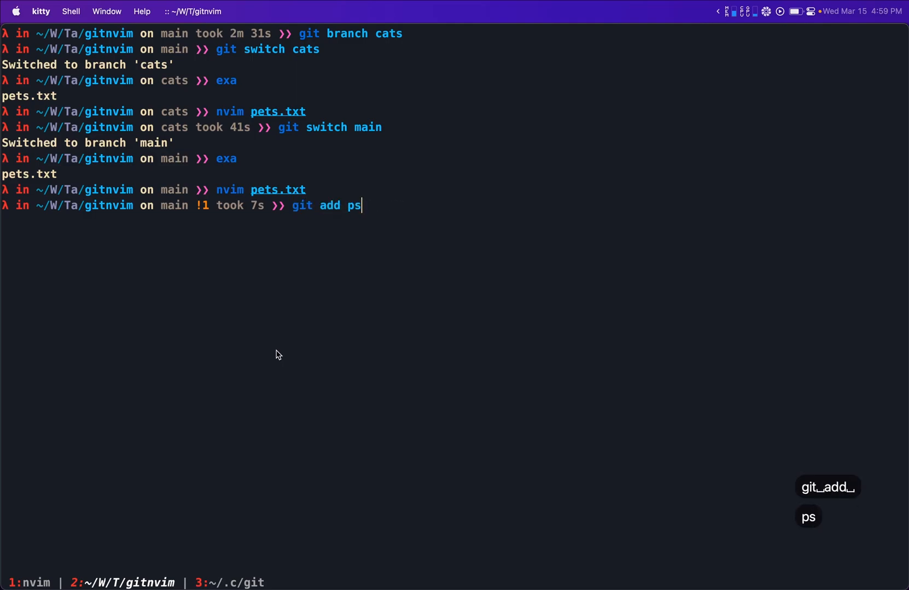
{"action": "key", "text": "Enter"}
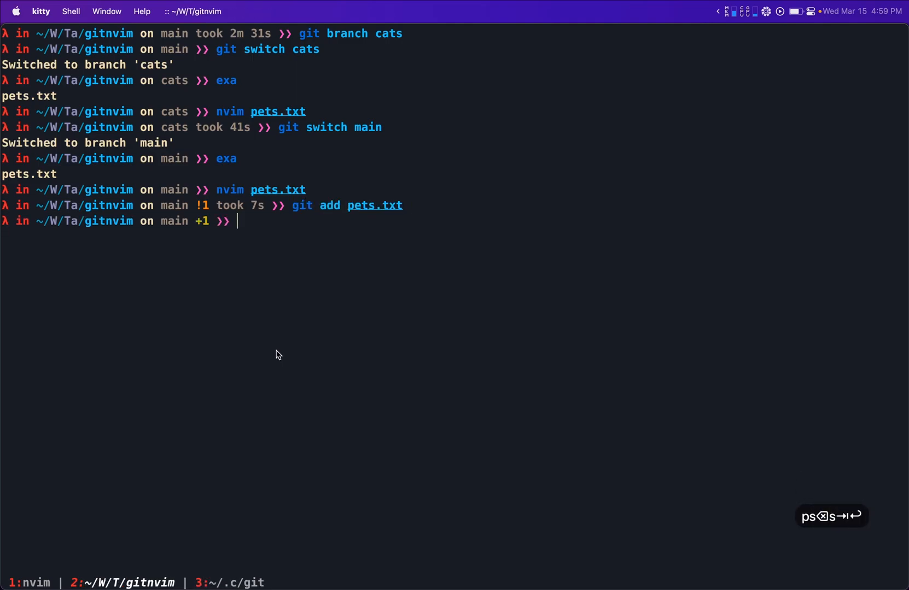
{"action": "type", "text": "git commit -m \"second commit\""}
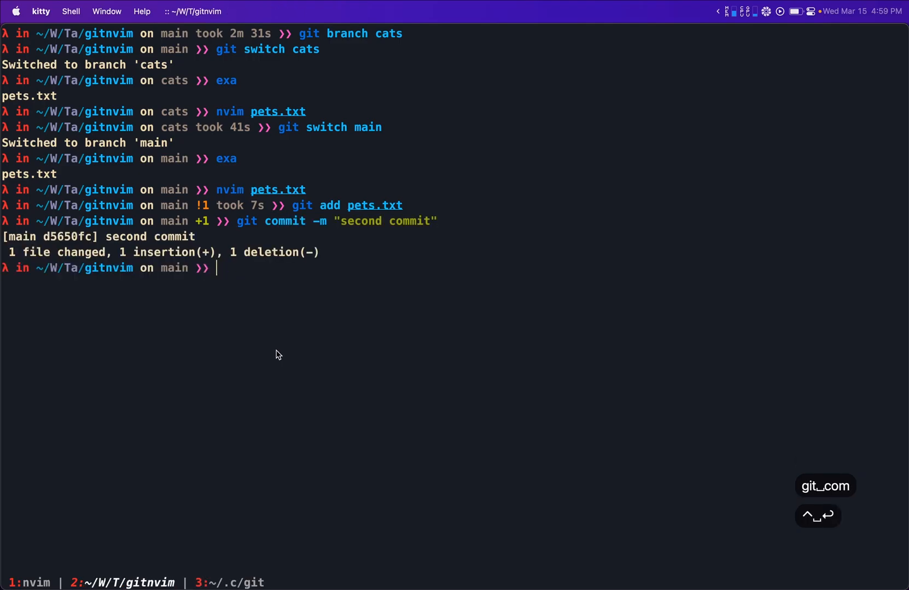
{"action": "key", "text": "ctrl+l"}
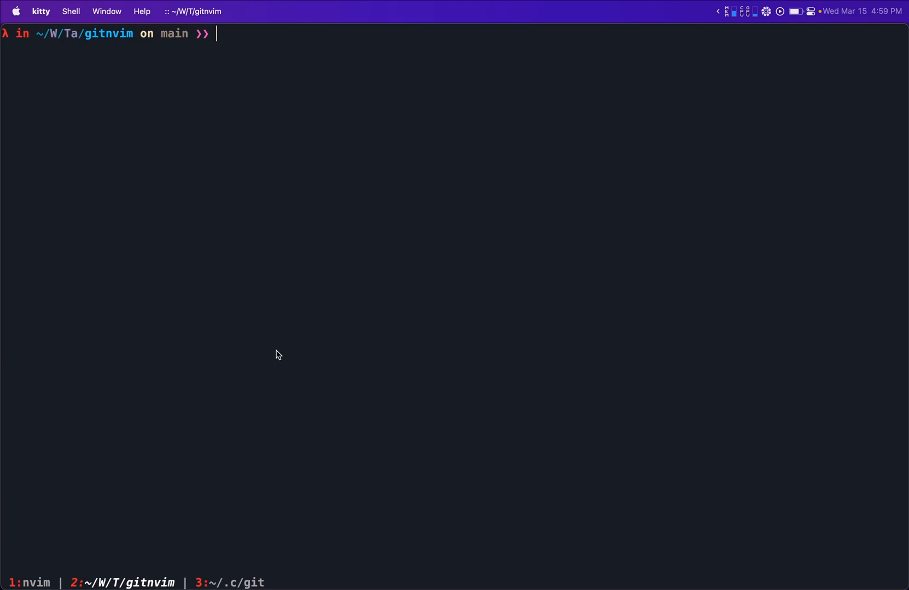
- Merge the cats branch into main, producing a conflict in pets.txt
{"action": "type", "text": "git merge"}
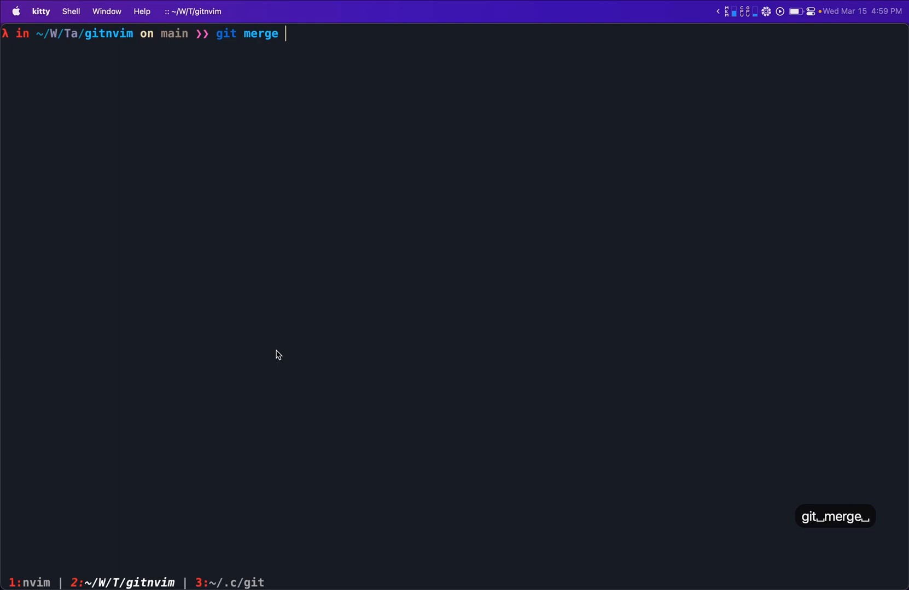
{"action": "type", "text": "main l"}
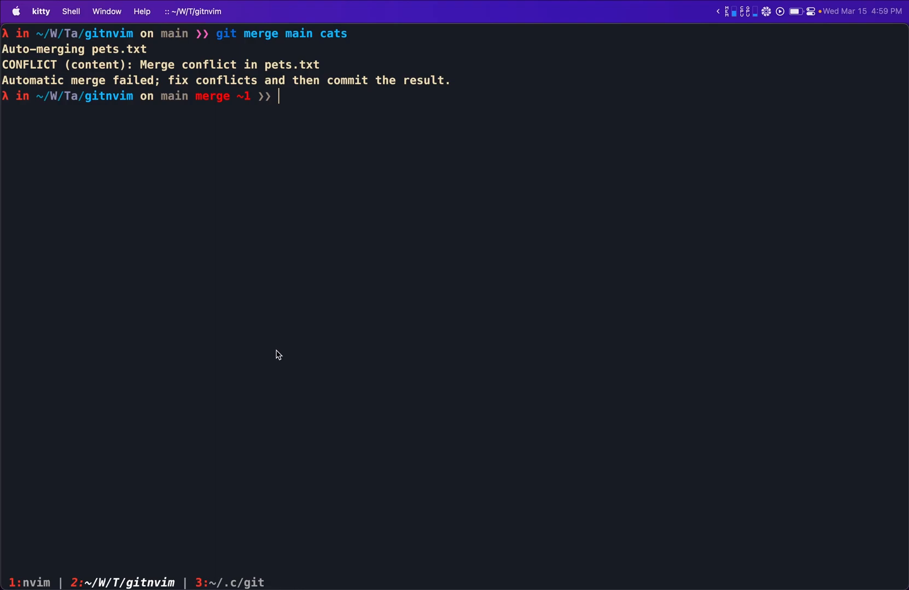
{"action": "type", "text": "nvim pets.txt"}
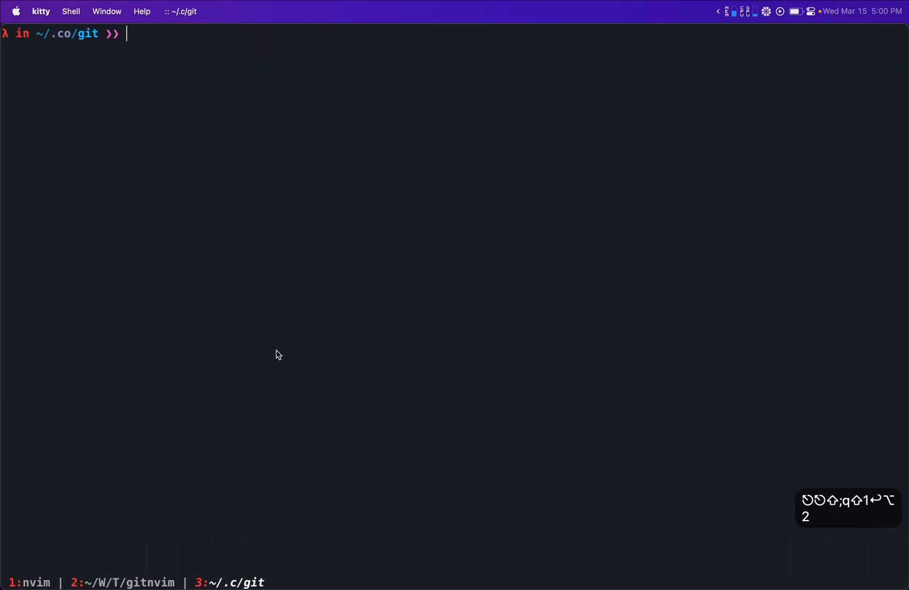
- List the ~/.config/git files and read the commit template's guiding comments
{"action": "type", "text": "nvim config"}
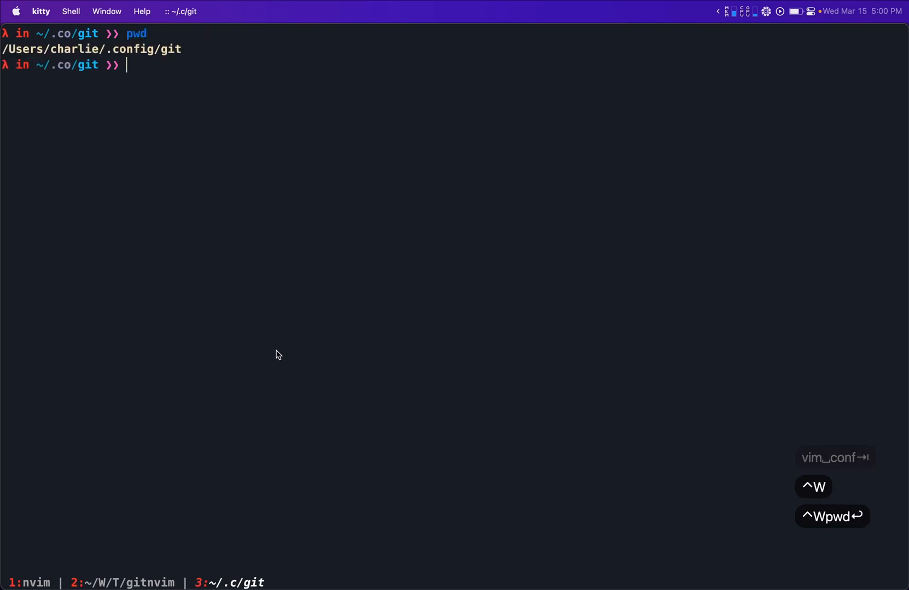
{"action": "type", "text": "cim"}
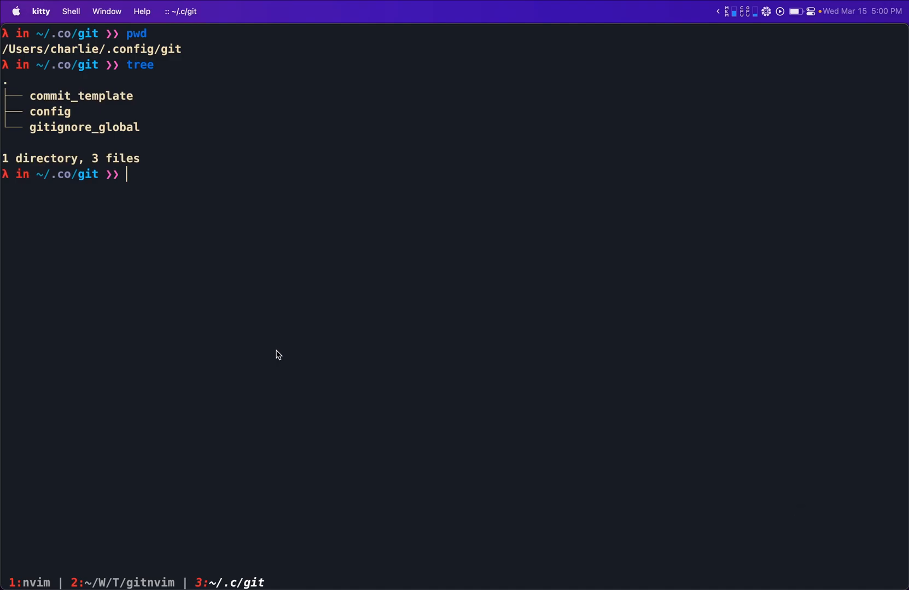
{"action": "type", "text": "nvim"}
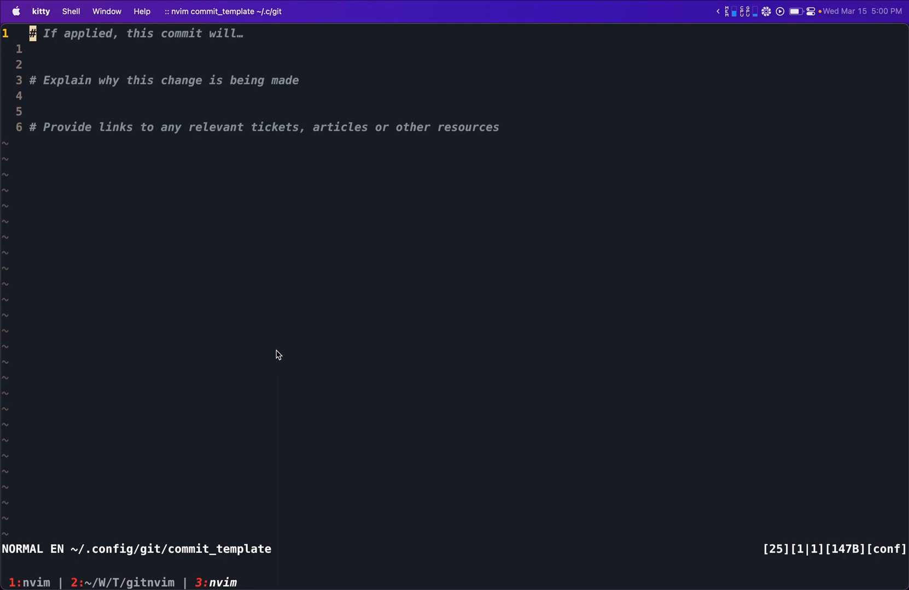
{"action": "key", "text": ":"}
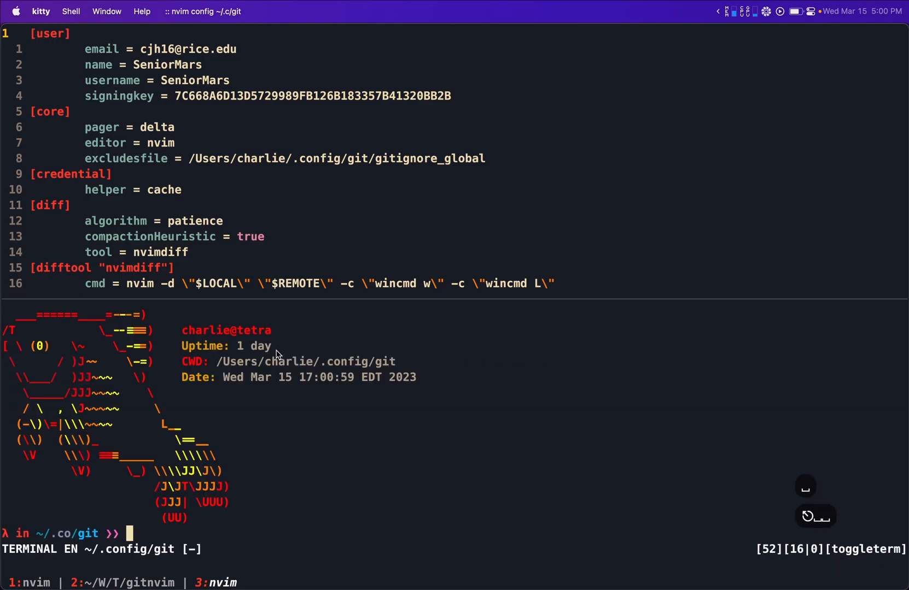
- Show the git merge main cats command in the embedded terminal, then close it
{"action": "type", "text": "git merge main cats"}
{"action": "type", "text": "git config --glo"}
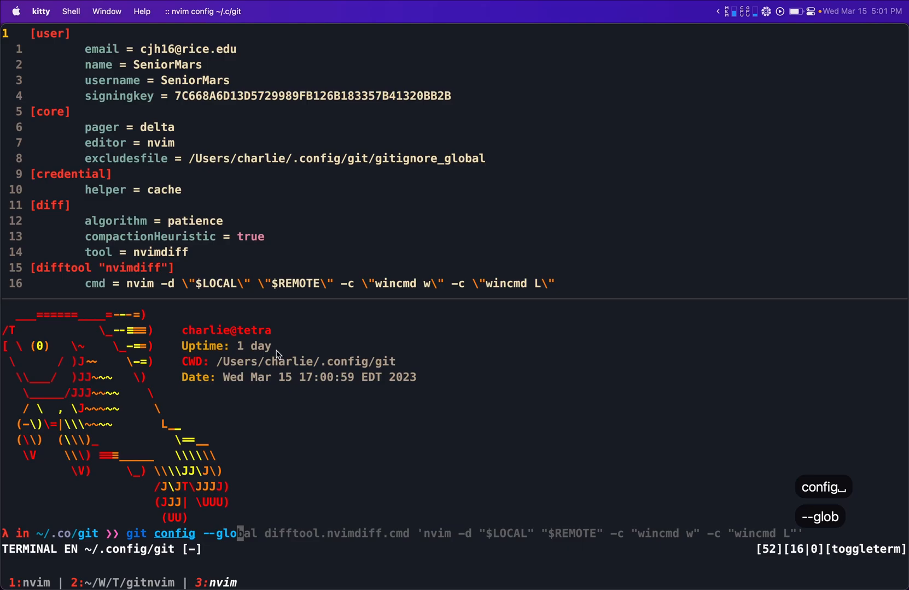
{"action": "type", "text": "wq"}
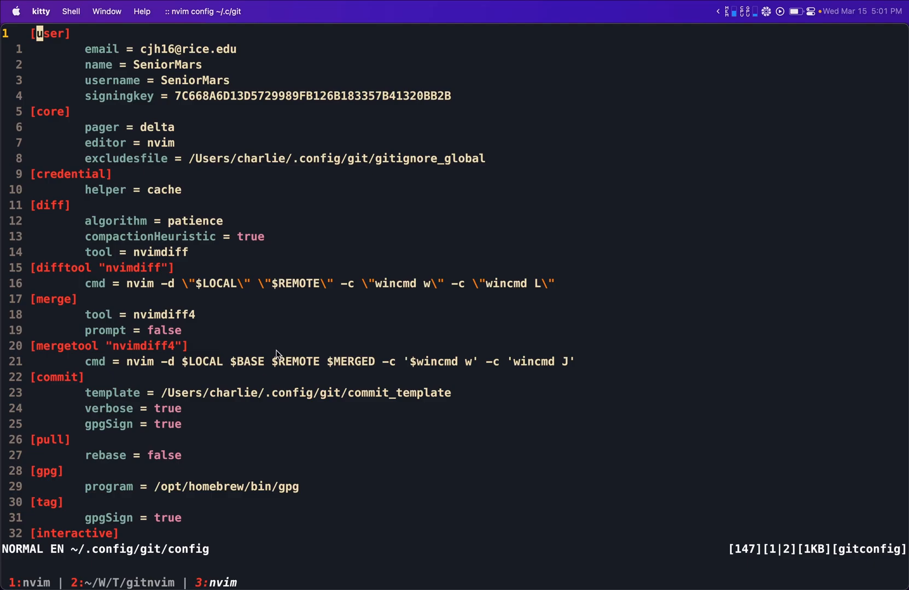
{"action": "mouse_move", "coordinate": [61, 287]}
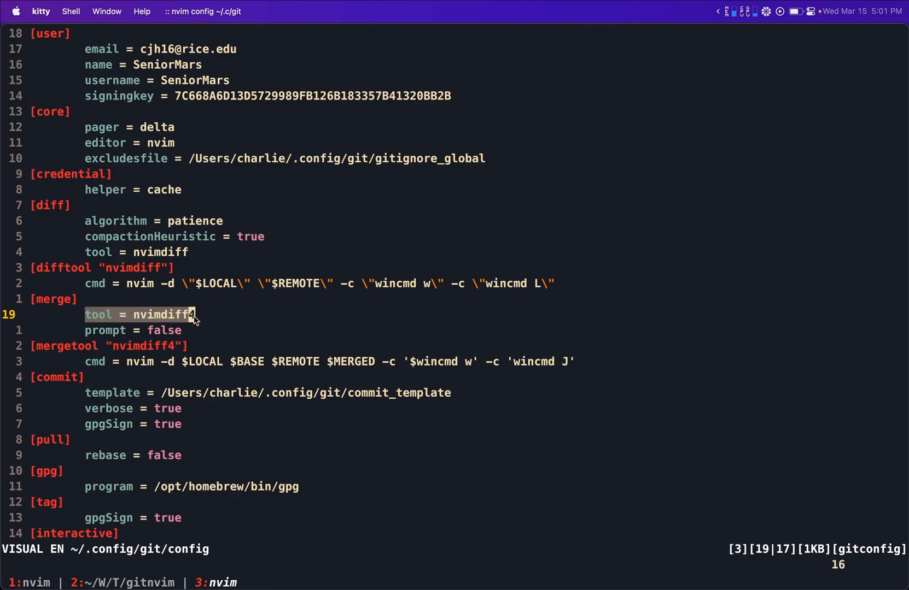
{"action": "key", "text": "Escape"}
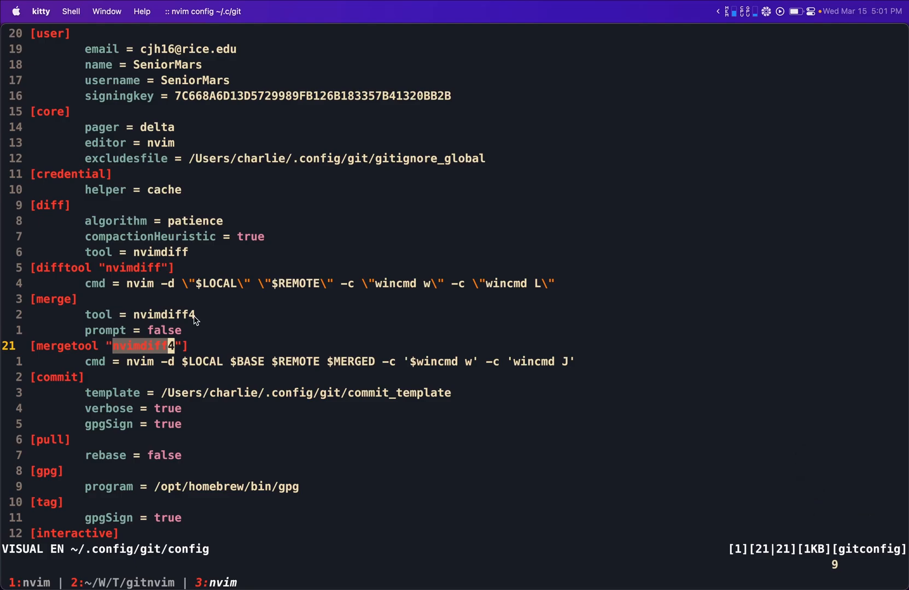
{"action": "key", "text": "Escape"}
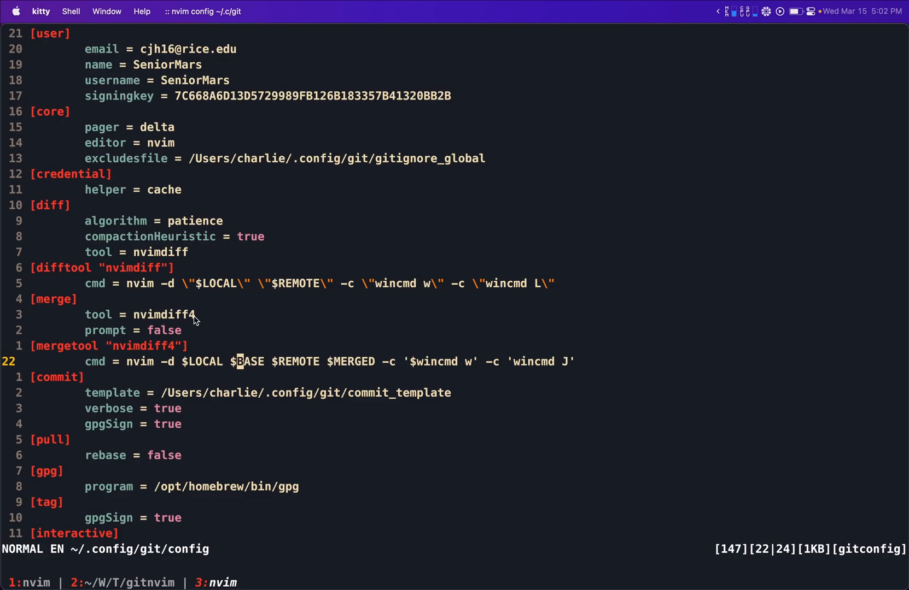
{"action": "key", "text": "w"}
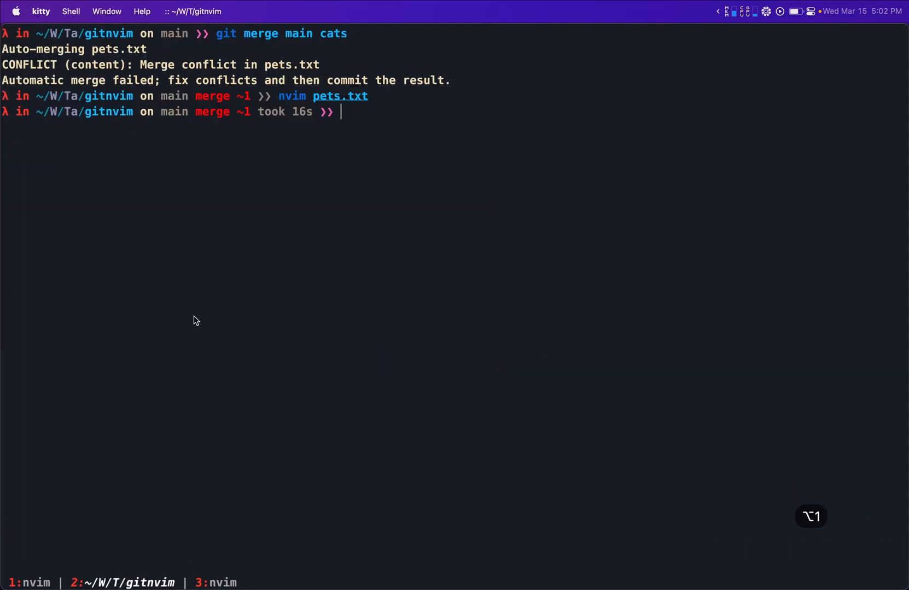
- Run git mergetool in kitty to open the pets.txt conflict in nvimdiff4
{"action": "type", "text": "git me"}
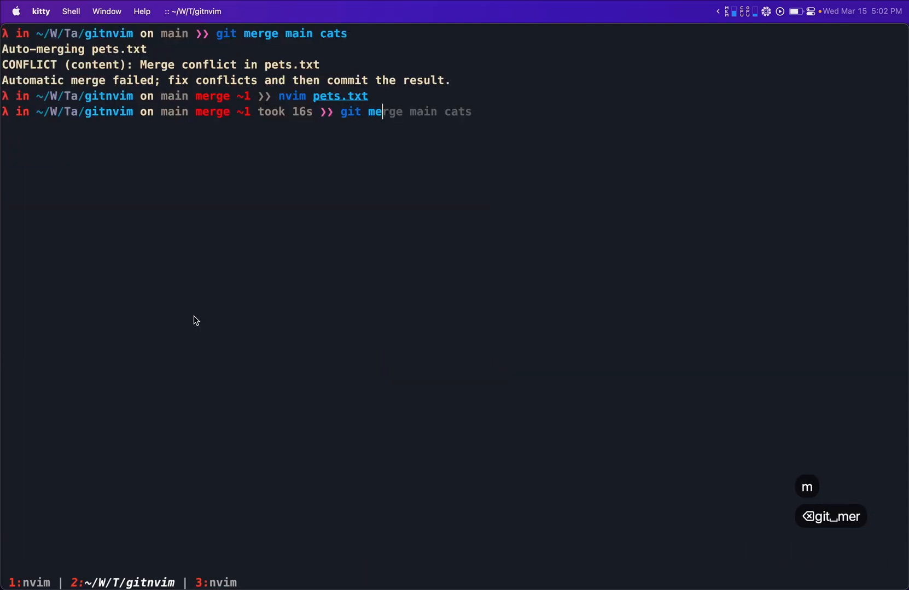
{"action": "type", "text": "rgtoo"}
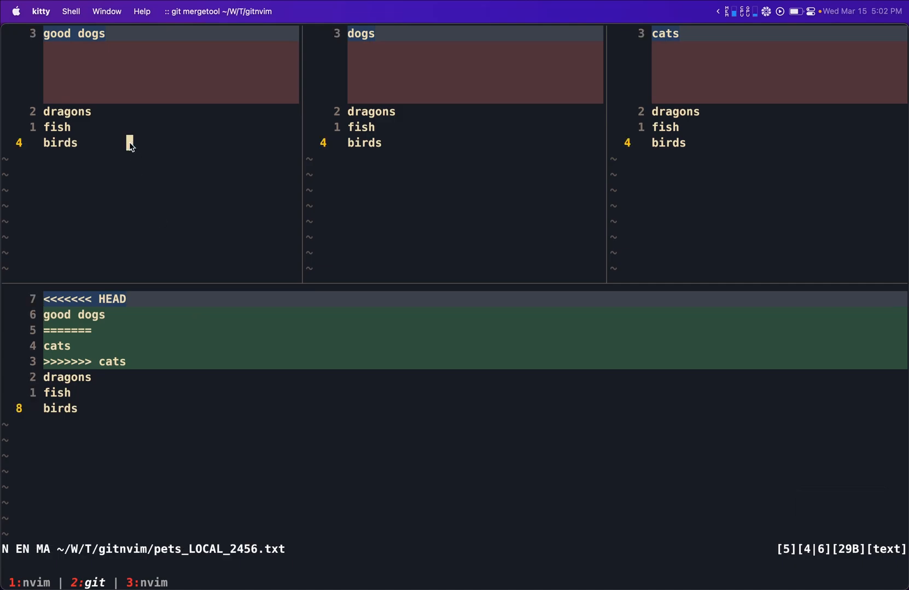
{"action": "key", "text": "V"}
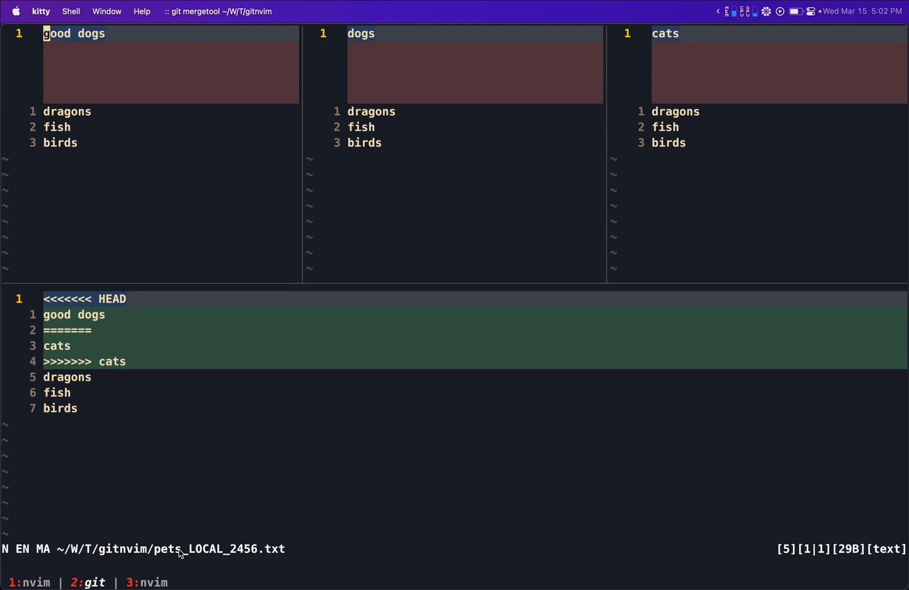
{"action": "mouse_move", "coordinate": [125, 52]}
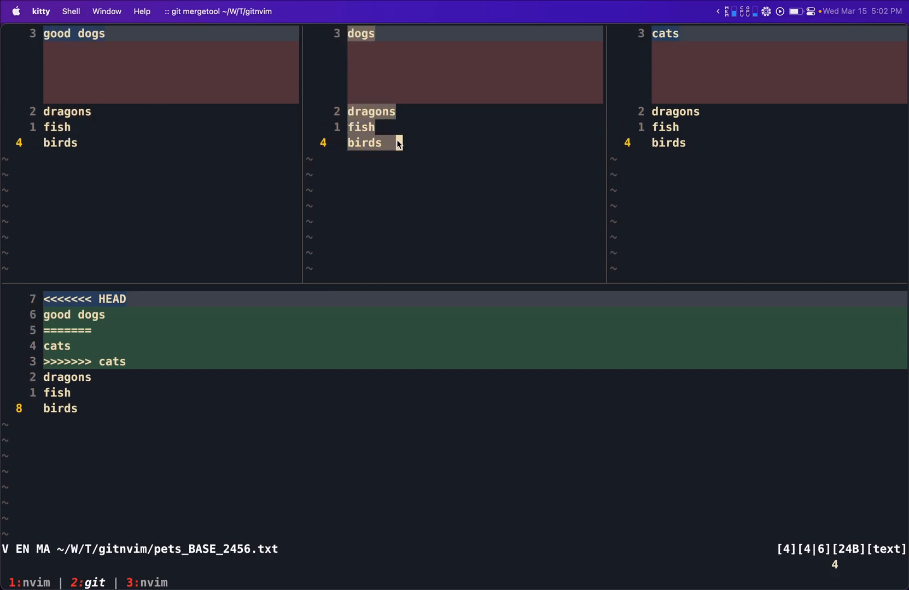
{"action": "key", "text": "Escape"}
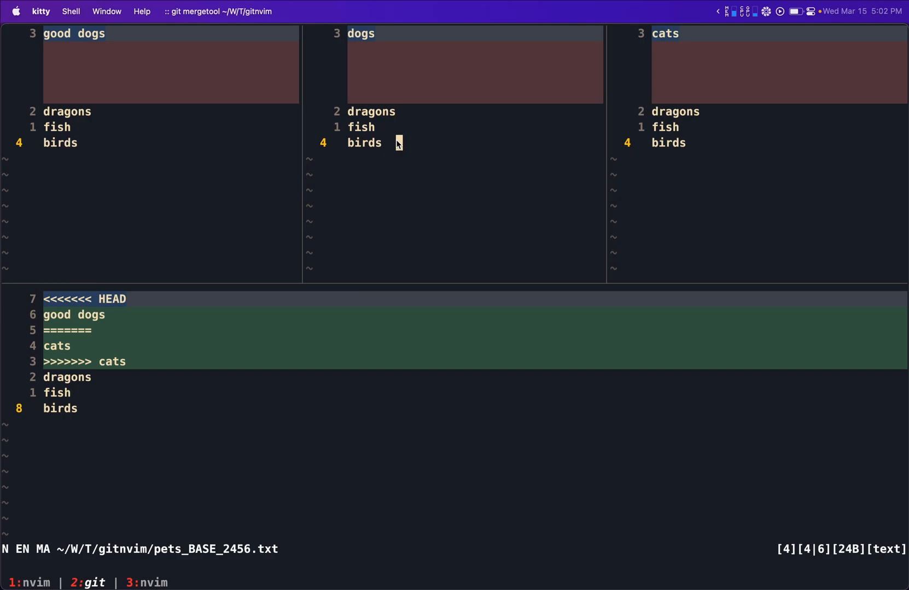
{"action": "mouse_move", "coordinate": [73, 89]}
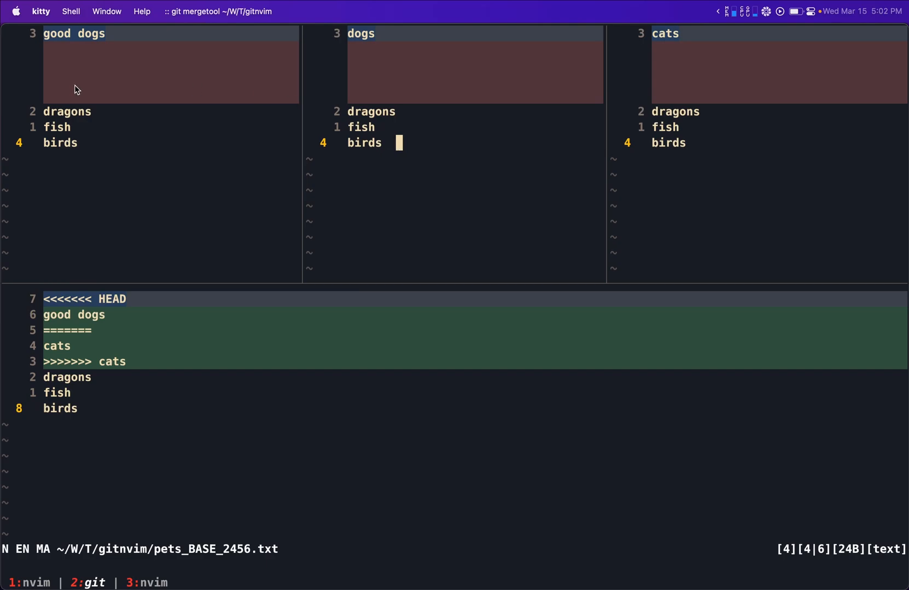
{"action": "mouse_move", "coordinate": [410, 112]}
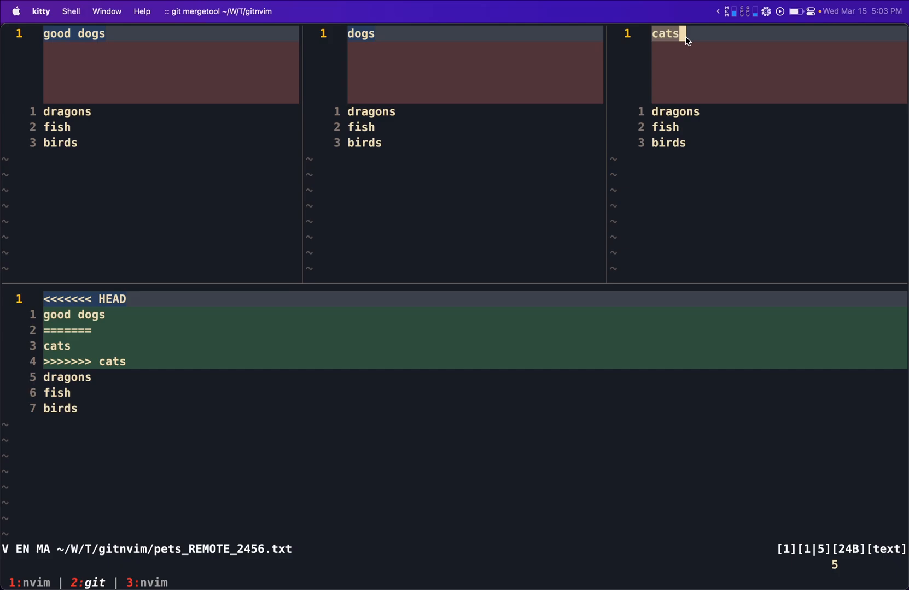
{"action": "key", "text": "Escape"}
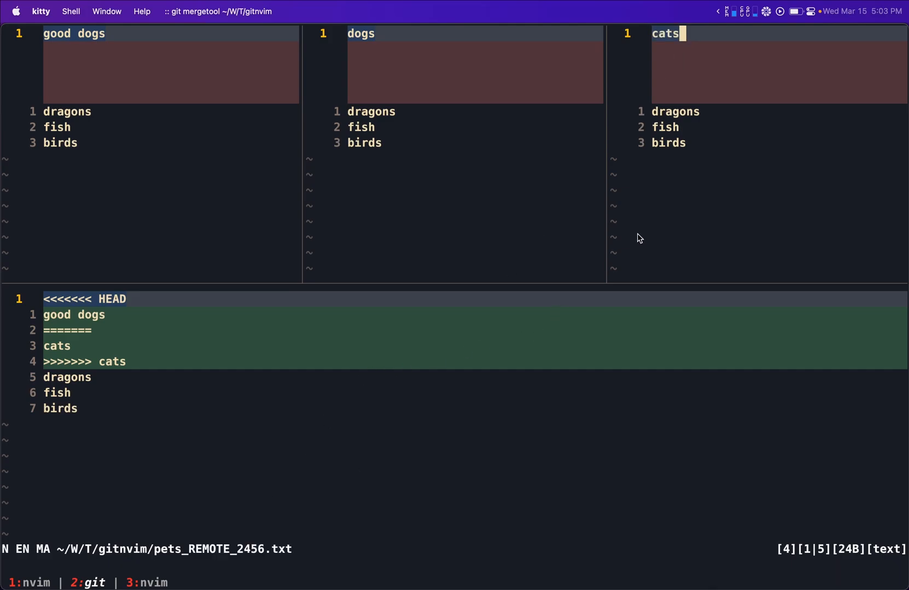
{"action": "mouse_move", "coordinate": [698, 193]}
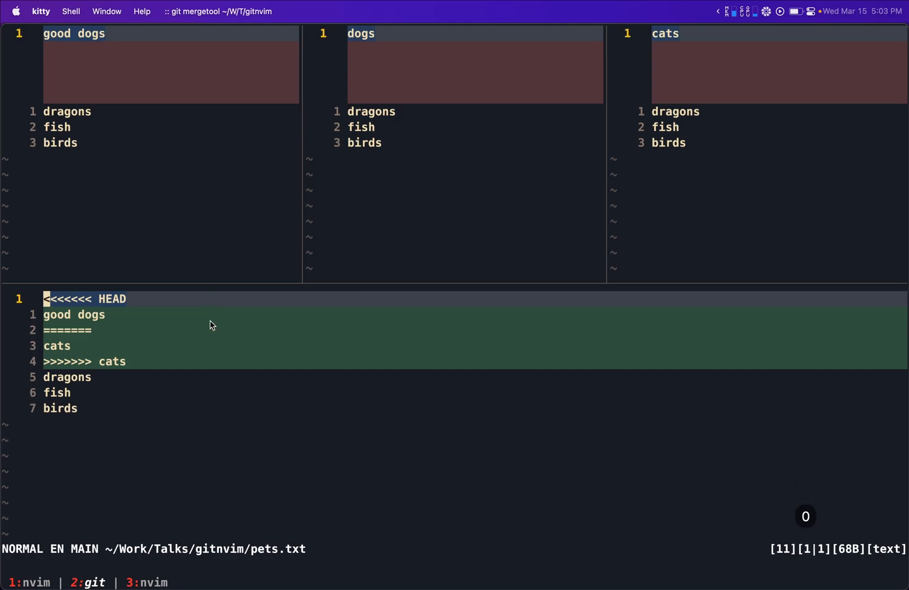
{"action": "key", "text": "j"}
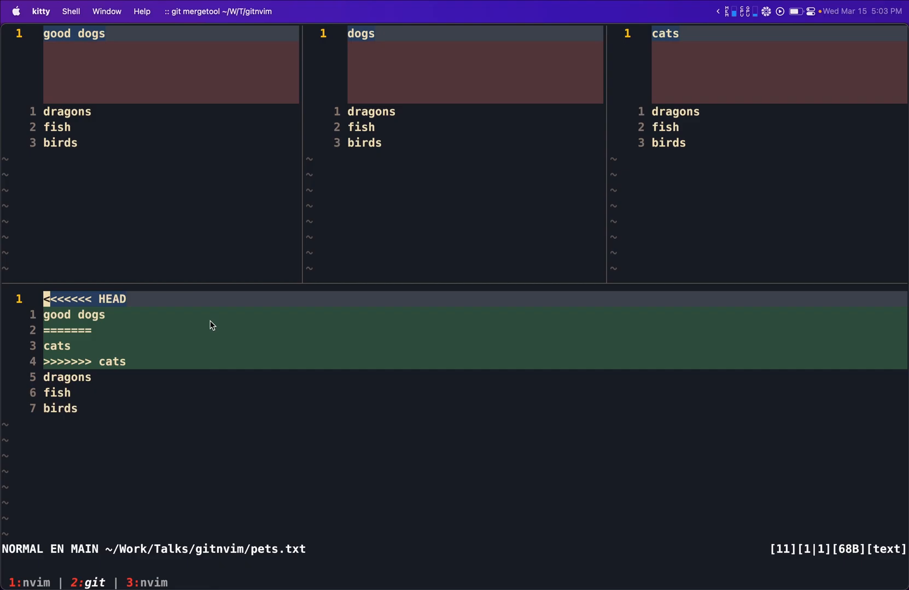
{"action": "type", "text": ":help"}
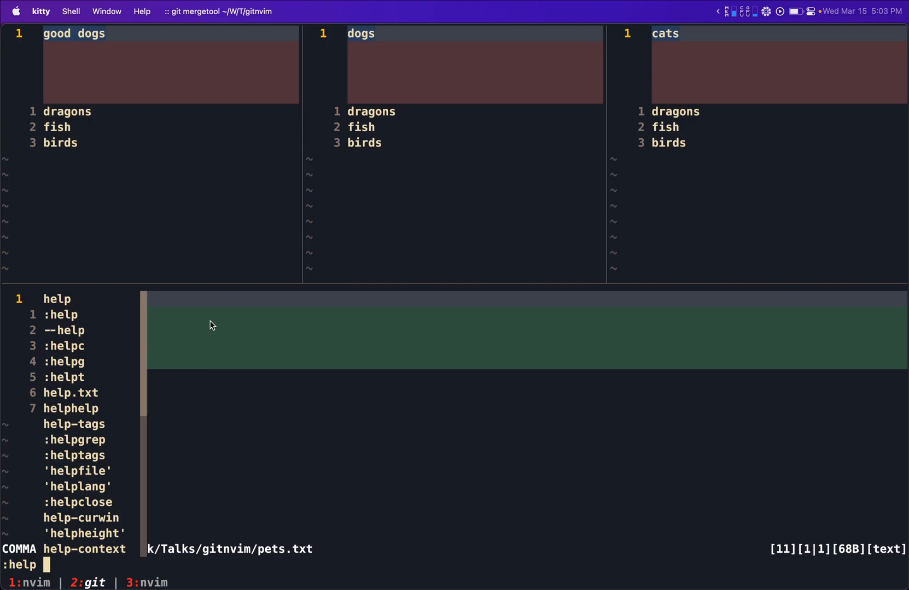
- Take the local 'good dogs' side into the merged buffer with :diffget LOCAL
{"action": "type", "text": "diffput"}
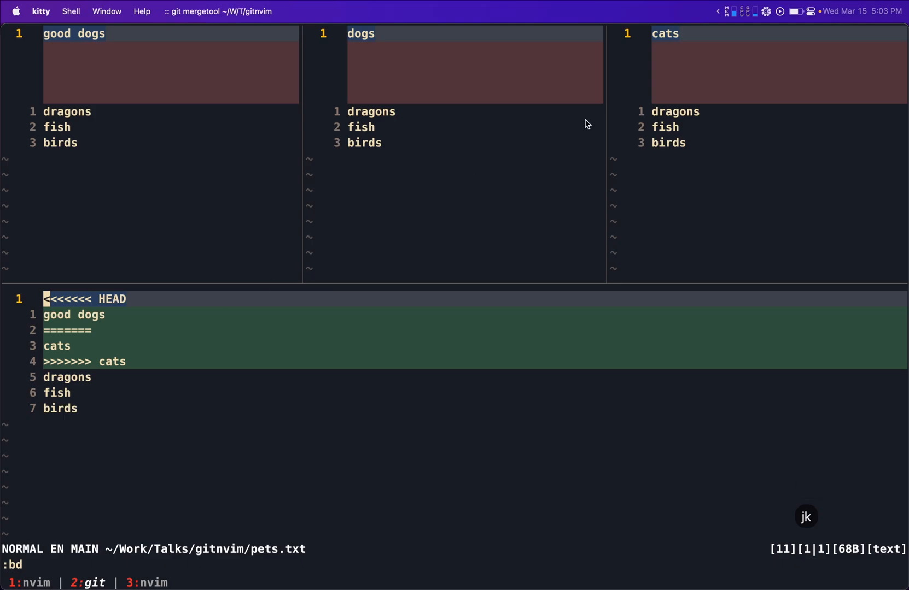
{"action": "mouse_move", "coordinate": [680, 53]}
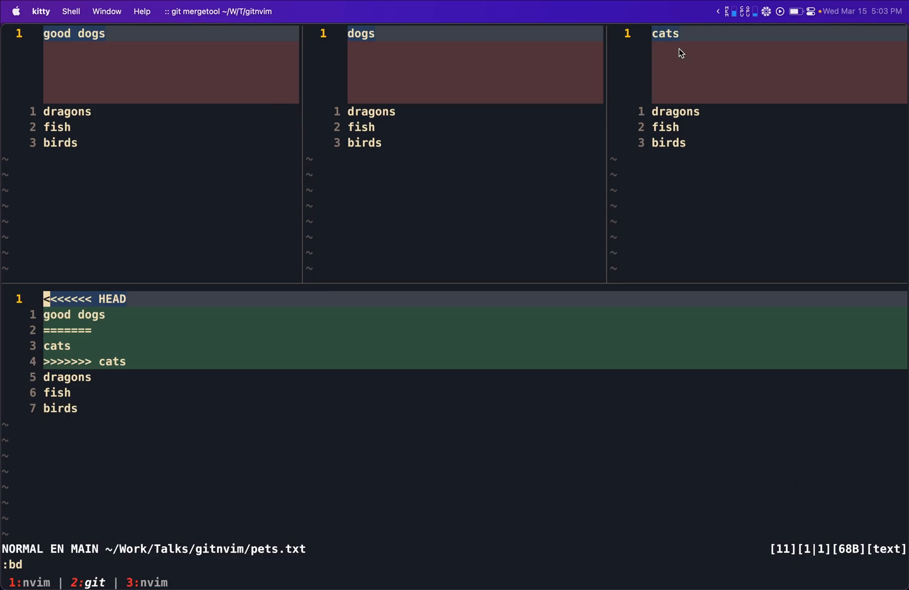
{"action": "mouse_move", "coordinate": [714, 96]}
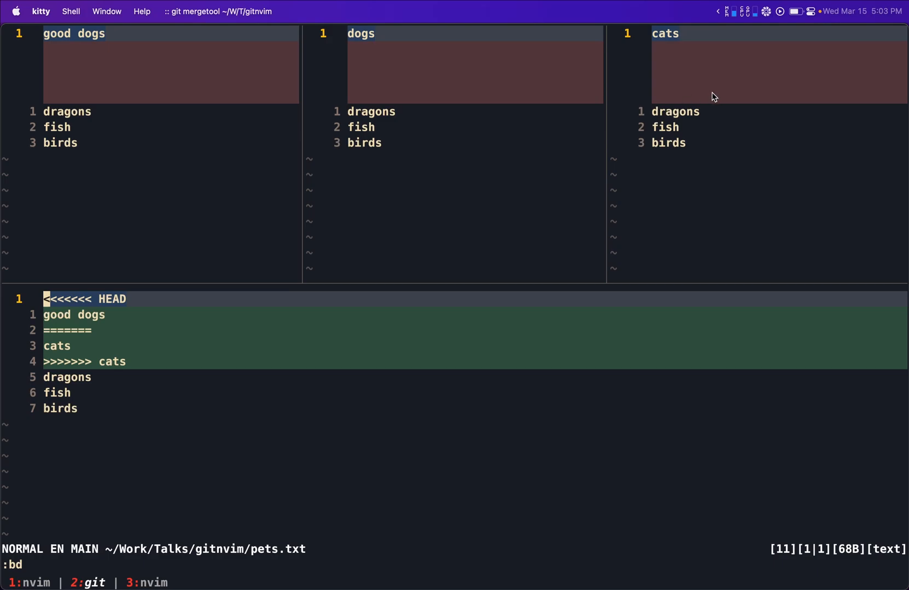
{"action": "mouse_move", "coordinate": [701, 108]}
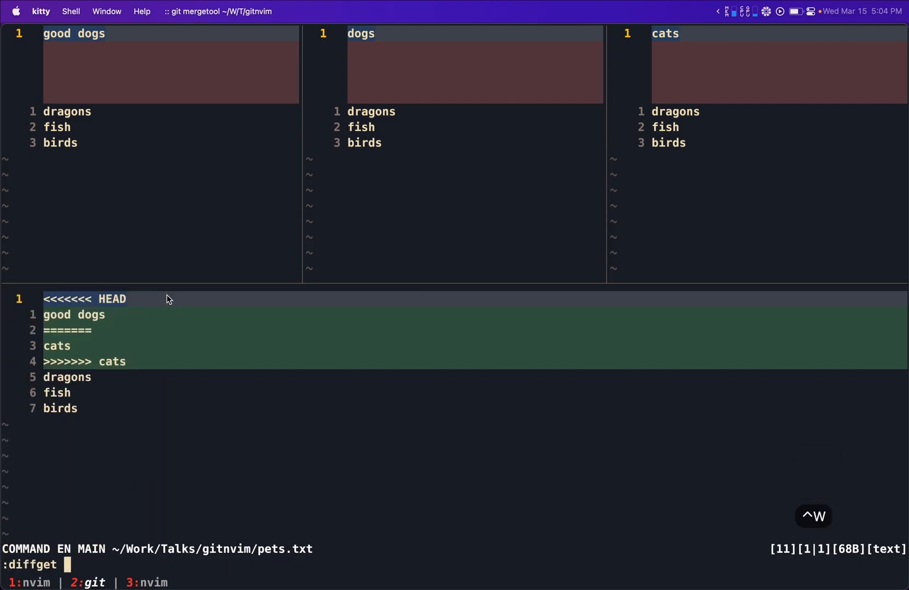
{"action": "type", "text": "LOC"}
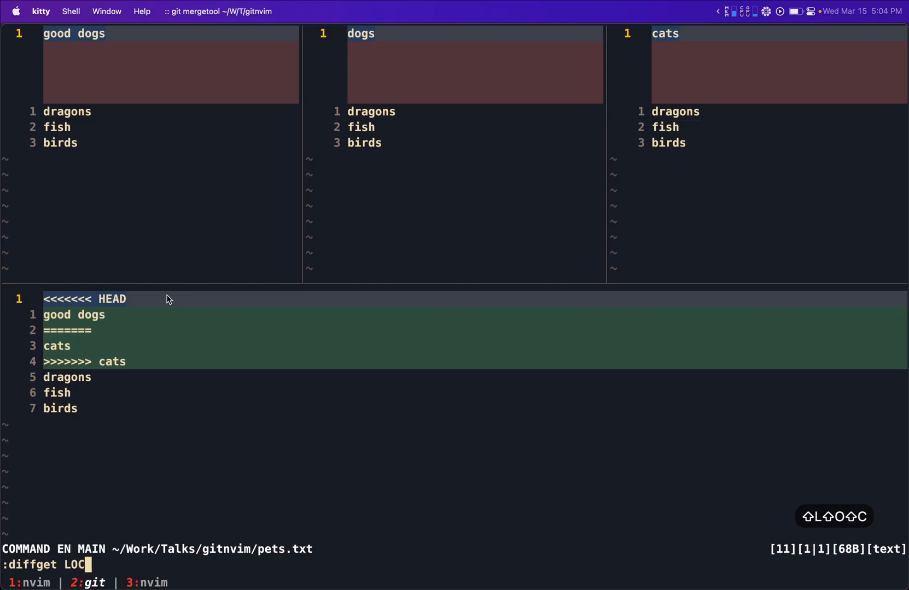
{"action": "type", "text": "RE"}
{"action": "key", "text": "Return"}
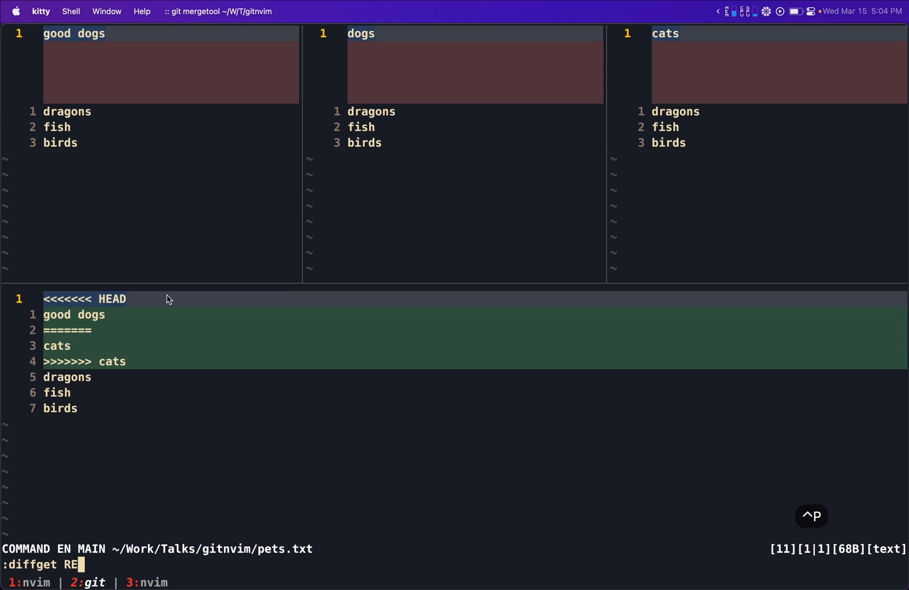
{"action": "key", "text": "BackSpace"}
{"action": "type", "text": "LO"}
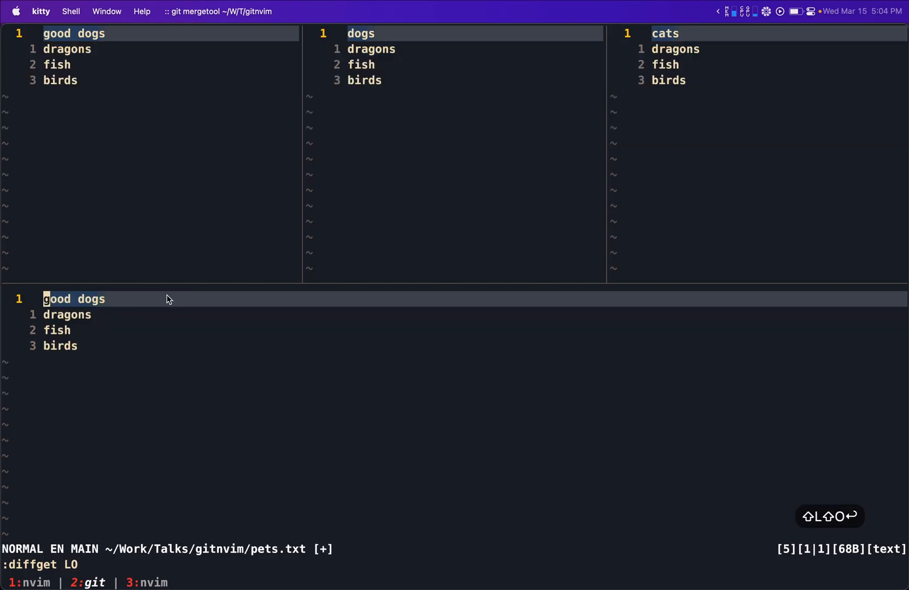
- Write the merged pets.txt with :w and close all mergetool windows with :qa!
{"action": "key", "text": "Return"}
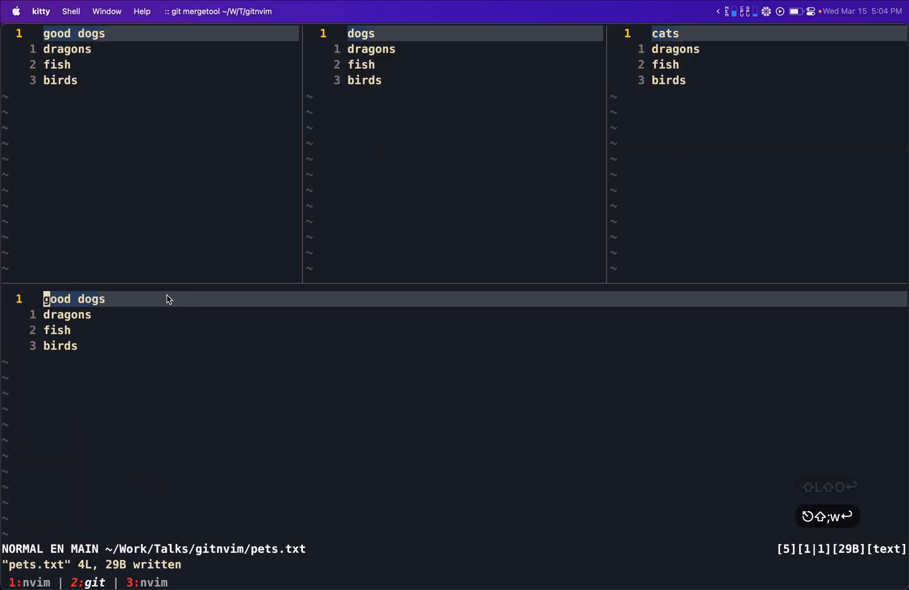
{"action": "type", "text": ":w"}
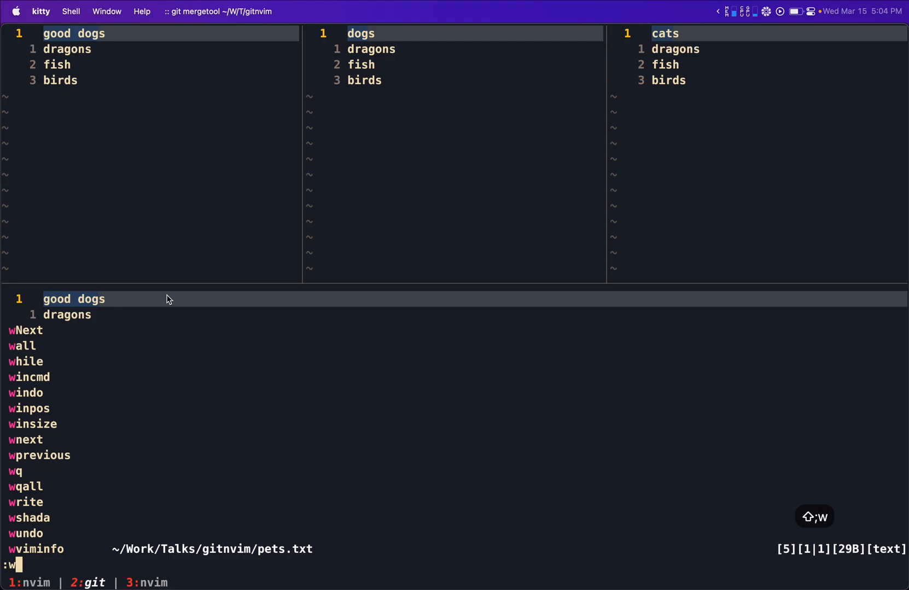
{"action": "type", "text": "qa!"}
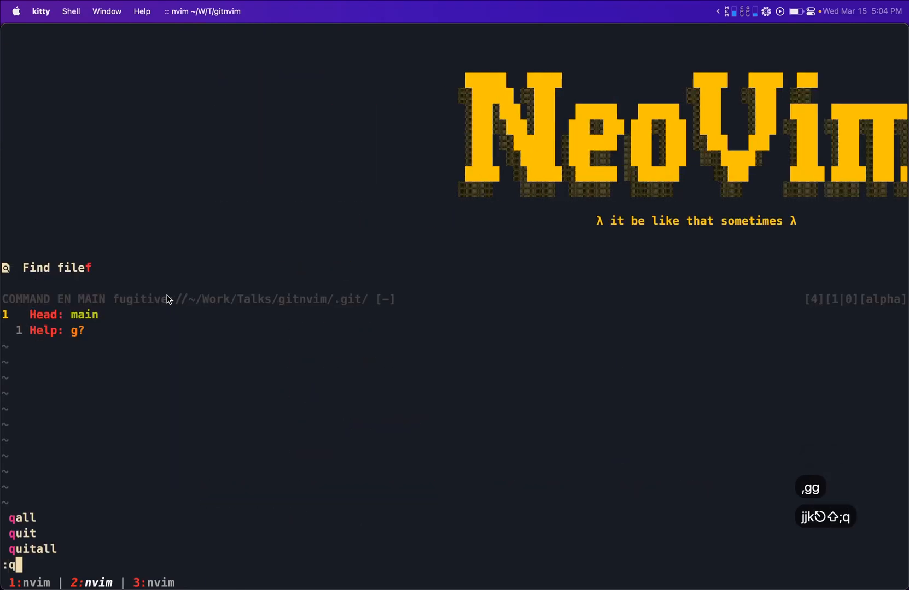
- Run git commit -m "merge done" at the shell prompt
{"action": "key", "text": "Return"}
{"action": "type", "text": "git commit -m \"merge"}
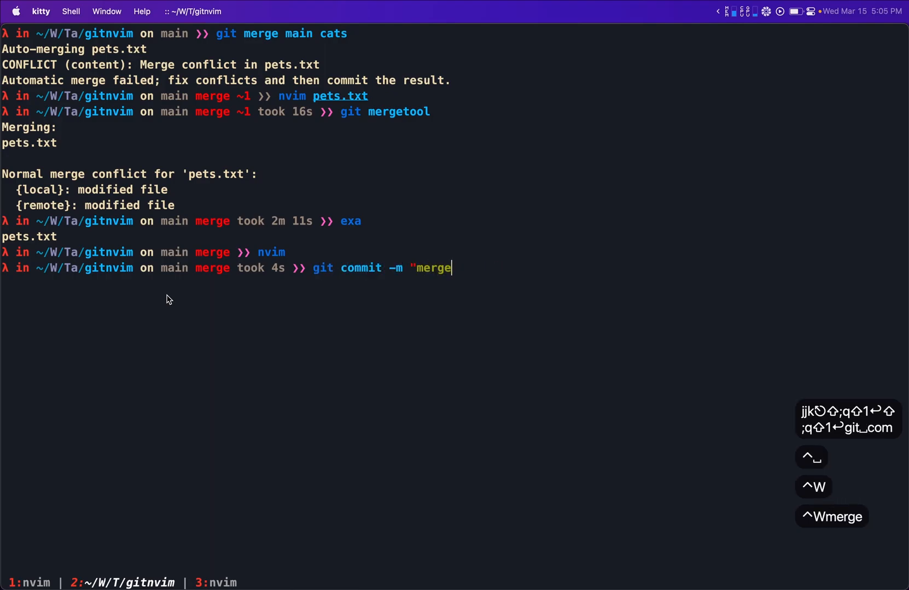
{"action": "type", "text": "done\""}
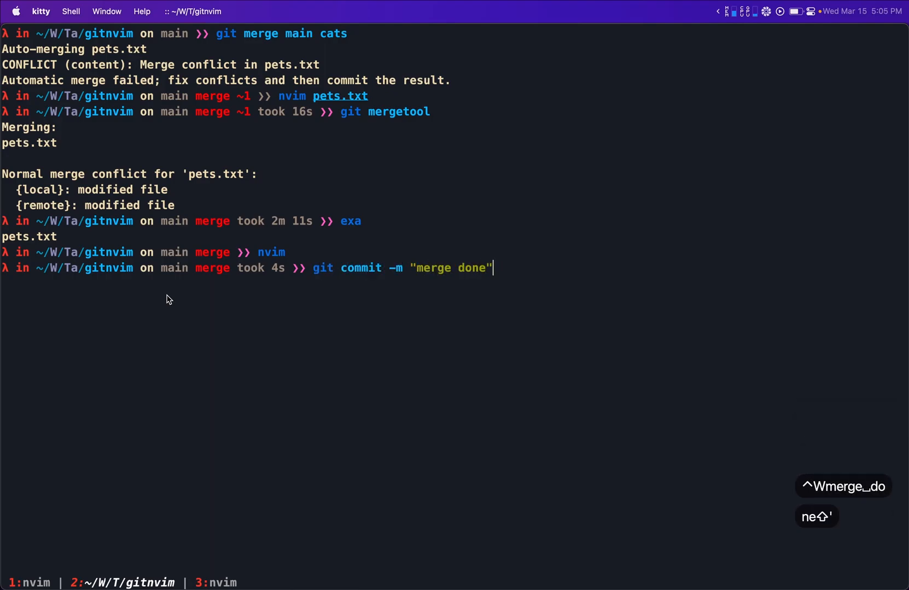
{"action": "key", "text": "enter"}
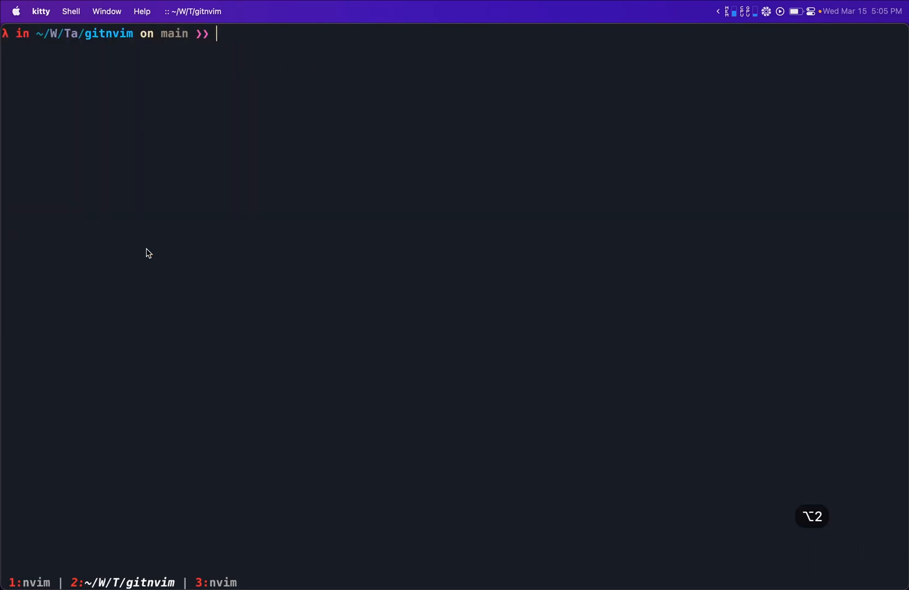
- Show the Neovim agenda note where Toggleterm, delta and lazygit come next
{"action": "type", "text": "exa"}
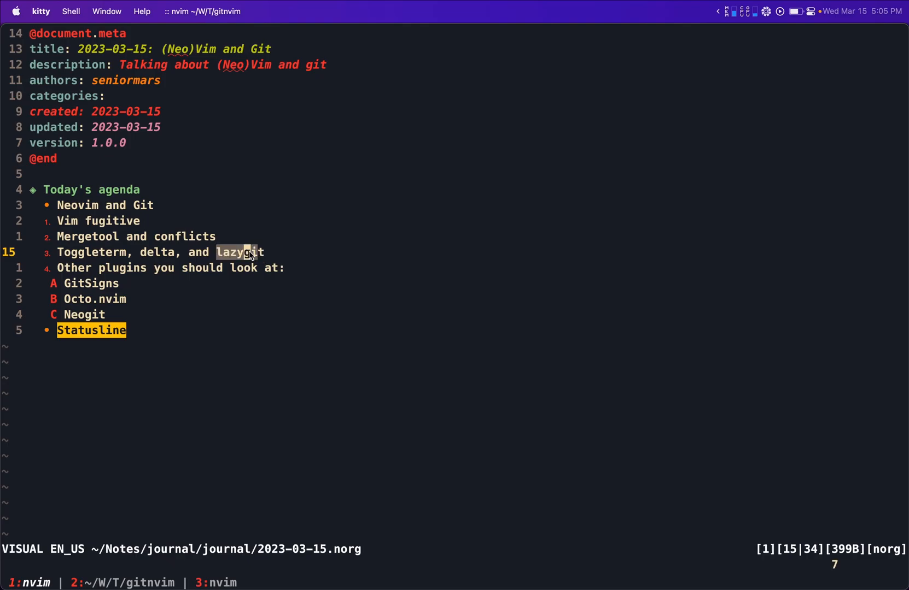
{"action": "key", "text": "Escape"}
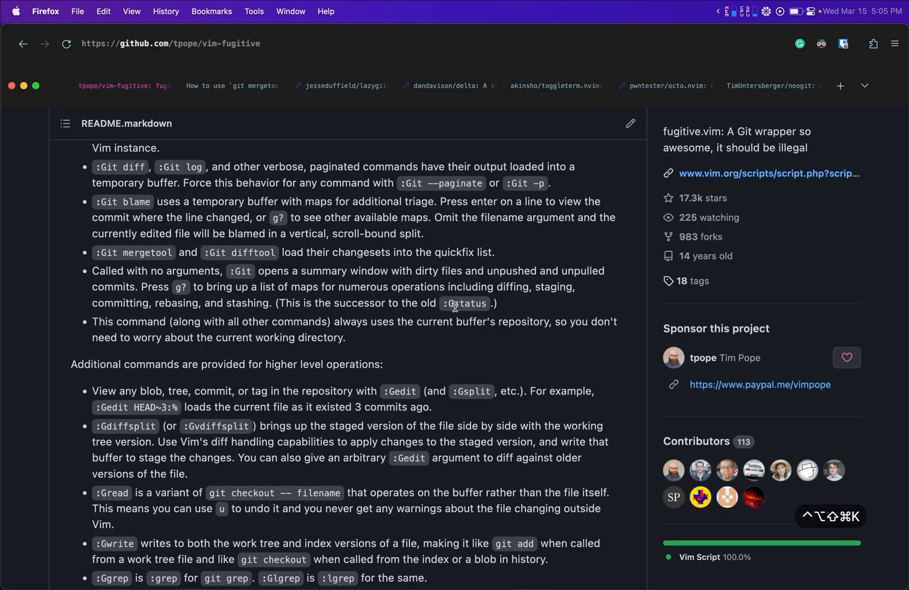
- Open the jesseduffield/lazygit tab and scroll down to its README terminal UI demo
{"action": "scroll", "scroll_direction": "up", "scroll_amount": 3}
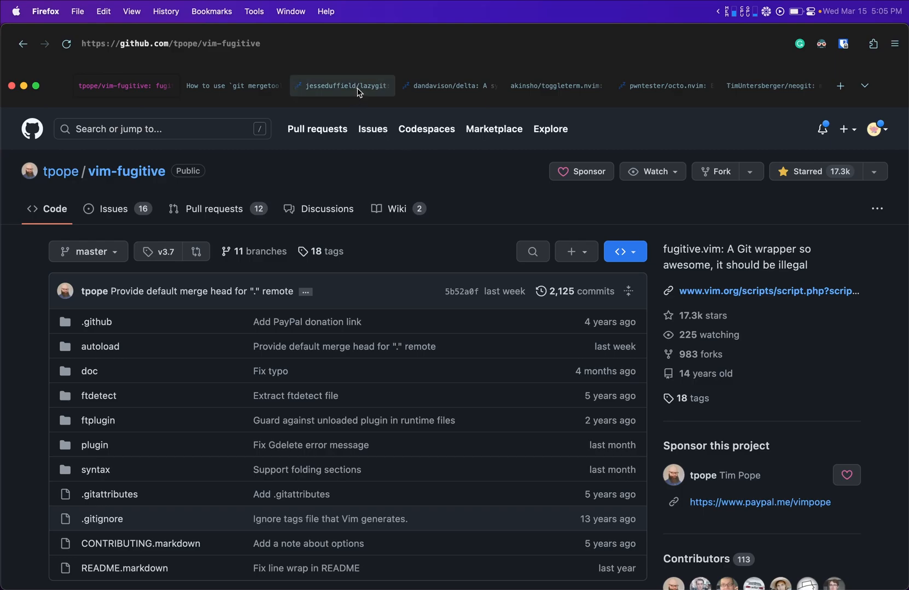
{"action": "left_click", "coordinate": [341, 86]}
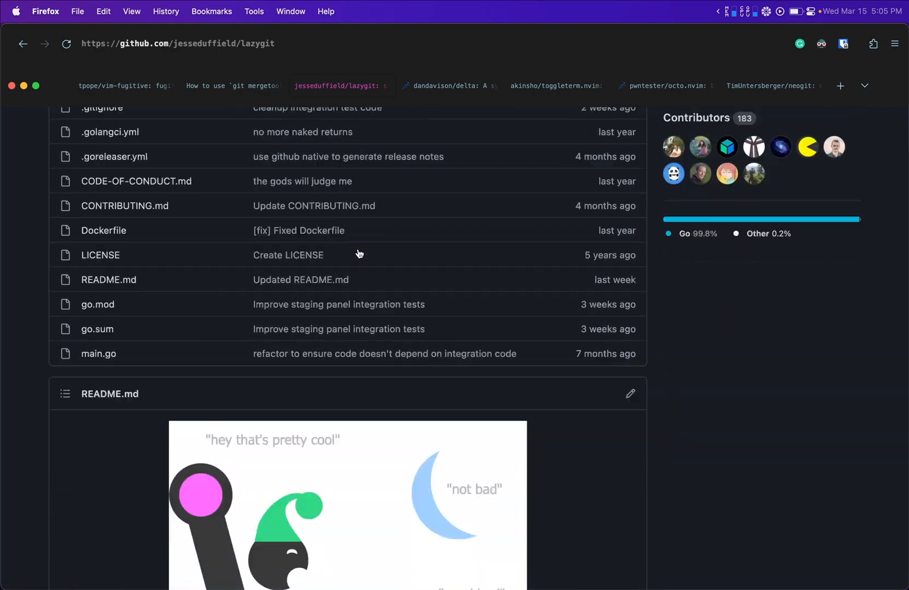
{"action": "scroll", "scroll_direction": "down", "scroll_amount": 3}
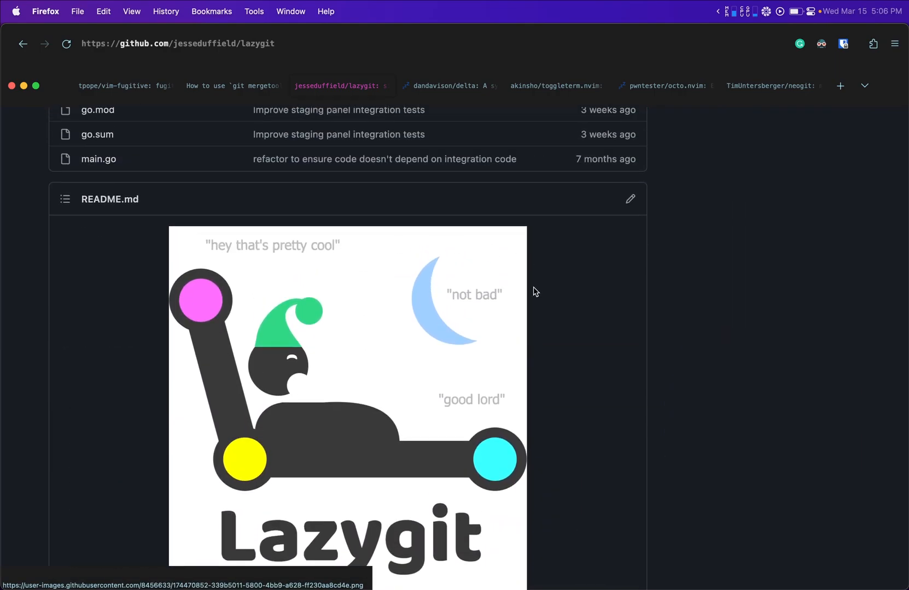
{"action": "scroll", "scroll_direction": "down", "scroll_amount": 3}
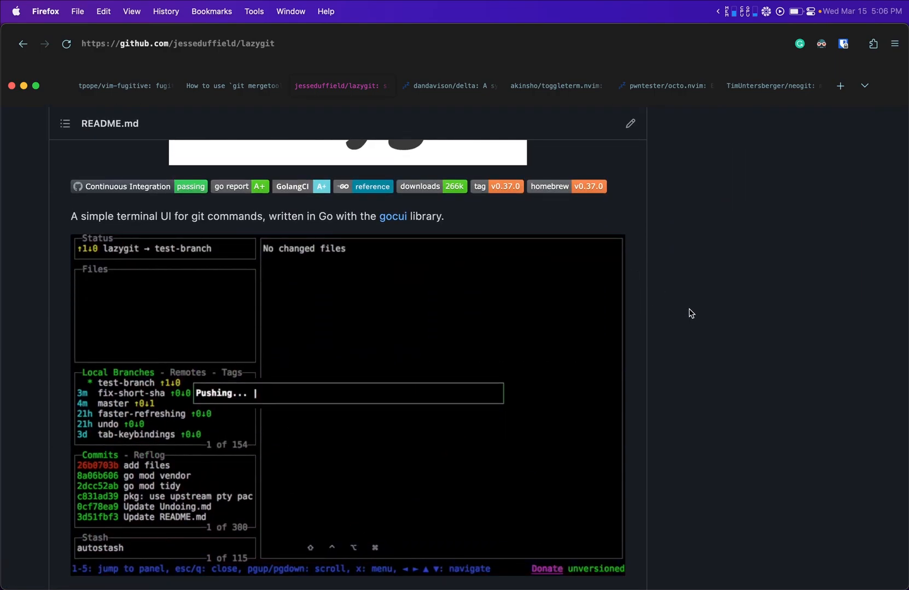
{"action": "scroll", "scroll_direction": "down", "scroll_amount": 3}
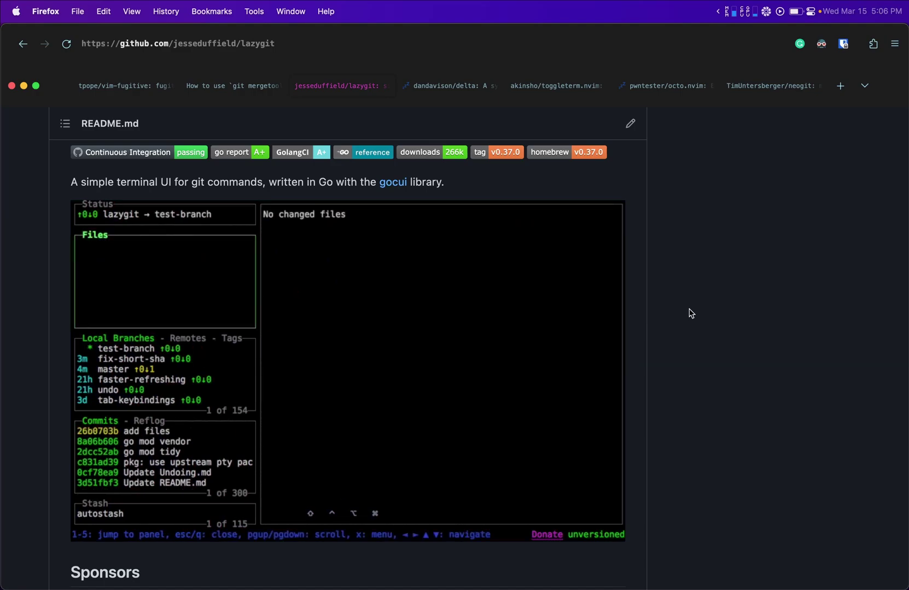
{"action": "scroll", "scroll_direction": "down", "scroll_amount": 3}
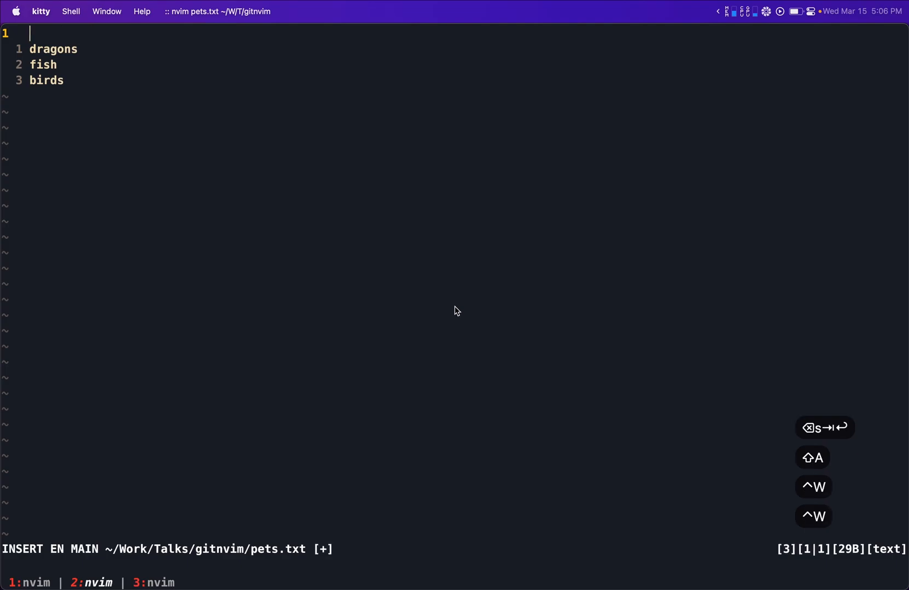
- Replace line 1 of pets.txt with 'salamanders', accepting the completed word
{"action": "type", "text": "Flashcard Subject: 1st grade science"}
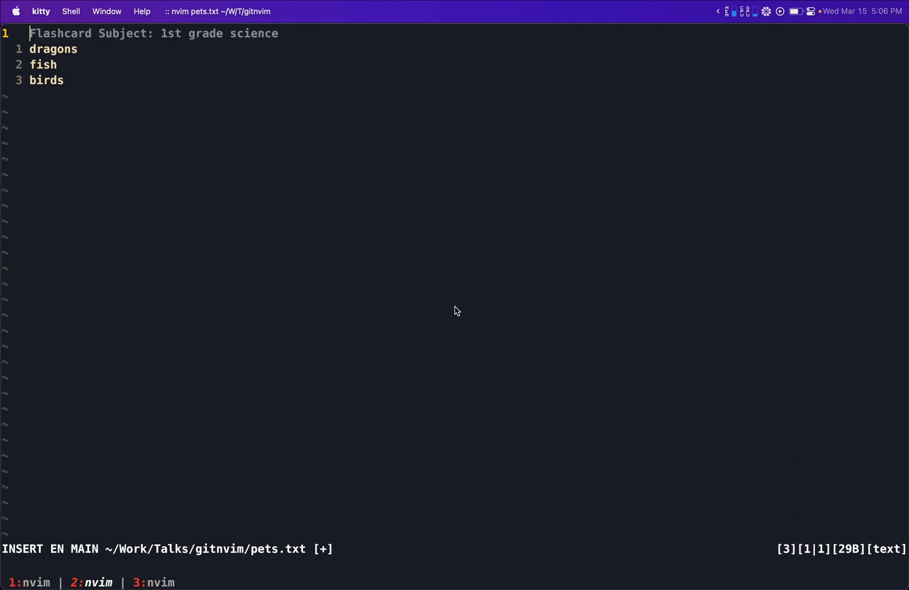
{"action": "type", "text": "salamanders"}
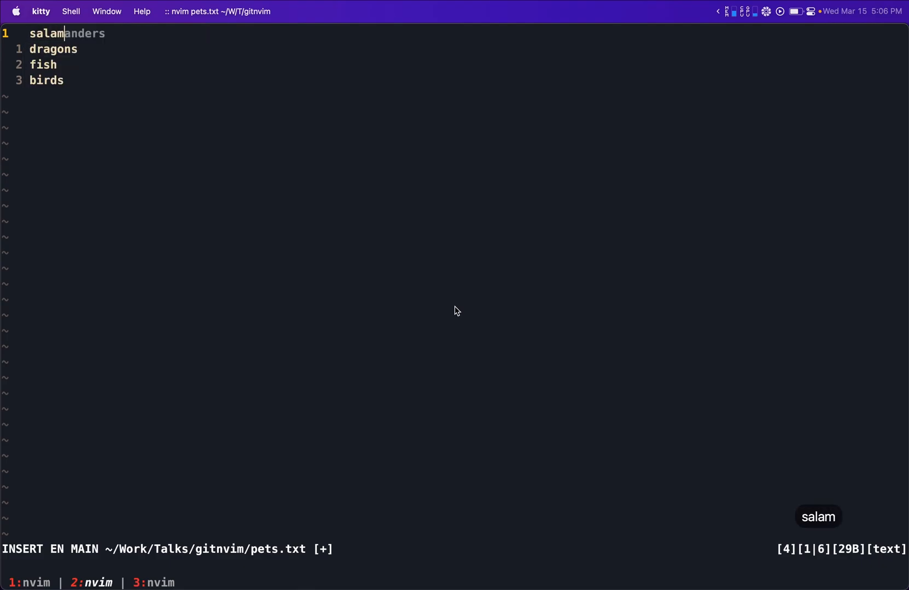
{"action": "key", "text": "Escape"}
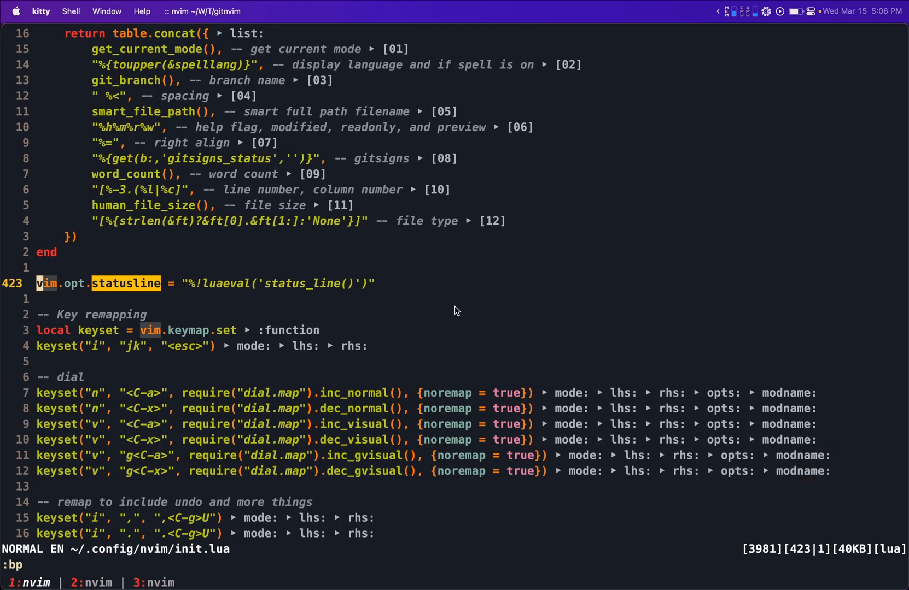
- Search init.lua with /t to reach the vim.opt.statusline definition
{"action": "type", "text": "/t"}
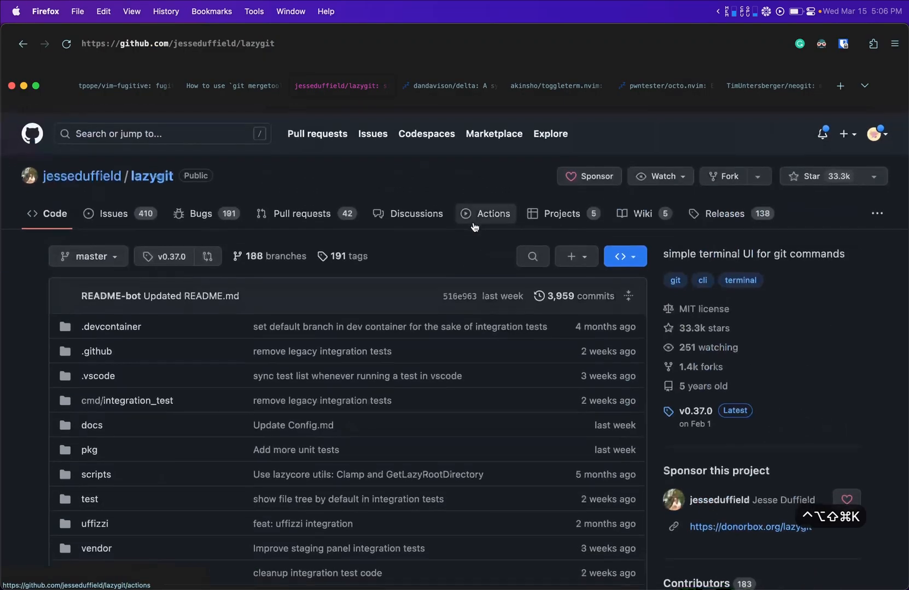
- Open the delta repository tab and scroll through its README
{"action": "left_click", "coordinate": [450, 86]}
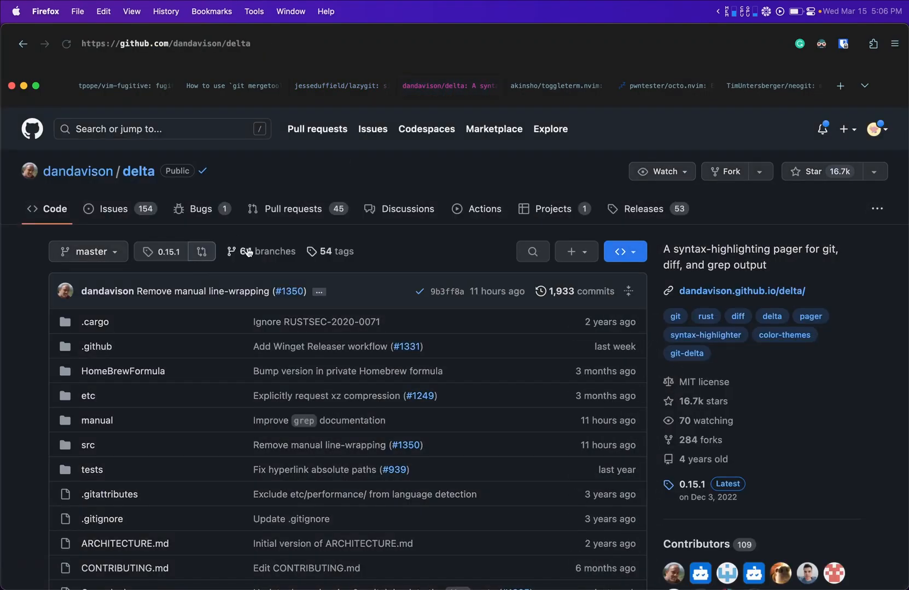
{"action": "scroll", "scroll_direction": "down", "scroll_amount": 3}
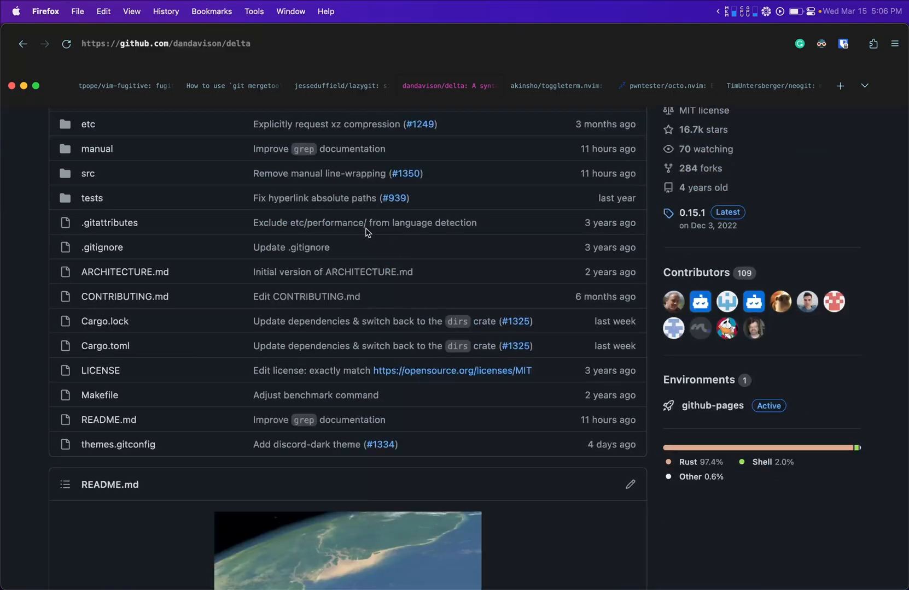
{"action": "scroll", "scroll_direction": "down", "scroll_amount": 3}
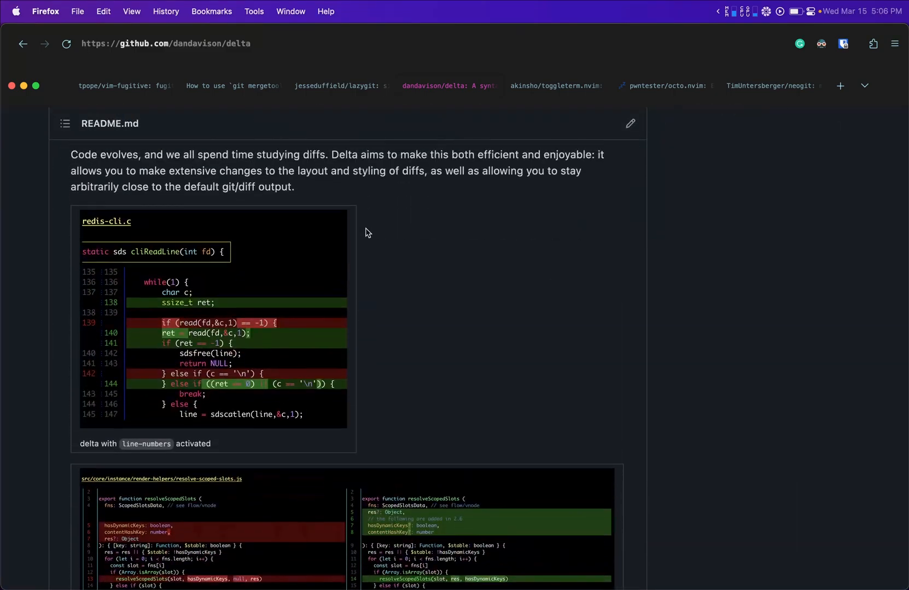
{"action": "scroll", "scroll_direction": "down", "scroll_amount": 3}
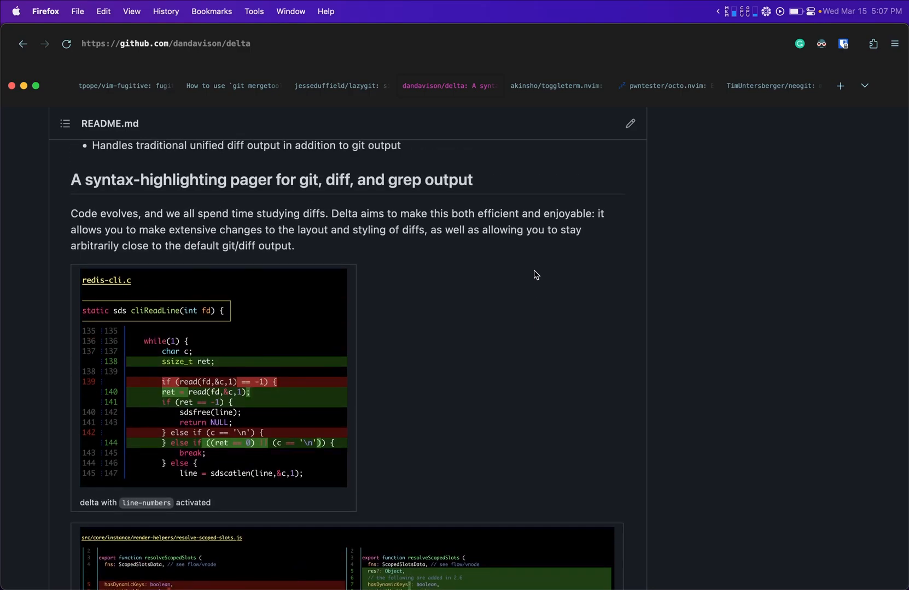
{"action": "scroll", "scroll_direction": "down", "scroll_amount": 3}
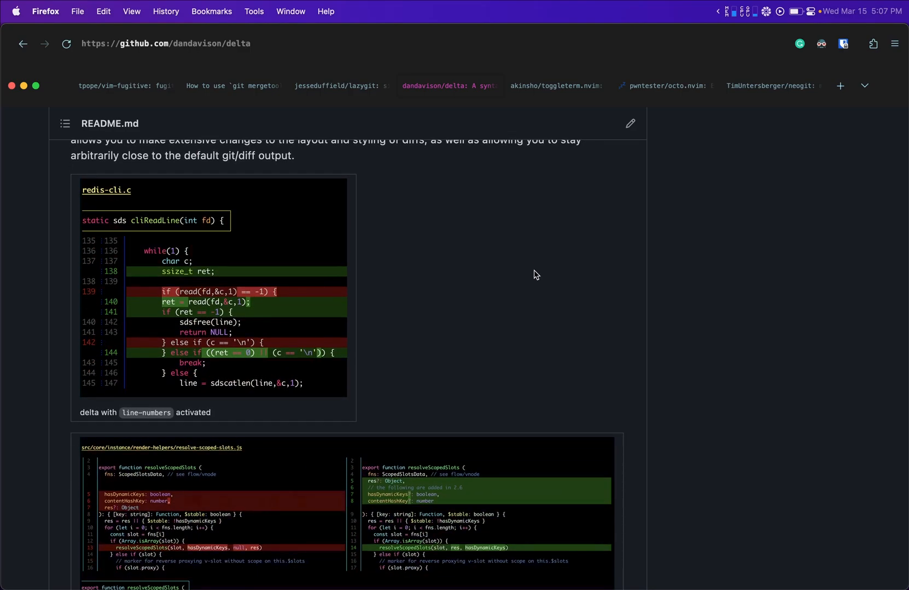
- Switch to the akinsho/toggleterm.nvim tab and scroll to its multiple orientations screenshots
{"action": "left_click", "coordinate": [555, 85]}
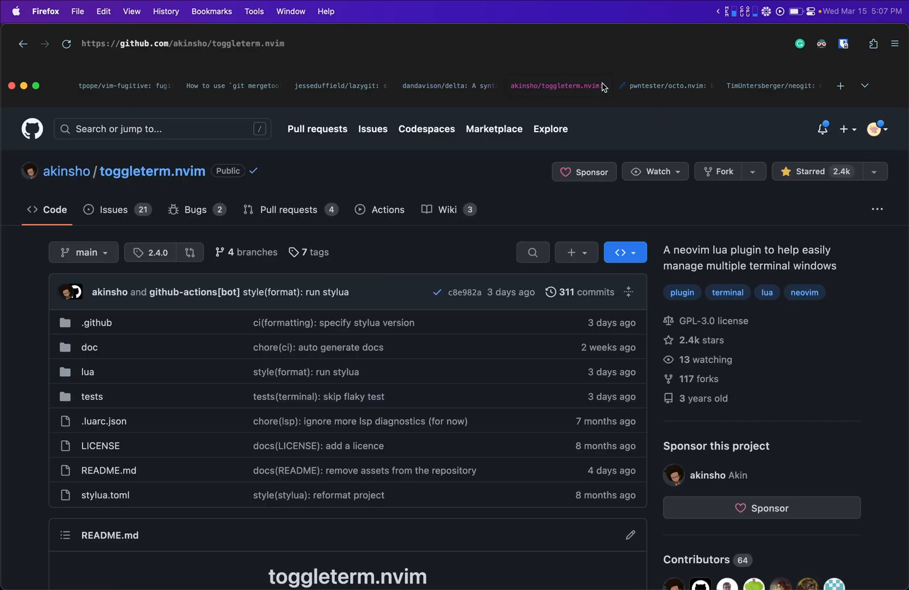
{"action": "mouse_move", "coordinate": [447, 181]}
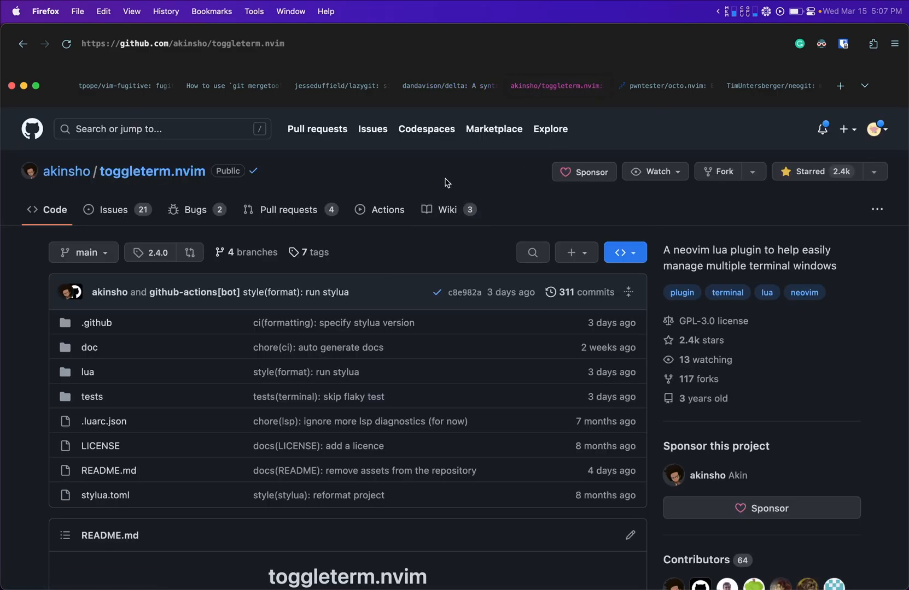
{"action": "scroll", "scroll_direction": "down", "scroll_amount": 3}
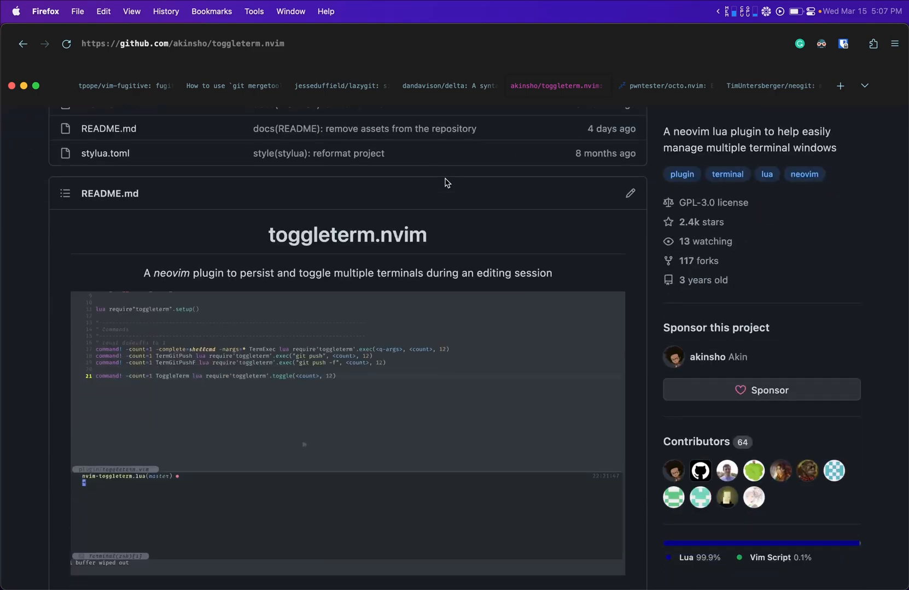
{"action": "scroll", "scroll_direction": "down", "scroll_amount": 3}
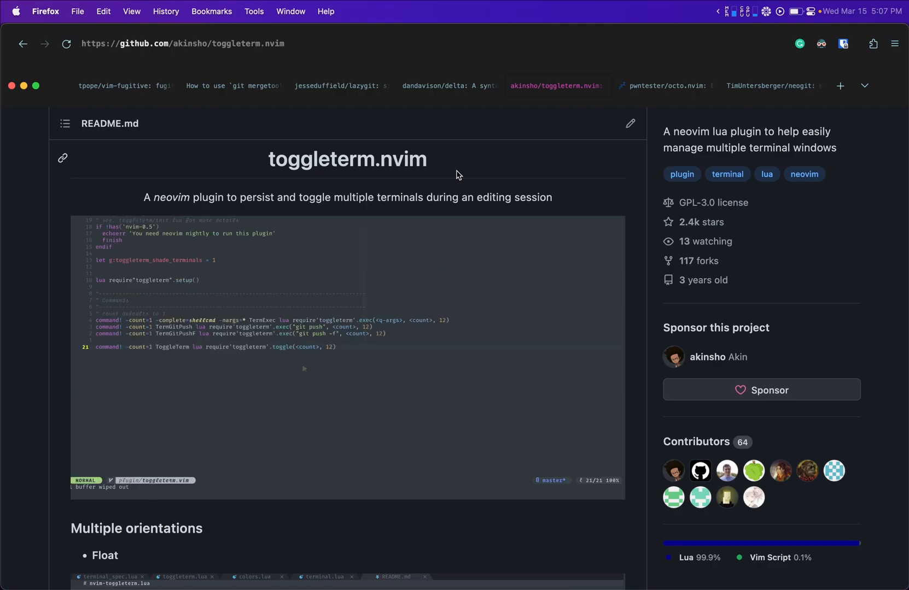
{"action": "scroll", "scroll_direction": "down", "scroll_amount": 3}
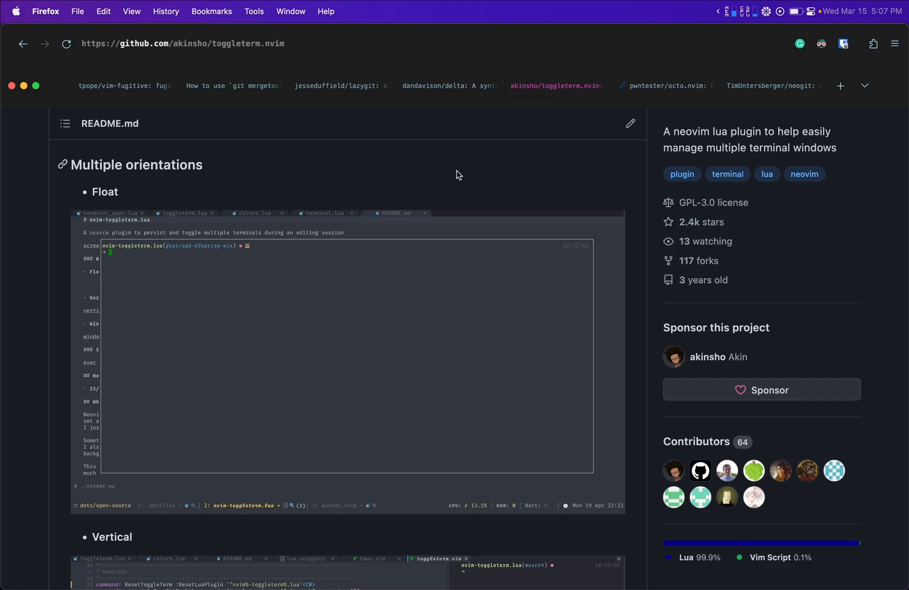
{"action": "scroll", "scroll_direction": "down", "scroll_amount": 3}
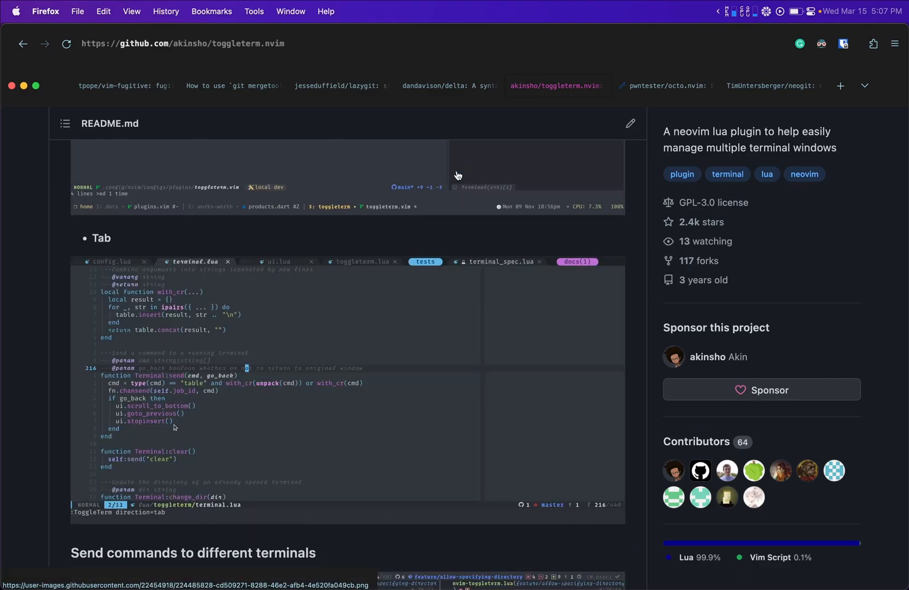
{"action": "scroll", "scroll_direction": "down", "scroll_amount": 3}
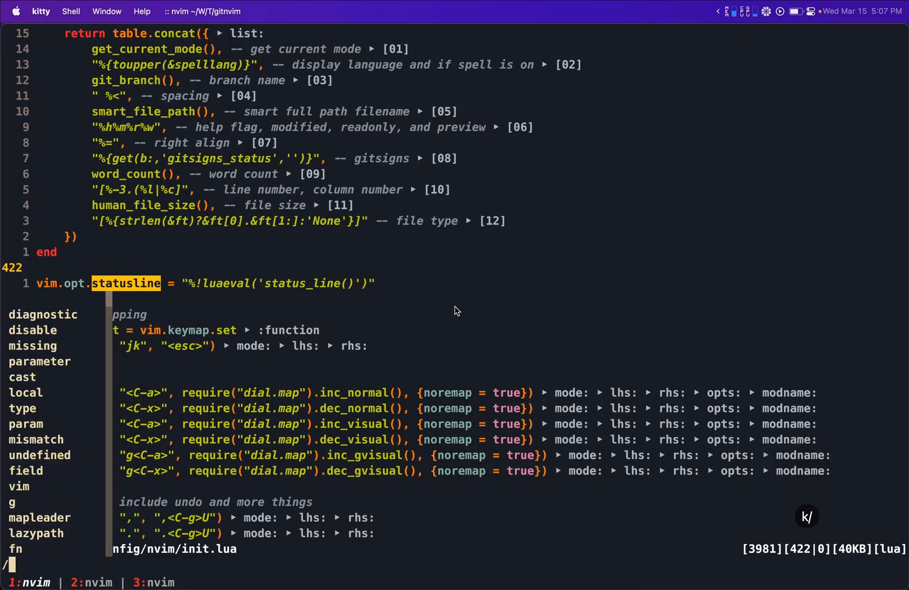
- Search init.lua for 'lazygit' and reload with :e! to show the toggleterm Terminal config
{"action": "type", "text": "lazygit"}
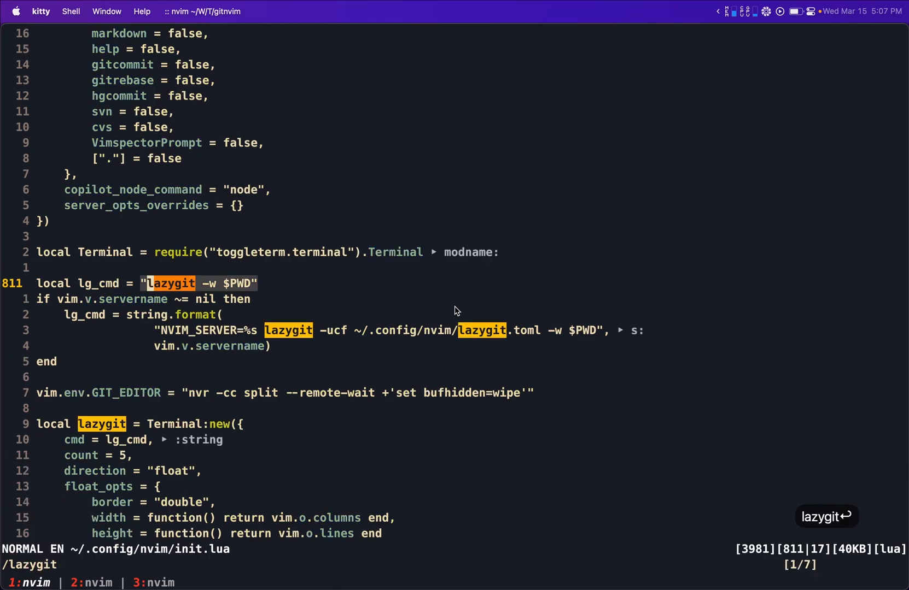
{"action": "type", "text": ":e!"}
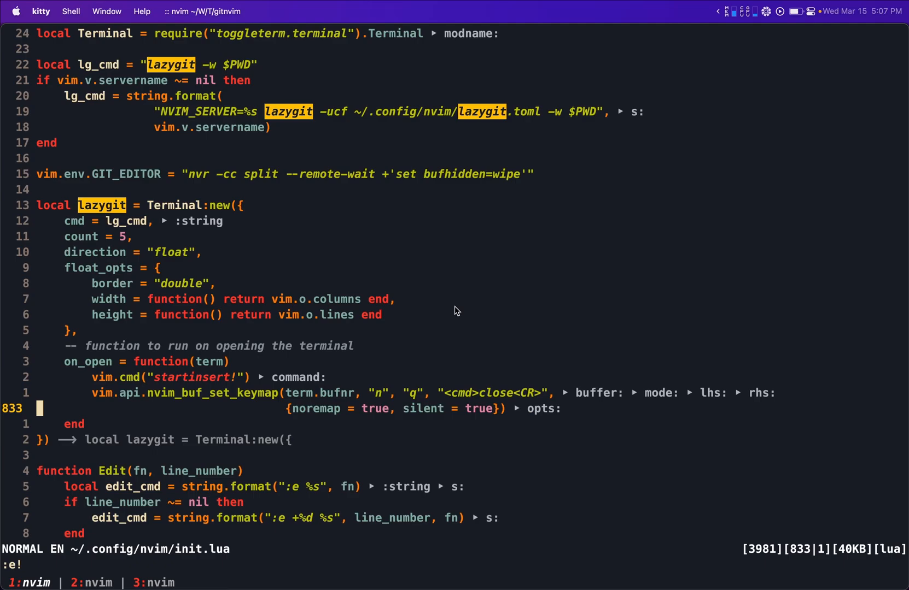
{"action": "mouse_move", "coordinate": [125, 72]}
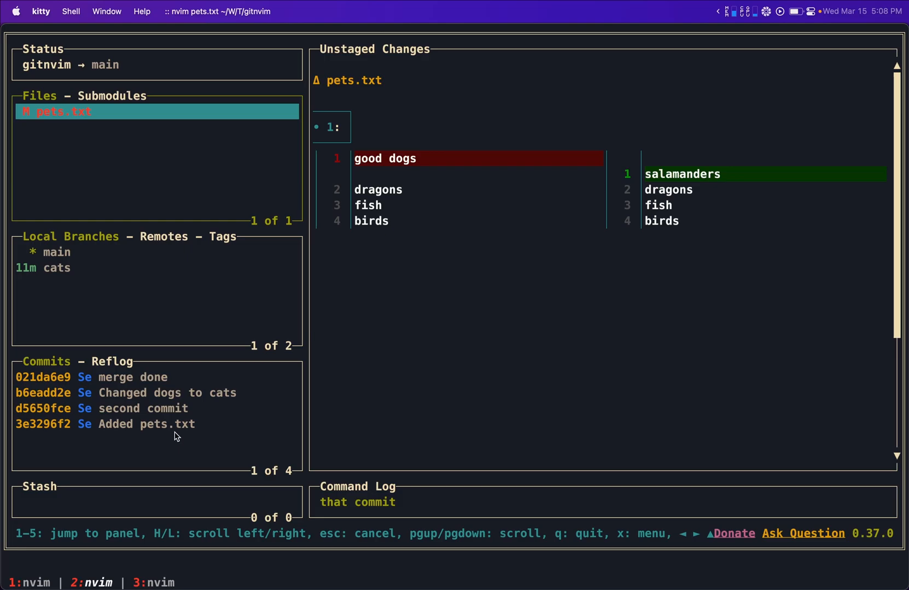
- Glance at lazygit's file-action menu, then stage all changes to pets.txt
{"action": "key", "text": "x"}
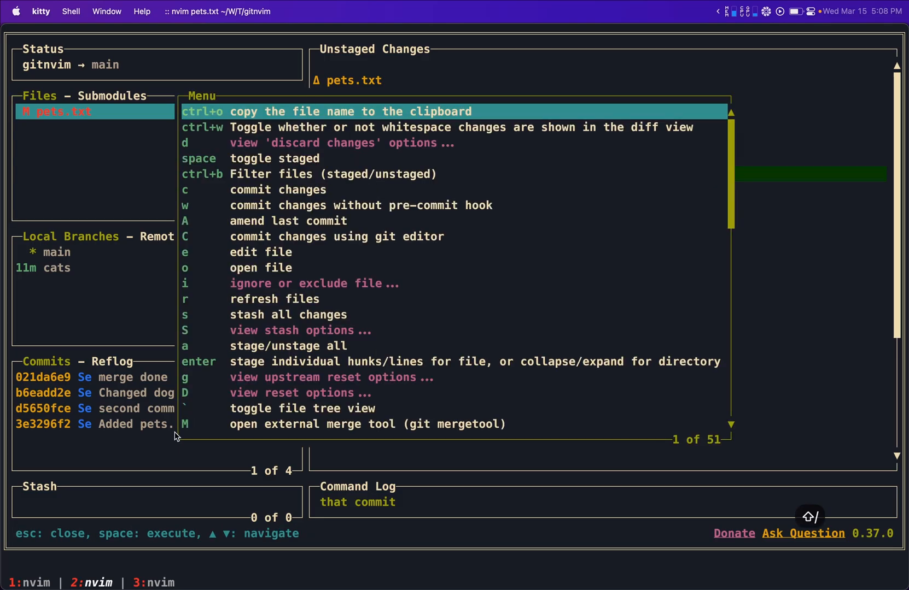
{"action": "key", "text": "Escape"}
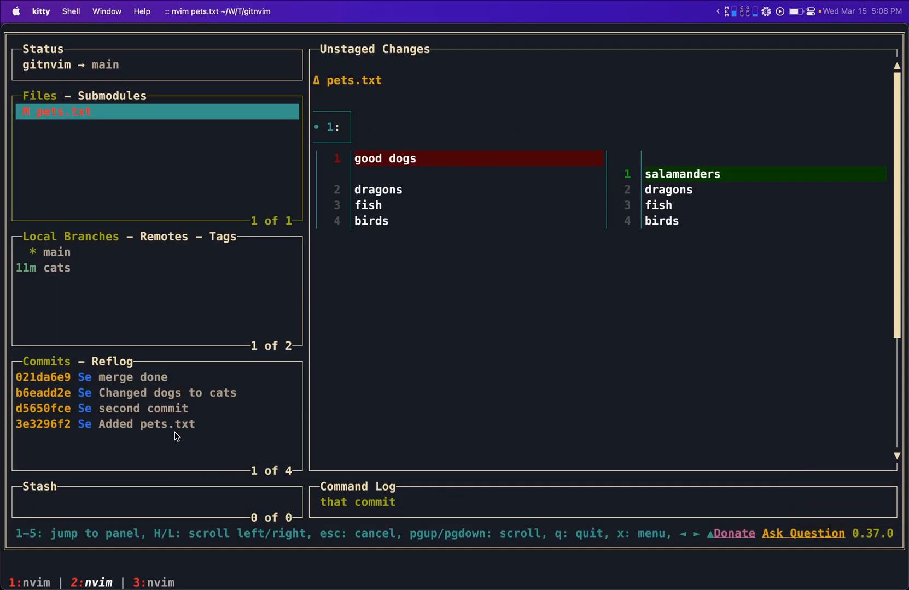
{"action": "key", "text": "c"}
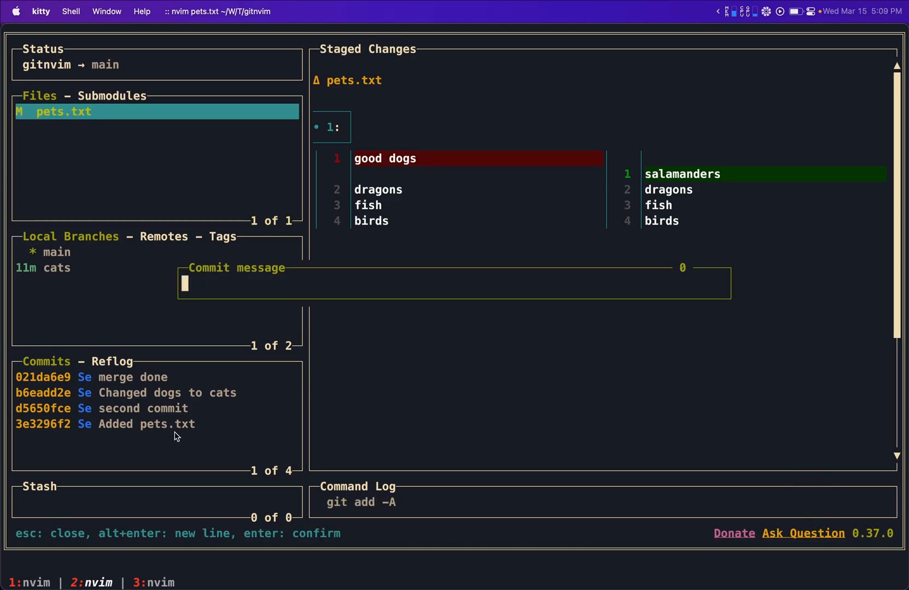
- Start a full-editor commit of staged pets.txt and abort it without a message
{"action": "key", "text": "escape"}
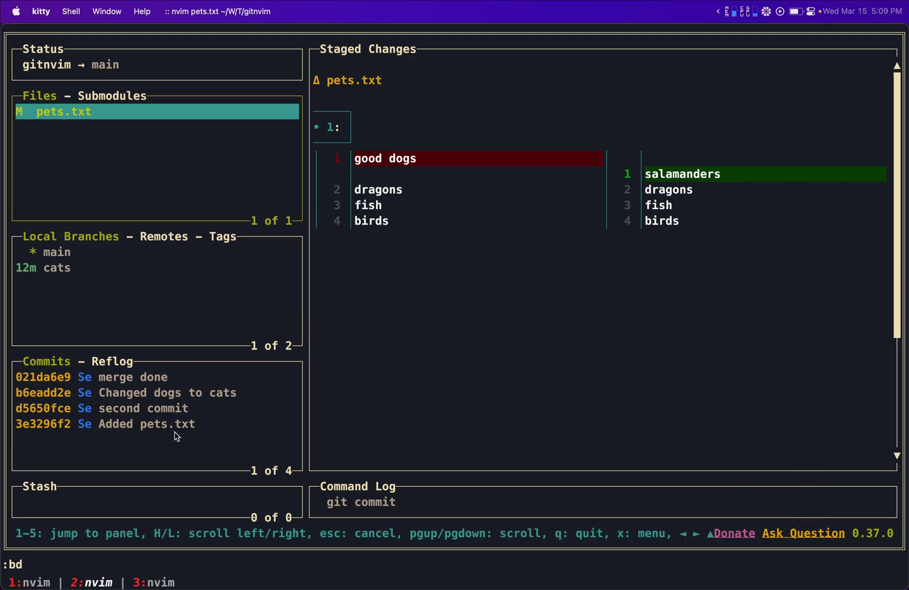
{"action": "mouse_move", "coordinate": [469, 144]}
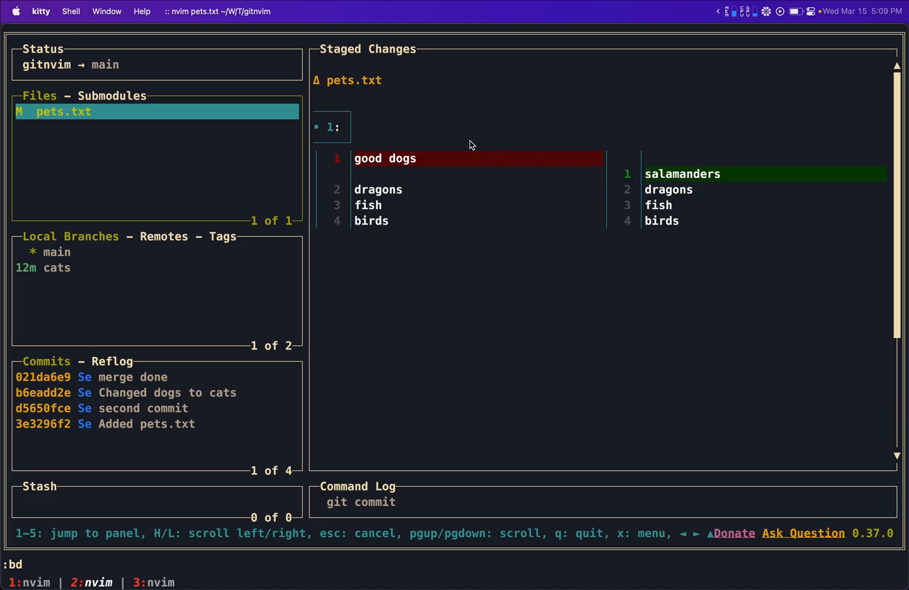
{"action": "mouse_move", "coordinate": [123, 117]}
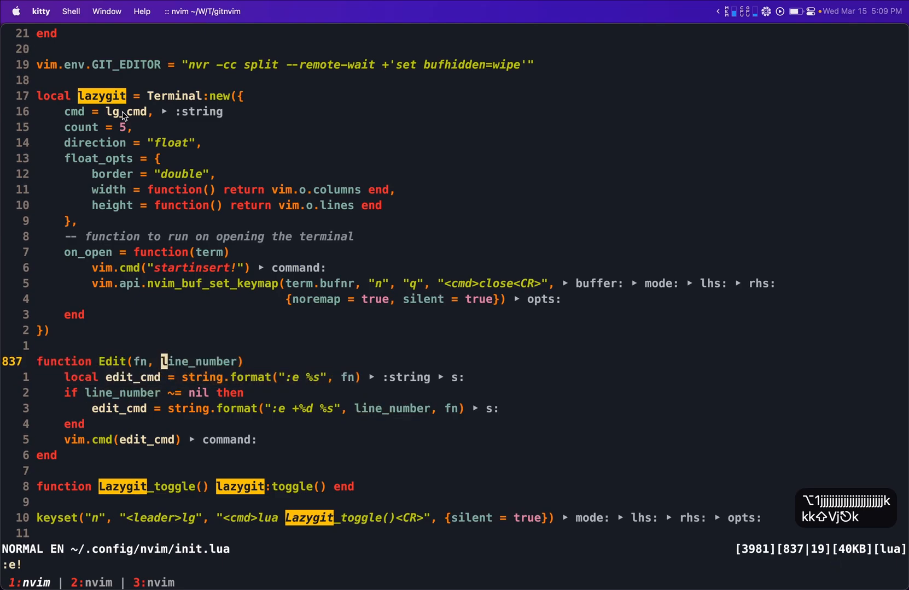
- Bring lazygit back over init.lua and open the commit prompt for staged pets.txt
{"action": "key", "text": "Return"}
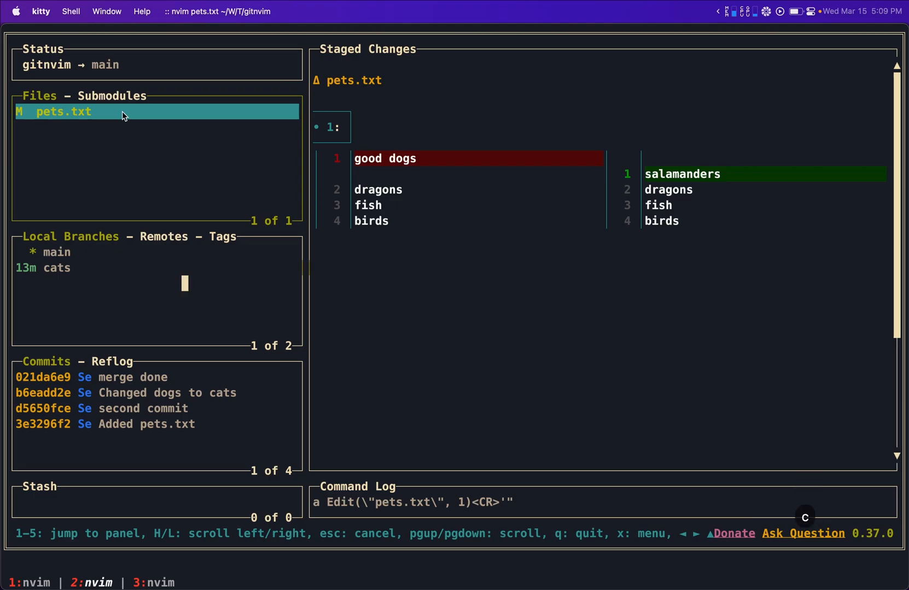
{"action": "key", "text": "c"}
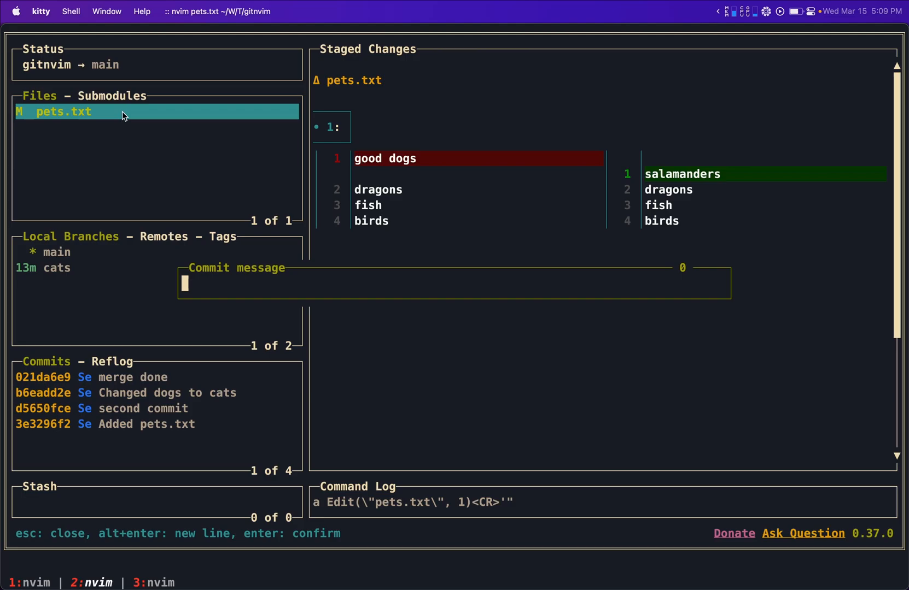
- Commit pets.txt with the message 'removed dogs' and mark GitSigns in the agenda
{"action": "type", "text": "remo"}
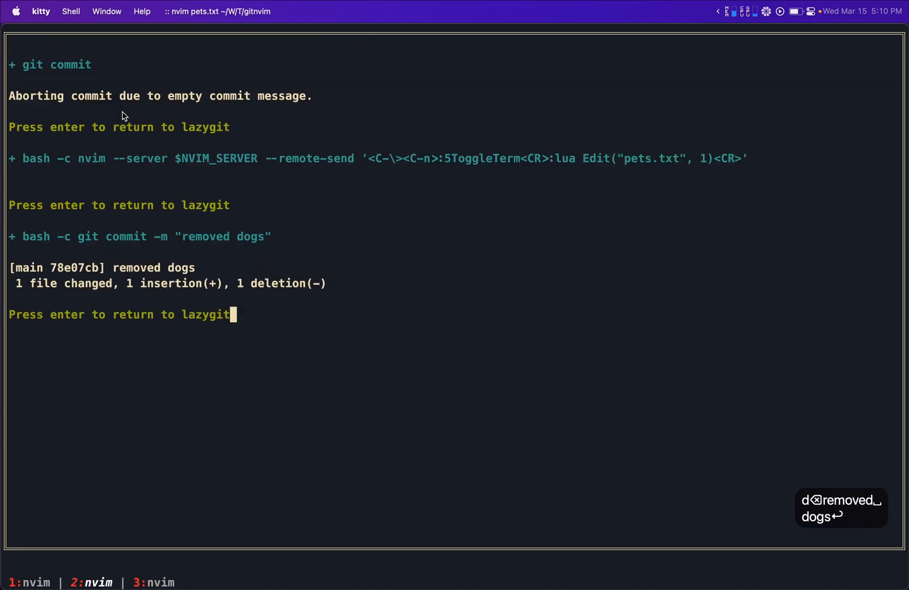
{"action": "key", "text": "enter"}
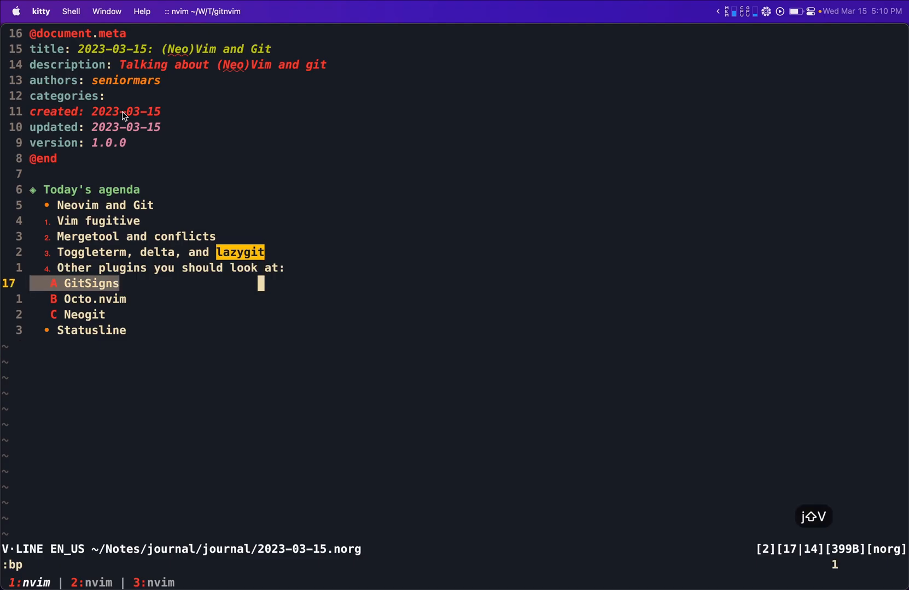
{"action": "key", "text": "j"}
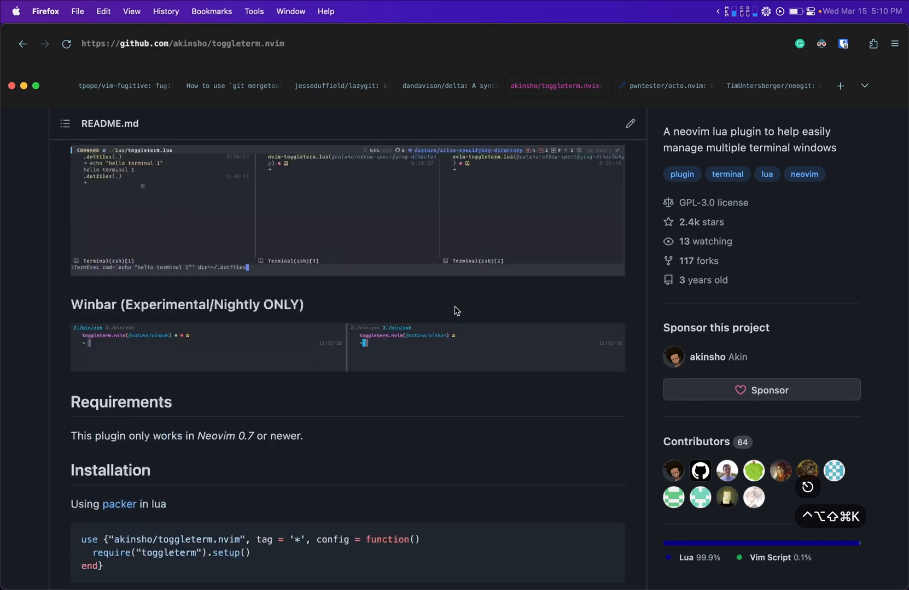
- Scroll through octo.nvim's Table of Contents, Features and Requirements, then move to Neogit's page
{"action": "left_click", "coordinate": [667, 86]}
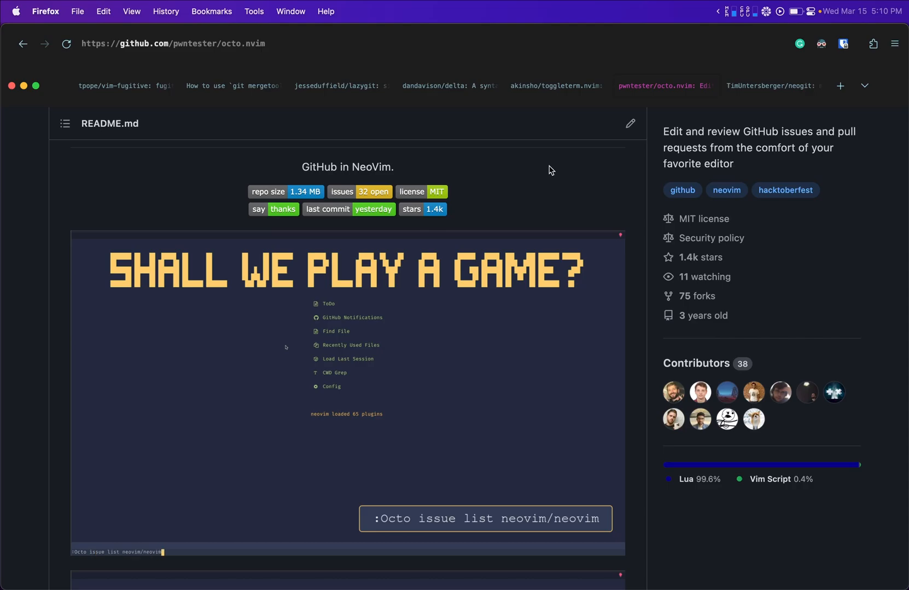
{"action": "scroll", "scroll_direction": "down", "scroll_amount": 3}
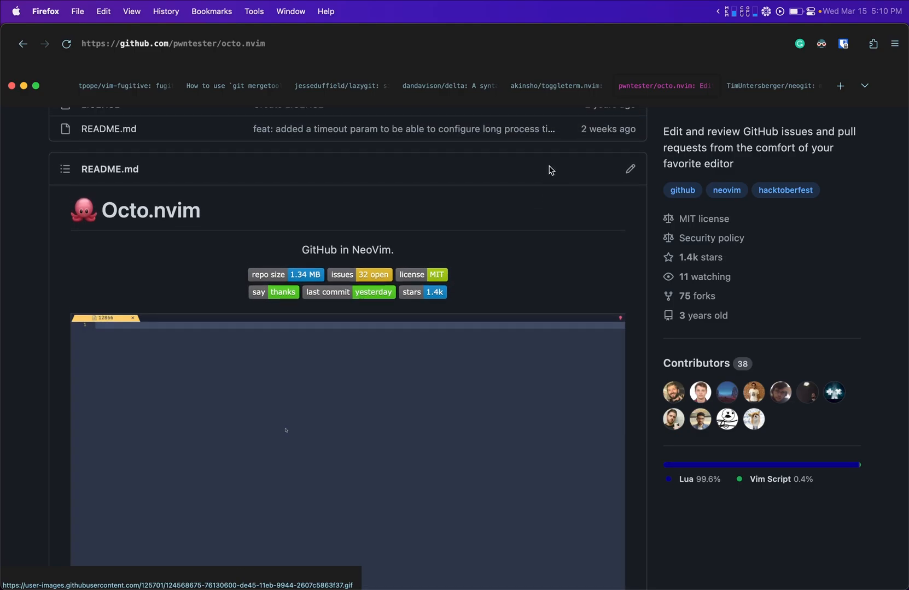
{"action": "scroll", "scroll_direction": "down", "scroll_amount": 3}
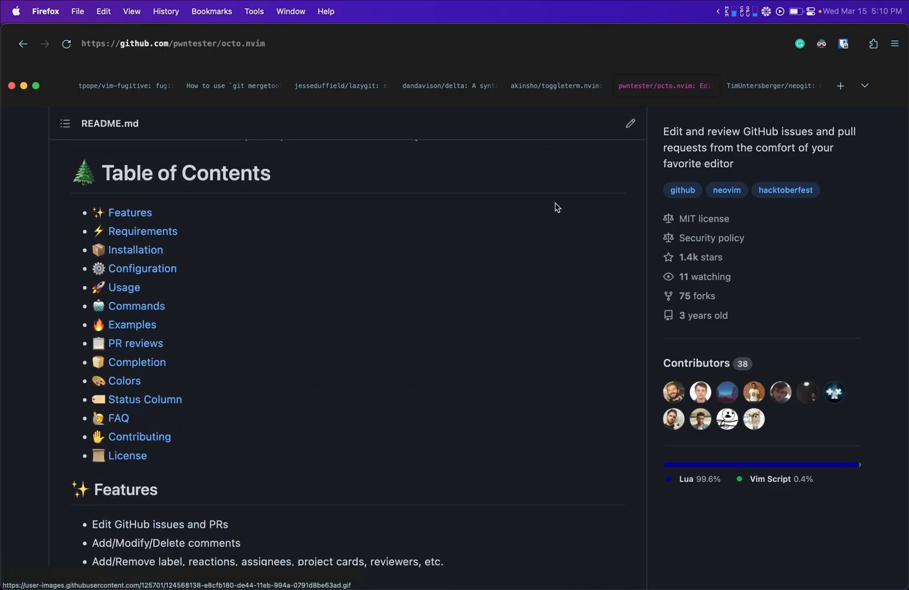
{"action": "scroll", "scroll_direction": "down", "scroll_amount": 3}
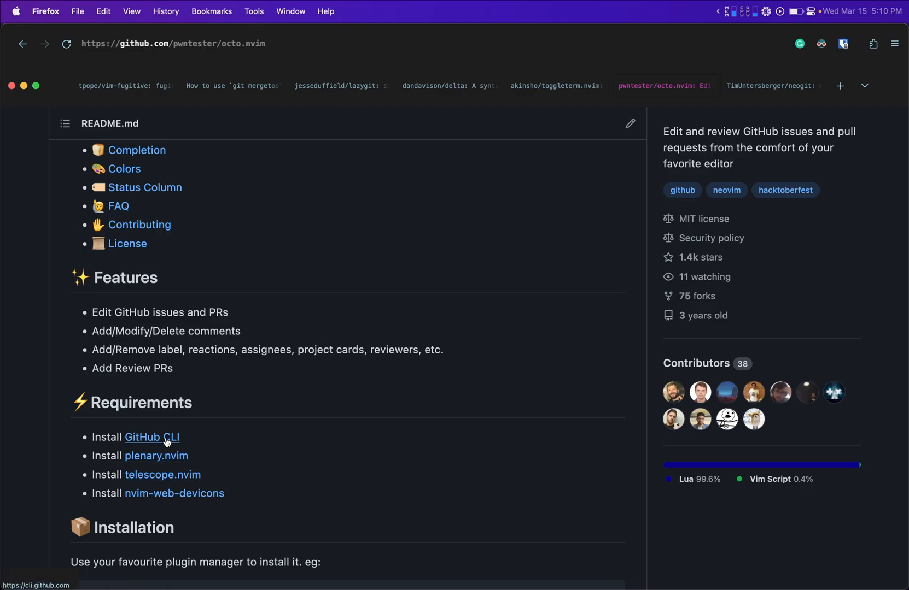
{"action": "scroll", "scroll_direction": "down", "scroll_amount": 3}
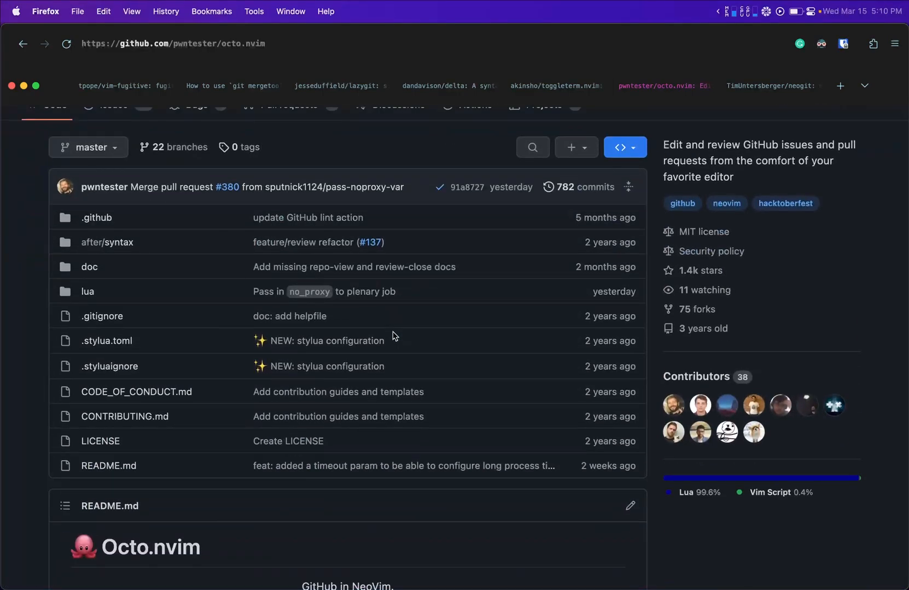
{"action": "left_click", "coordinate": [771, 86]}
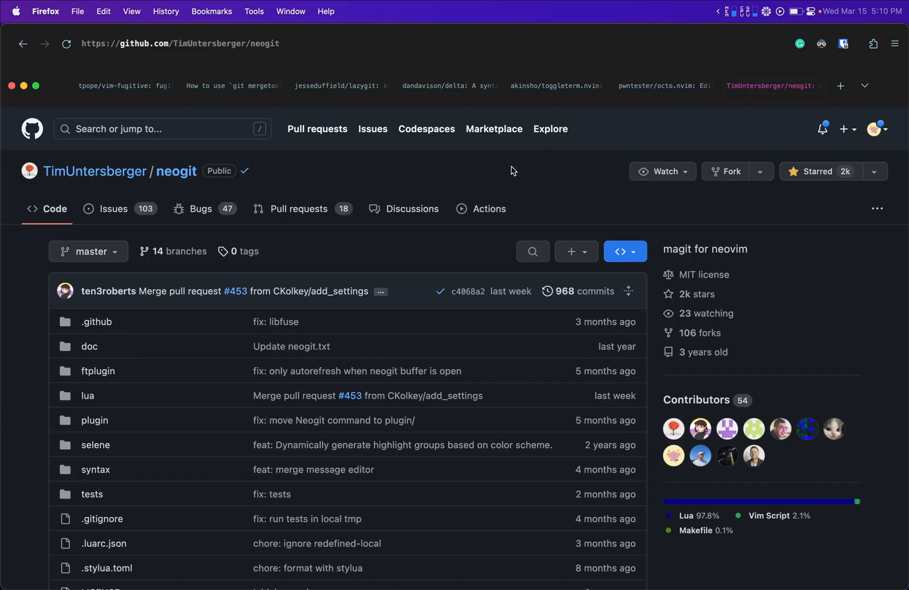
- Scroll the Neogit README, briefly checking the vim-fugitive tab before returning
{"action": "scroll", "scroll_direction": "down", "scroll_amount": 3}
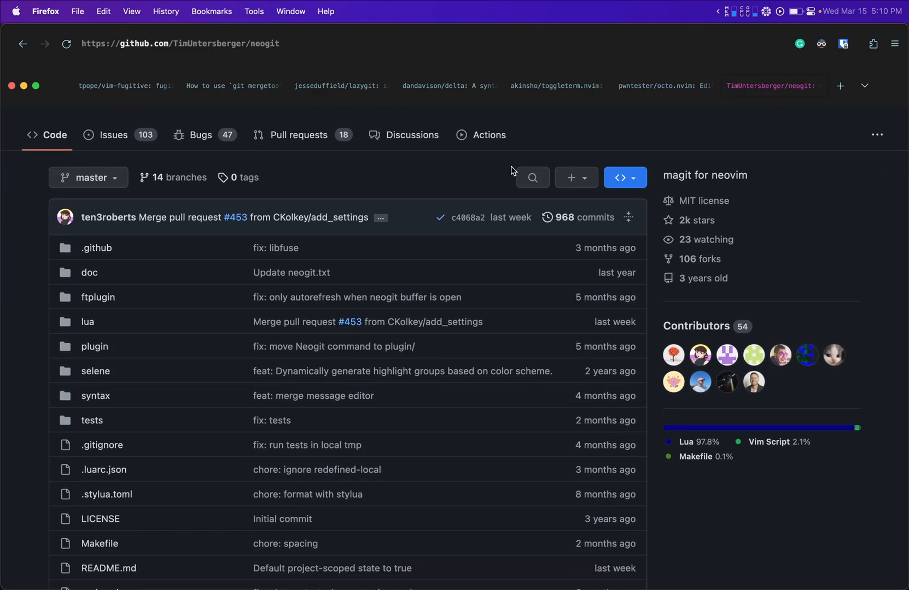
{"action": "scroll", "scroll_direction": "down", "scroll_amount": 3}
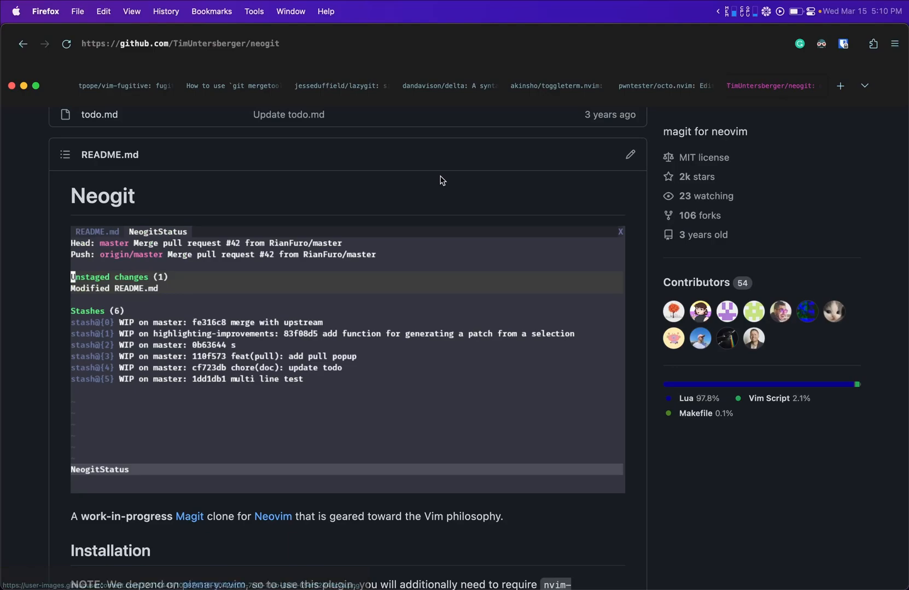
{"action": "left_click", "coordinate": [125, 86]}
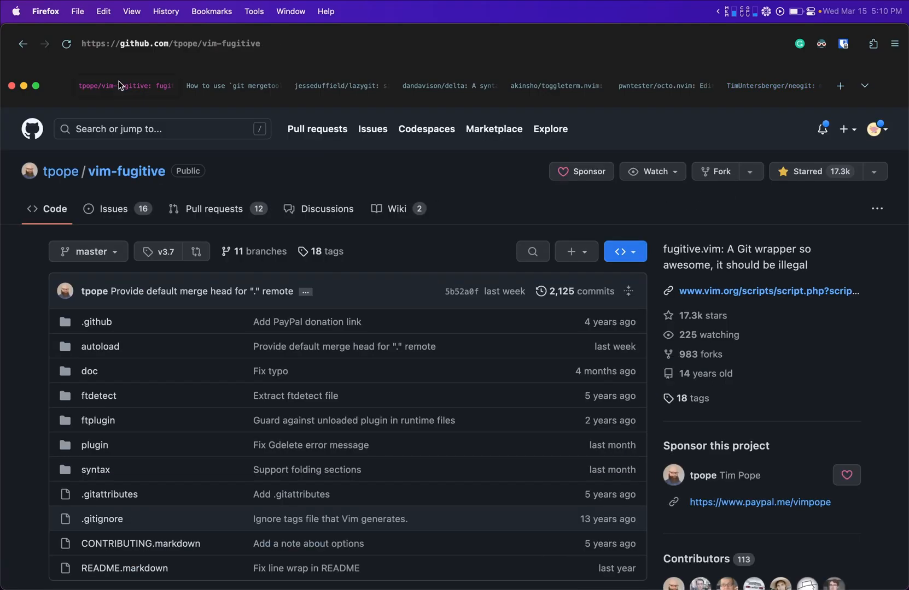
{"action": "left_click", "coordinate": [774, 86]}
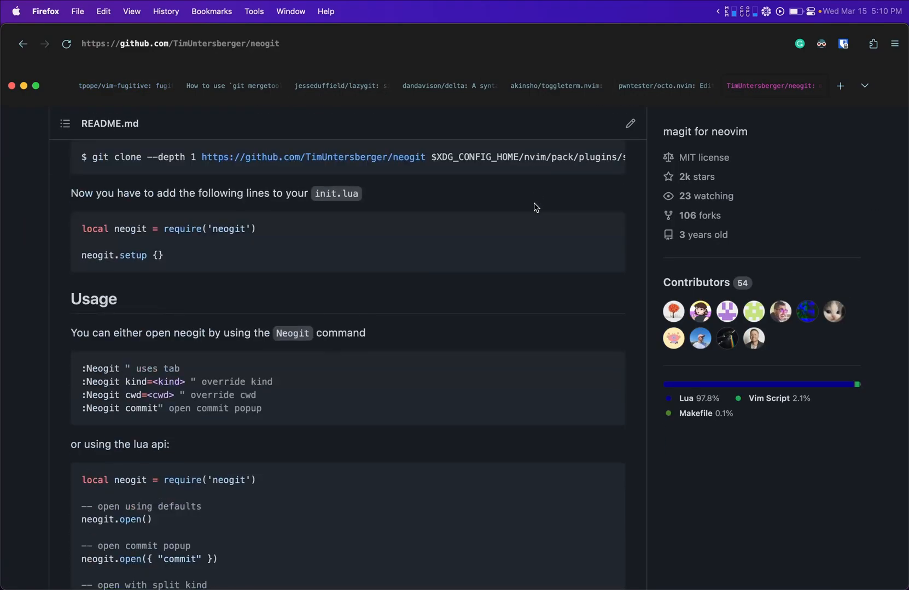
- Scroll further through the Neogit README and its status-buffer demo
{"action": "scroll", "scroll_direction": "down", "scroll_amount": 3}
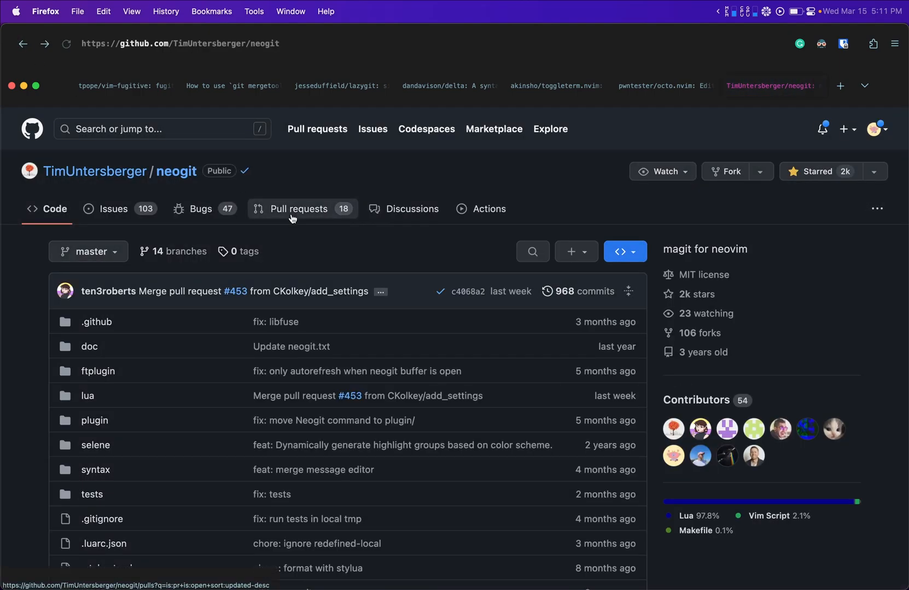
{"action": "scroll", "scroll_direction": "down", "scroll_amount": 3}
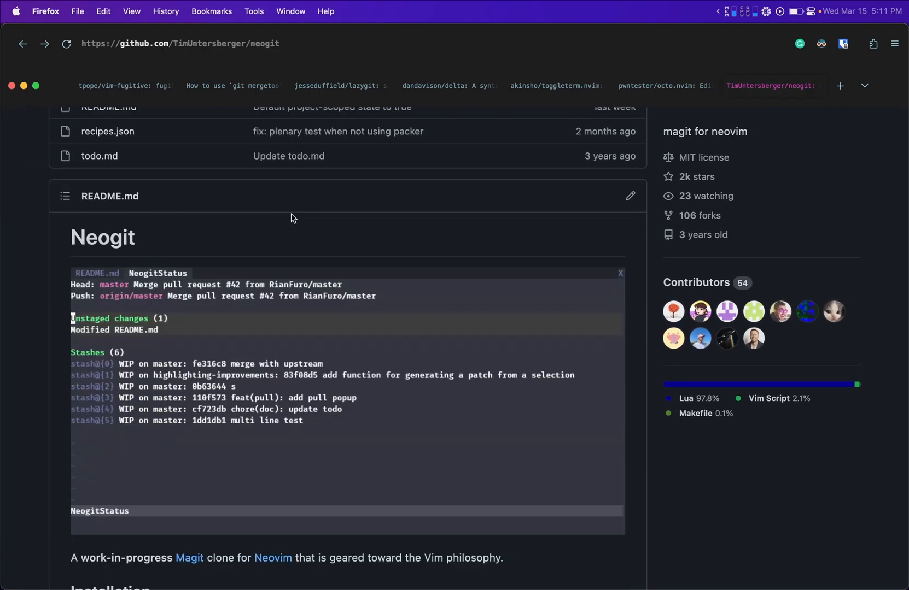
{"action": "scroll", "scroll_direction": "down", "scroll_amount": 3}
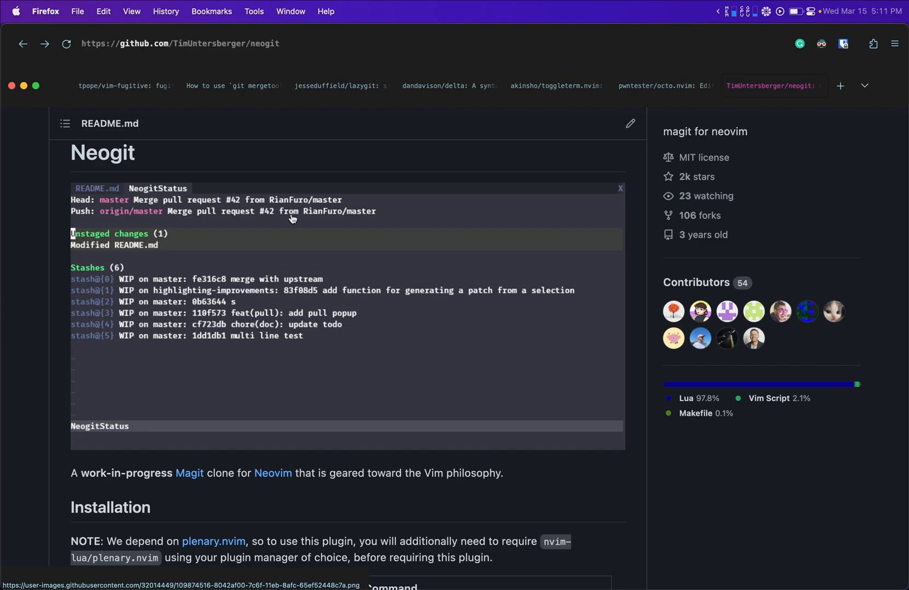
{"action": "scroll", "scroll_direction": "down", "scroll_amount": 3}
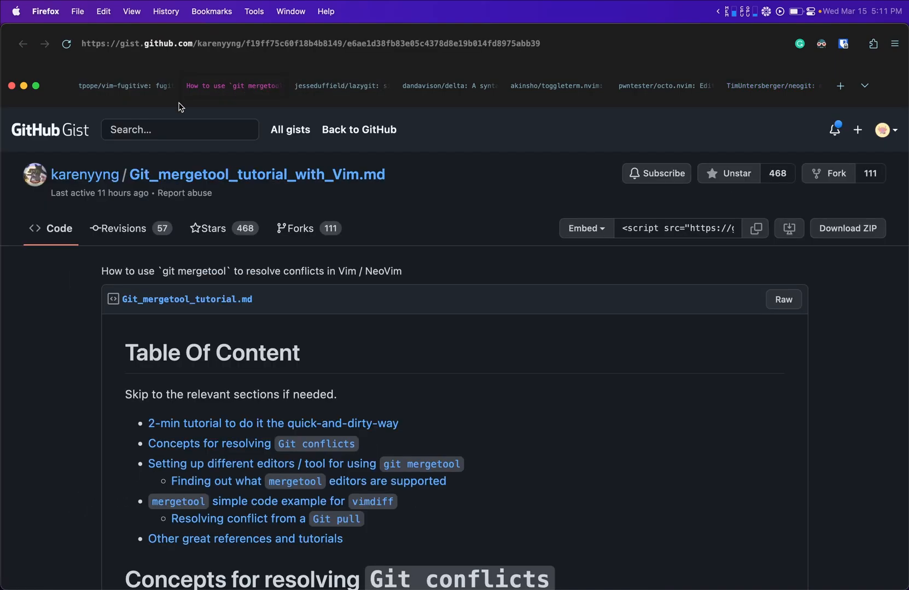
{"action": "scroll", "scroll_direction": "down", "scroll_amount": 3}
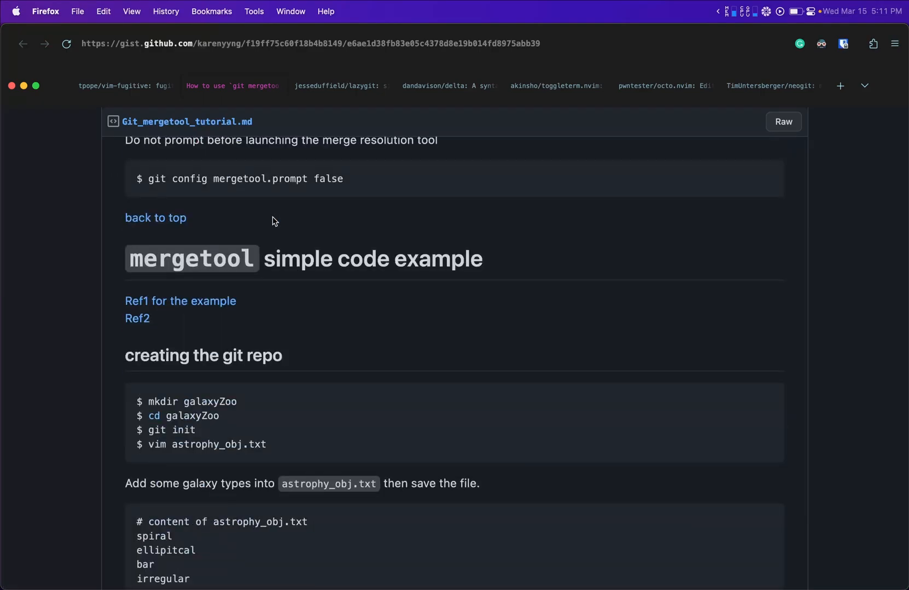
{"action": "scroll", "scroll_direction": "down", "scroll_amount": 3}
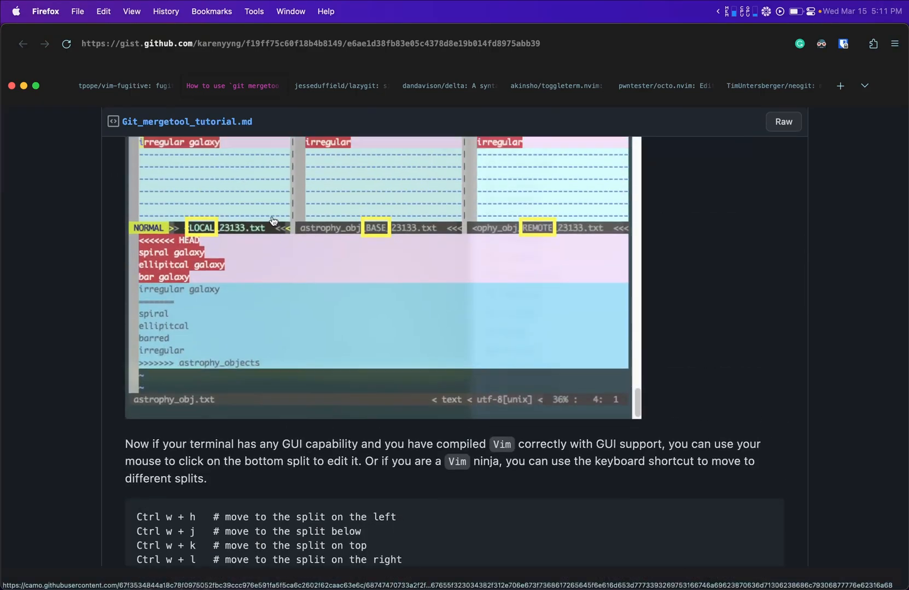
{"action": "scroll", "scroll_direction": "down", "scroll_amount": 3}
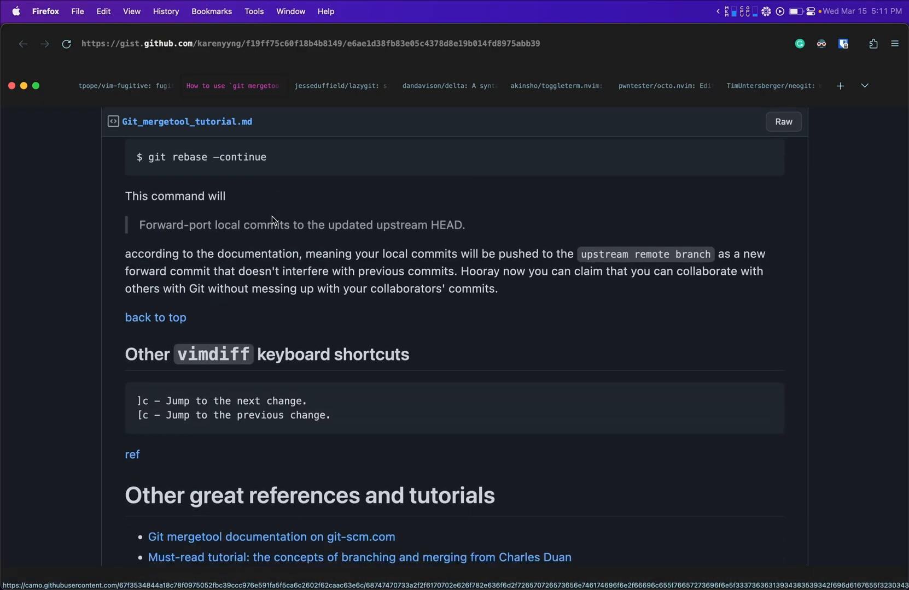
{"action": "scroll", "scroll_direction": "down", "scroll_amount": 3}
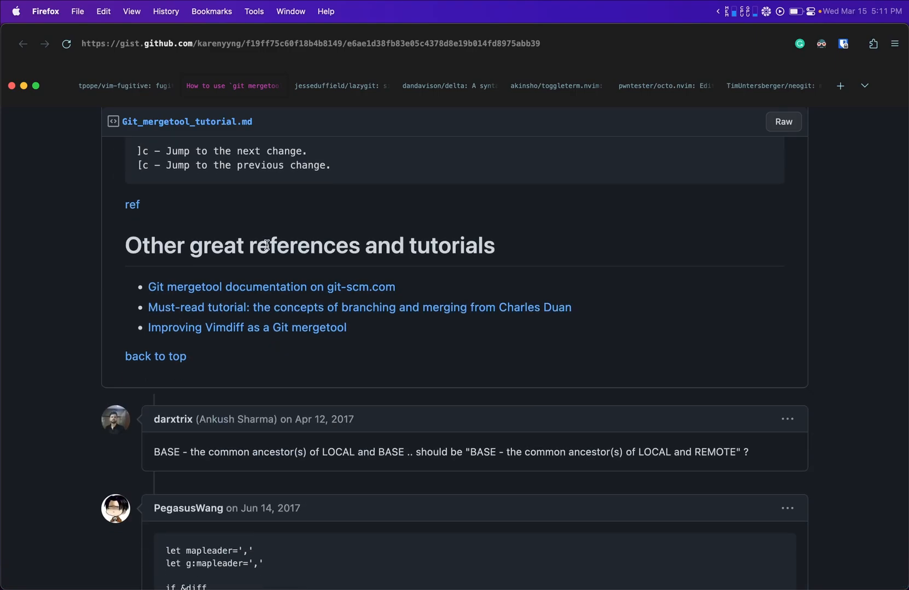
{"action": "scroll", "scroll_direction": "down", "scroll_amount": 3}
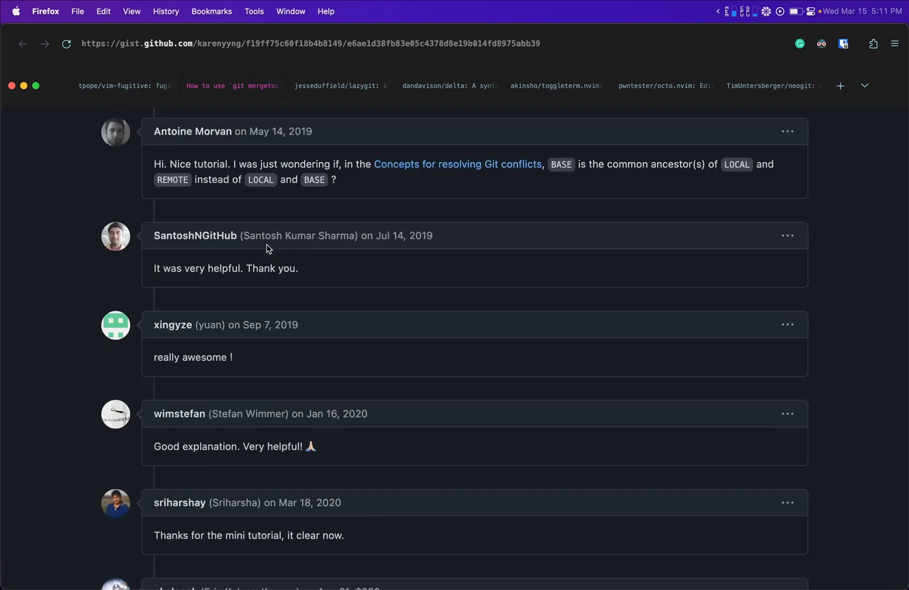
{"action": "scroll", "scroll_direction": "down", "scroll_amount": 3}
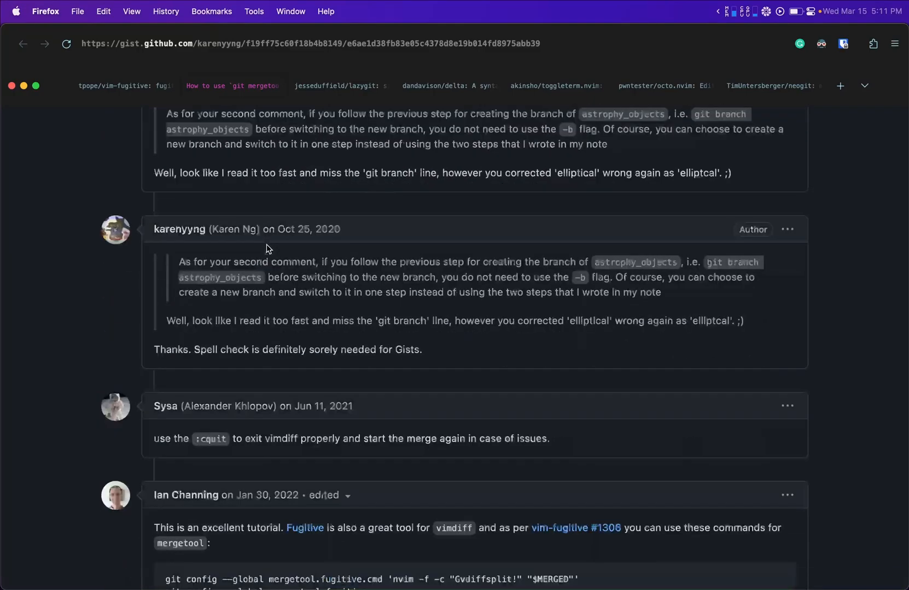
{"action": "scroll", "scroll_direction": "down", "scroll_amount": 3}
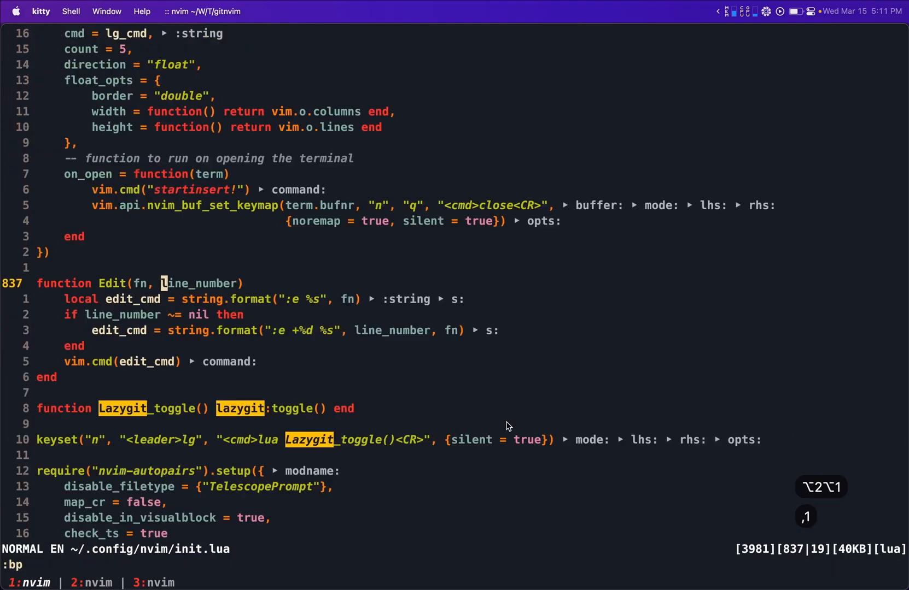
- Search init.lua to show the Lazygit toggle function and its keymap
{"action": "type", "text": "/statu"}
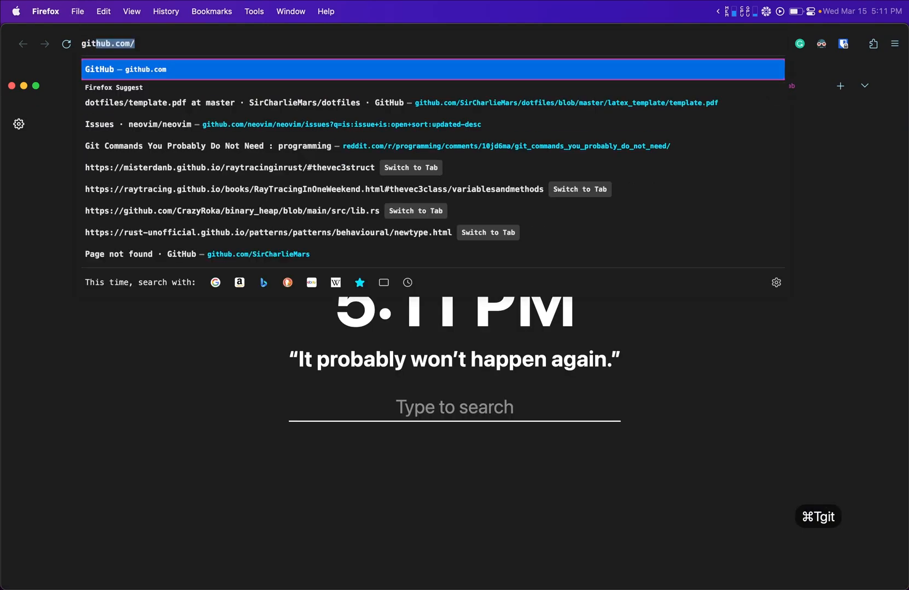
- Search 'gitsi' in the address bar, open the gitsigns.nvim repository, and scroll it
{"action": "type", "text": "gitsir"}
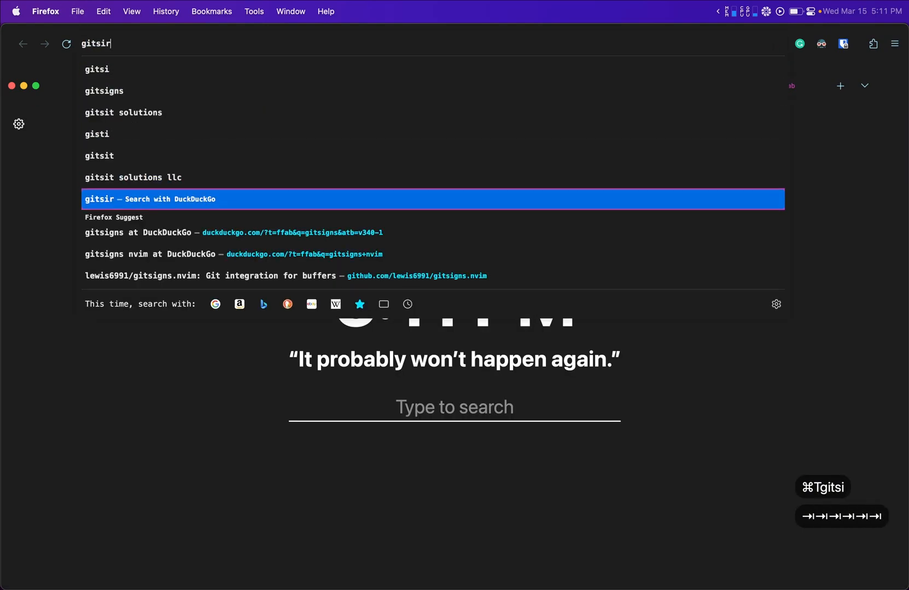
{"action": "left_click", "coordinate": [163, 233]}
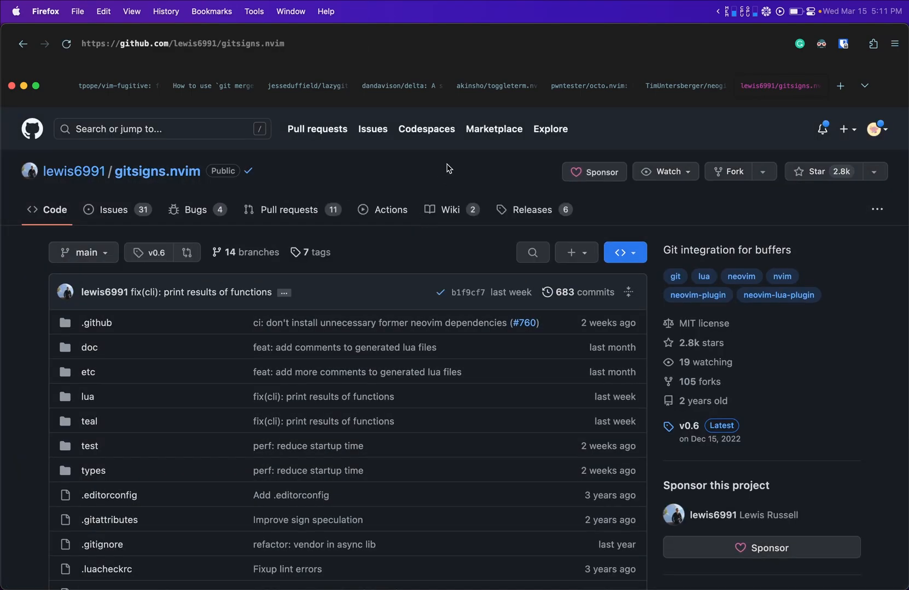
{"action": "scroll", "scroll_direction": "down", "scroll_amount": 3}
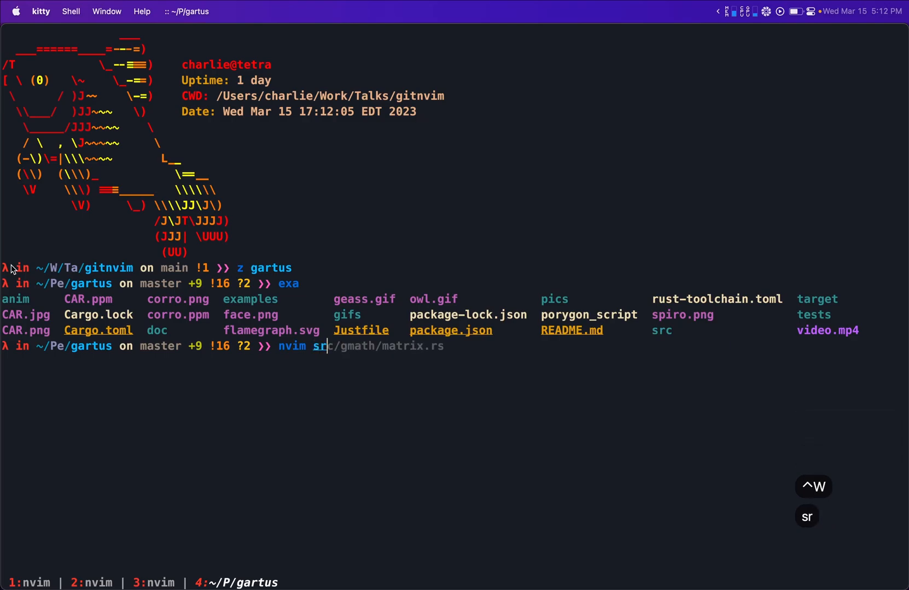
- Open src/gmath/matrix.rs in Neovim to show the gitsigns change markers
{"action": "key", "text": "enter"}
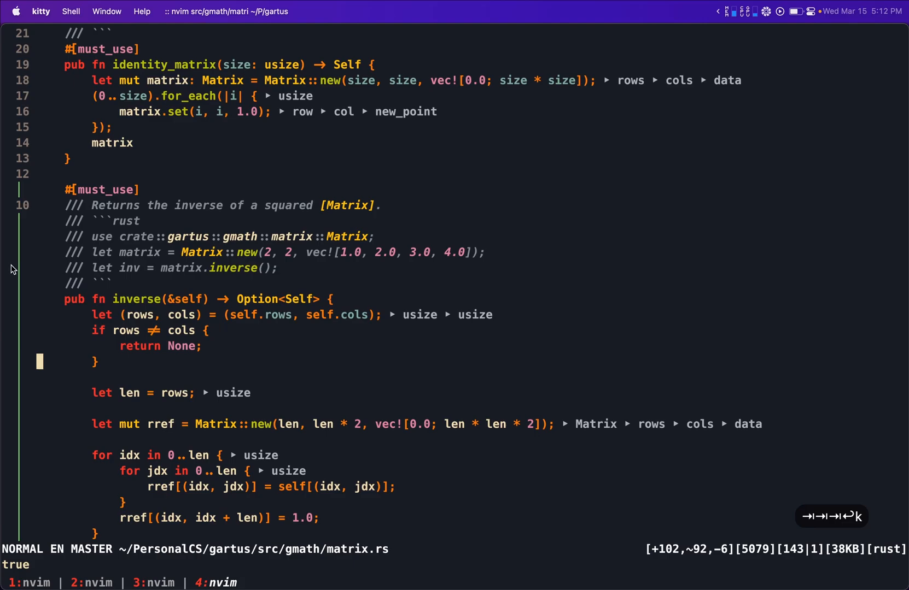
{"action": "key", "text": "k"}
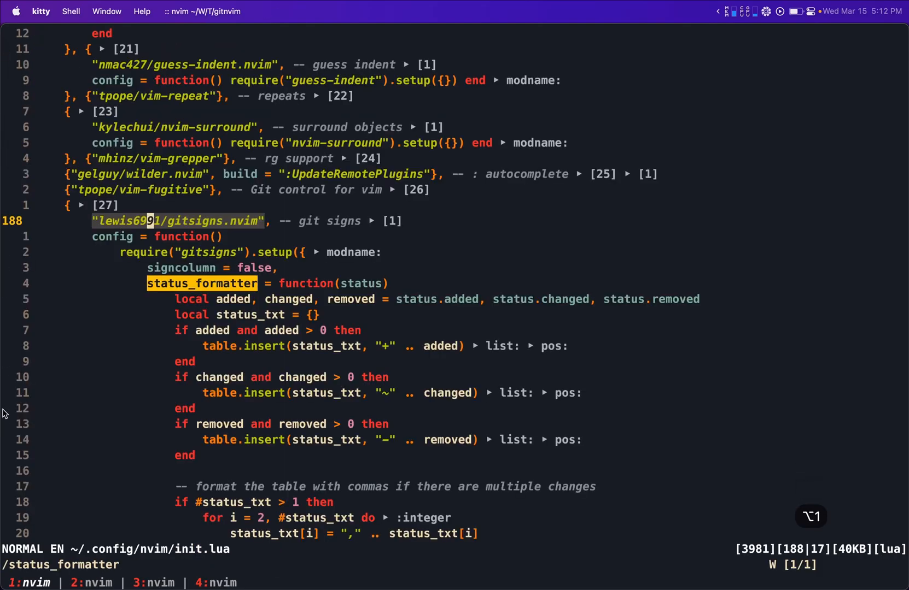
- Search init.lua for git_branch to reach the statusline branch function
{"action": "type", "text": "git_branch"}
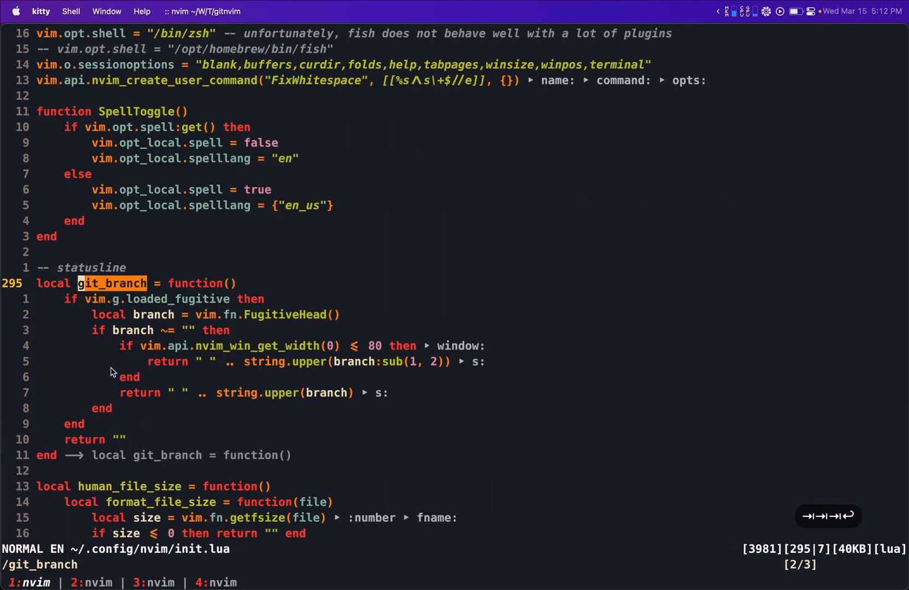
{"action": "mouse_move", "coordinate": [147, 361]}
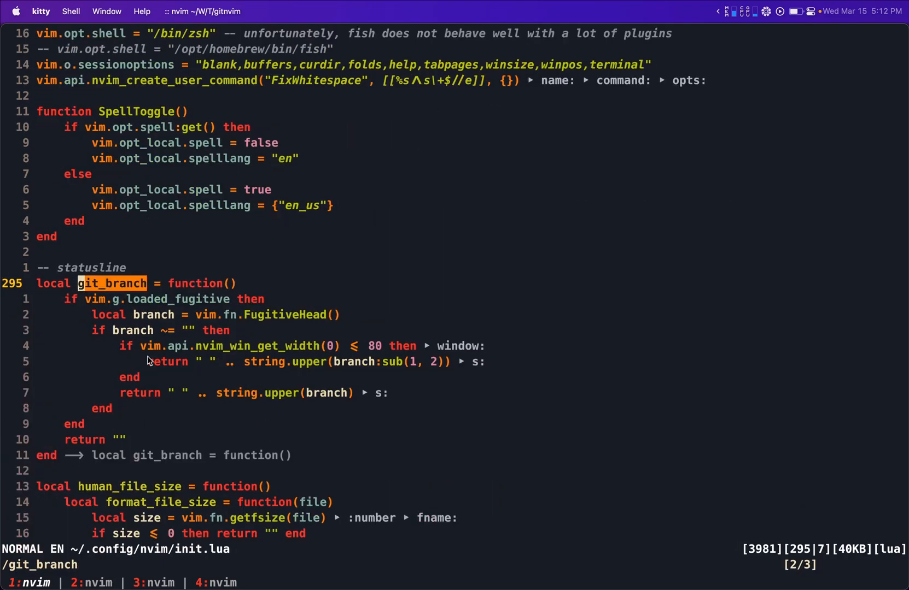